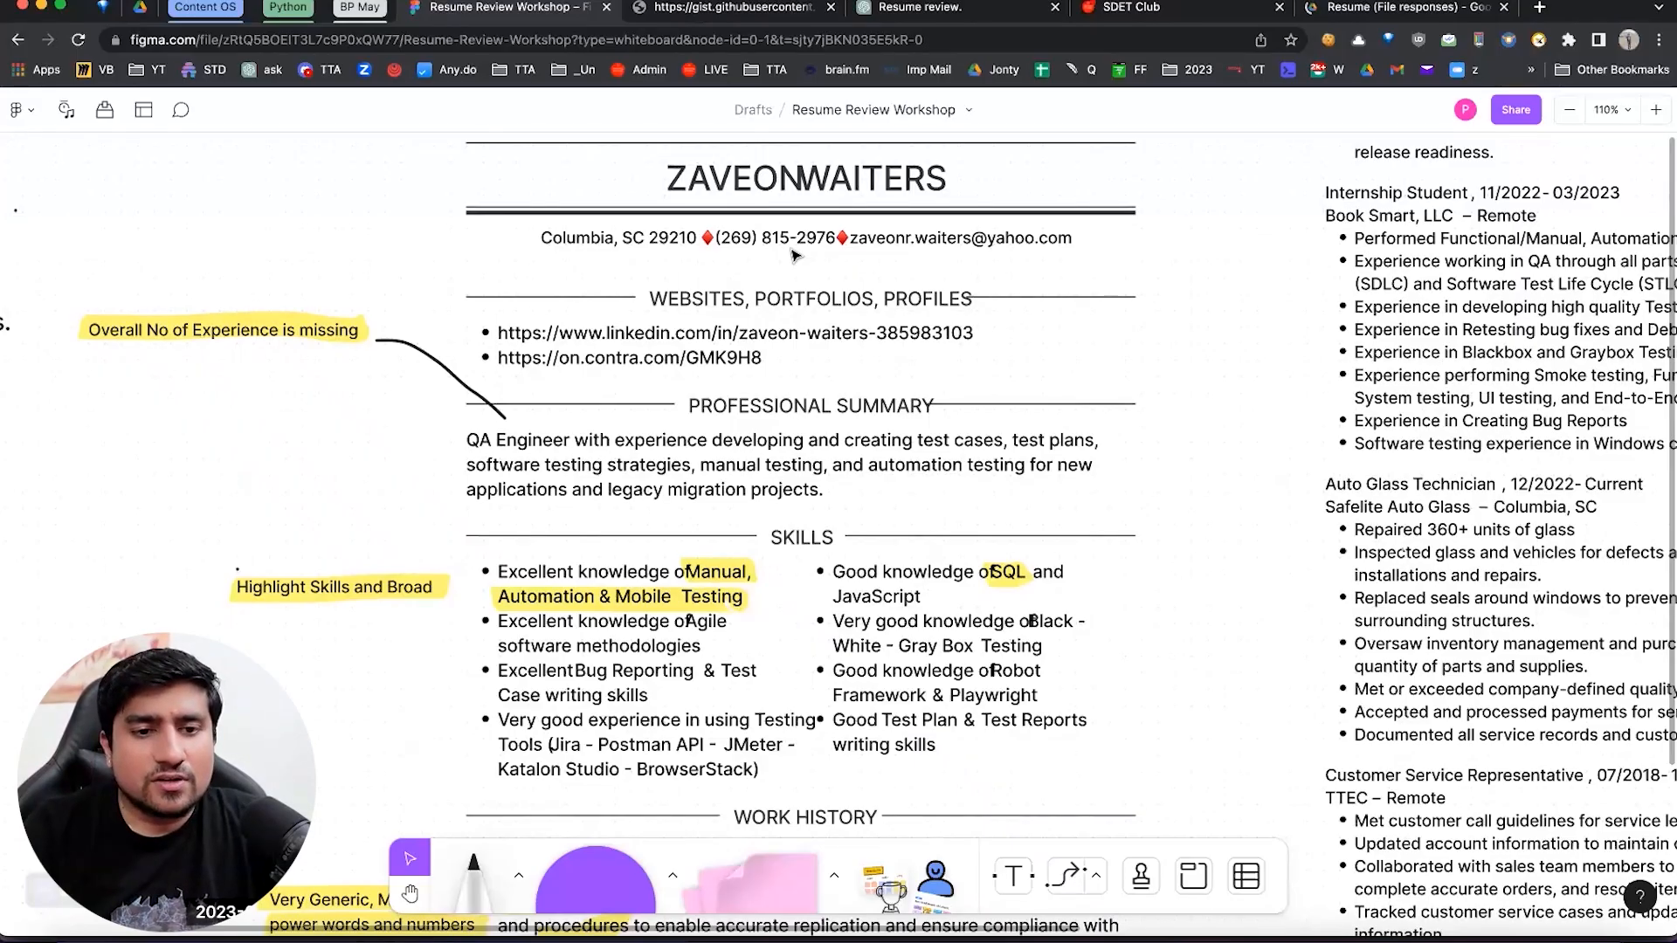
- Scroll through the Drive folder and open the QA resume PDF for preview
scroll("right", 3)
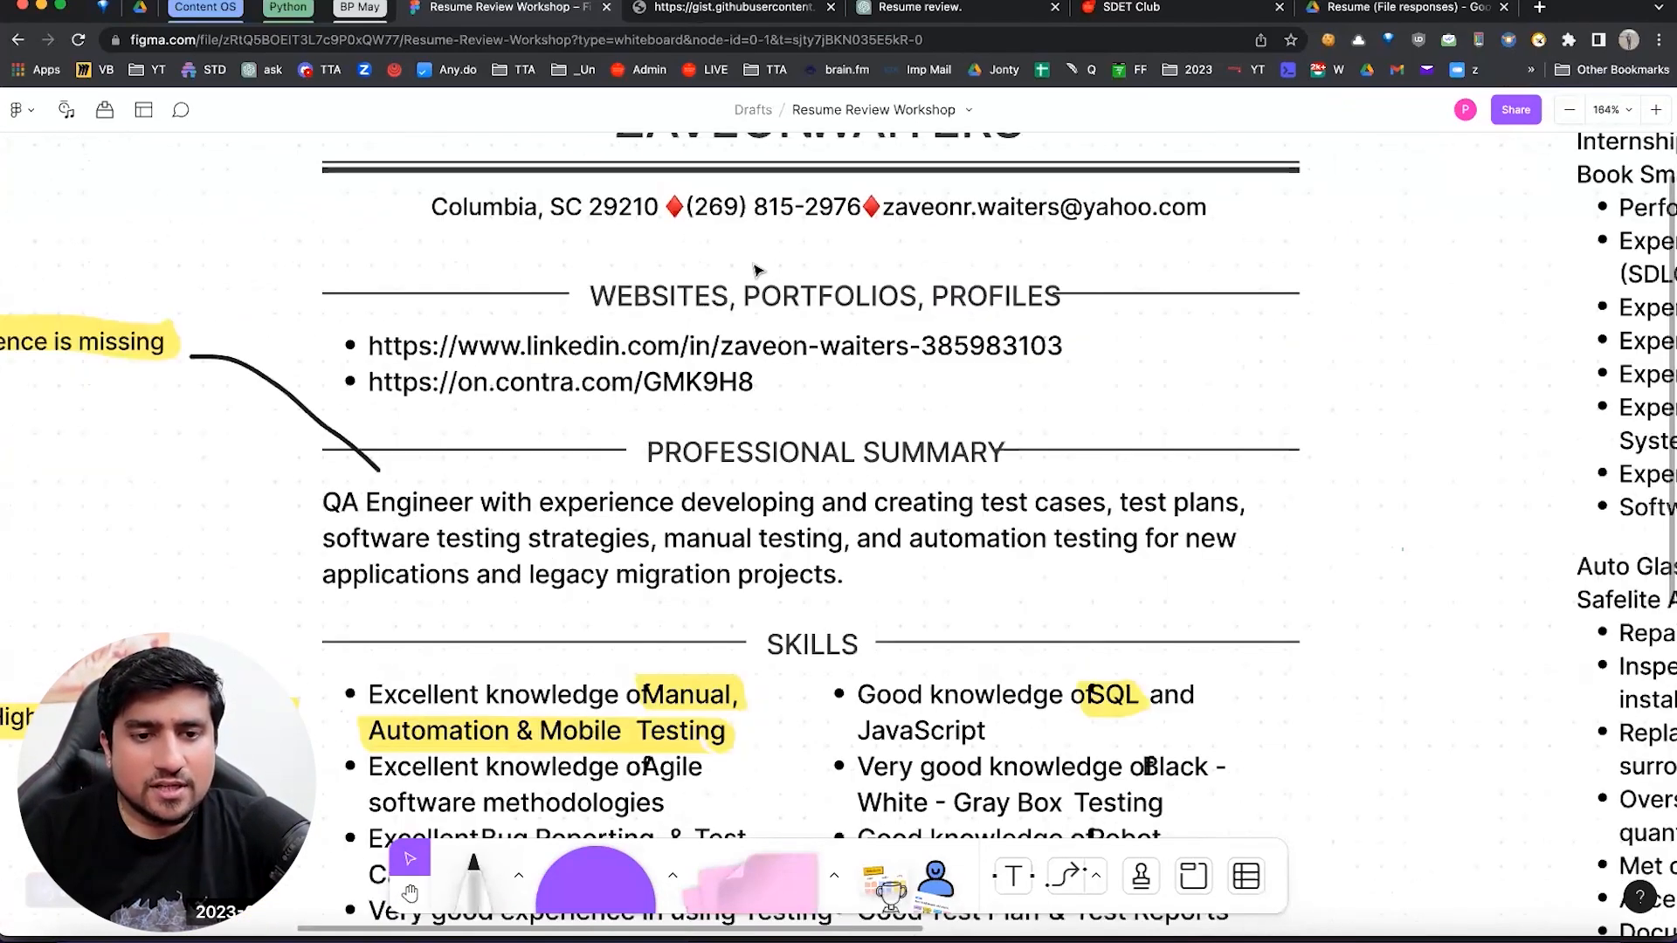
scroll("down", 3)
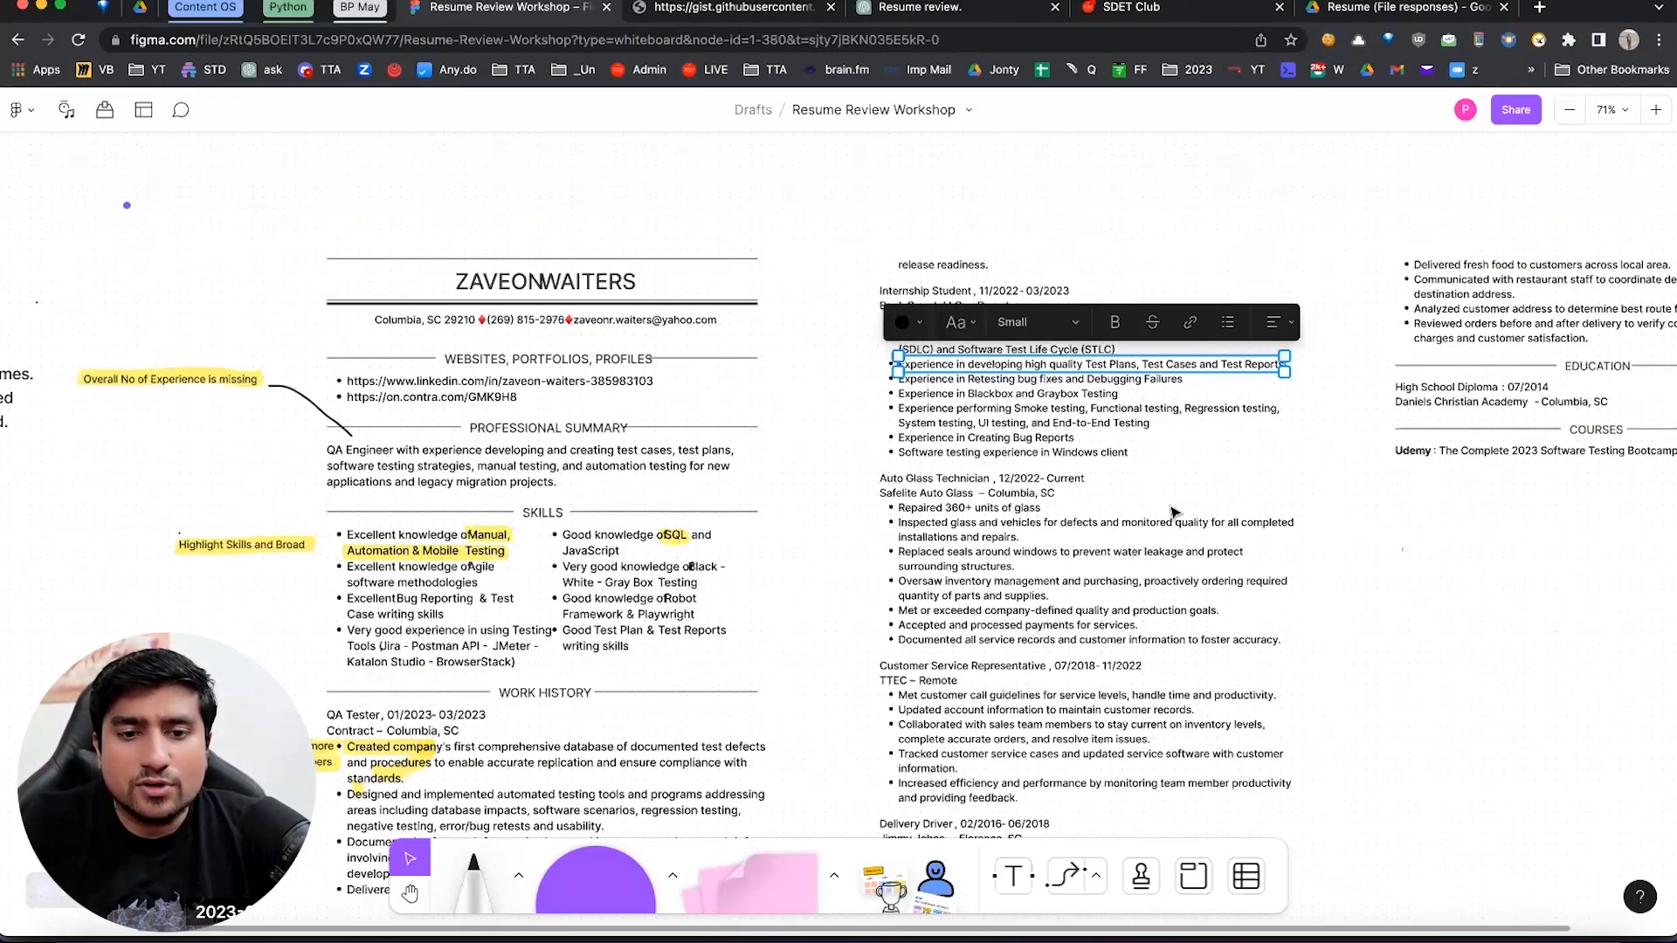
scroll("down", 3)
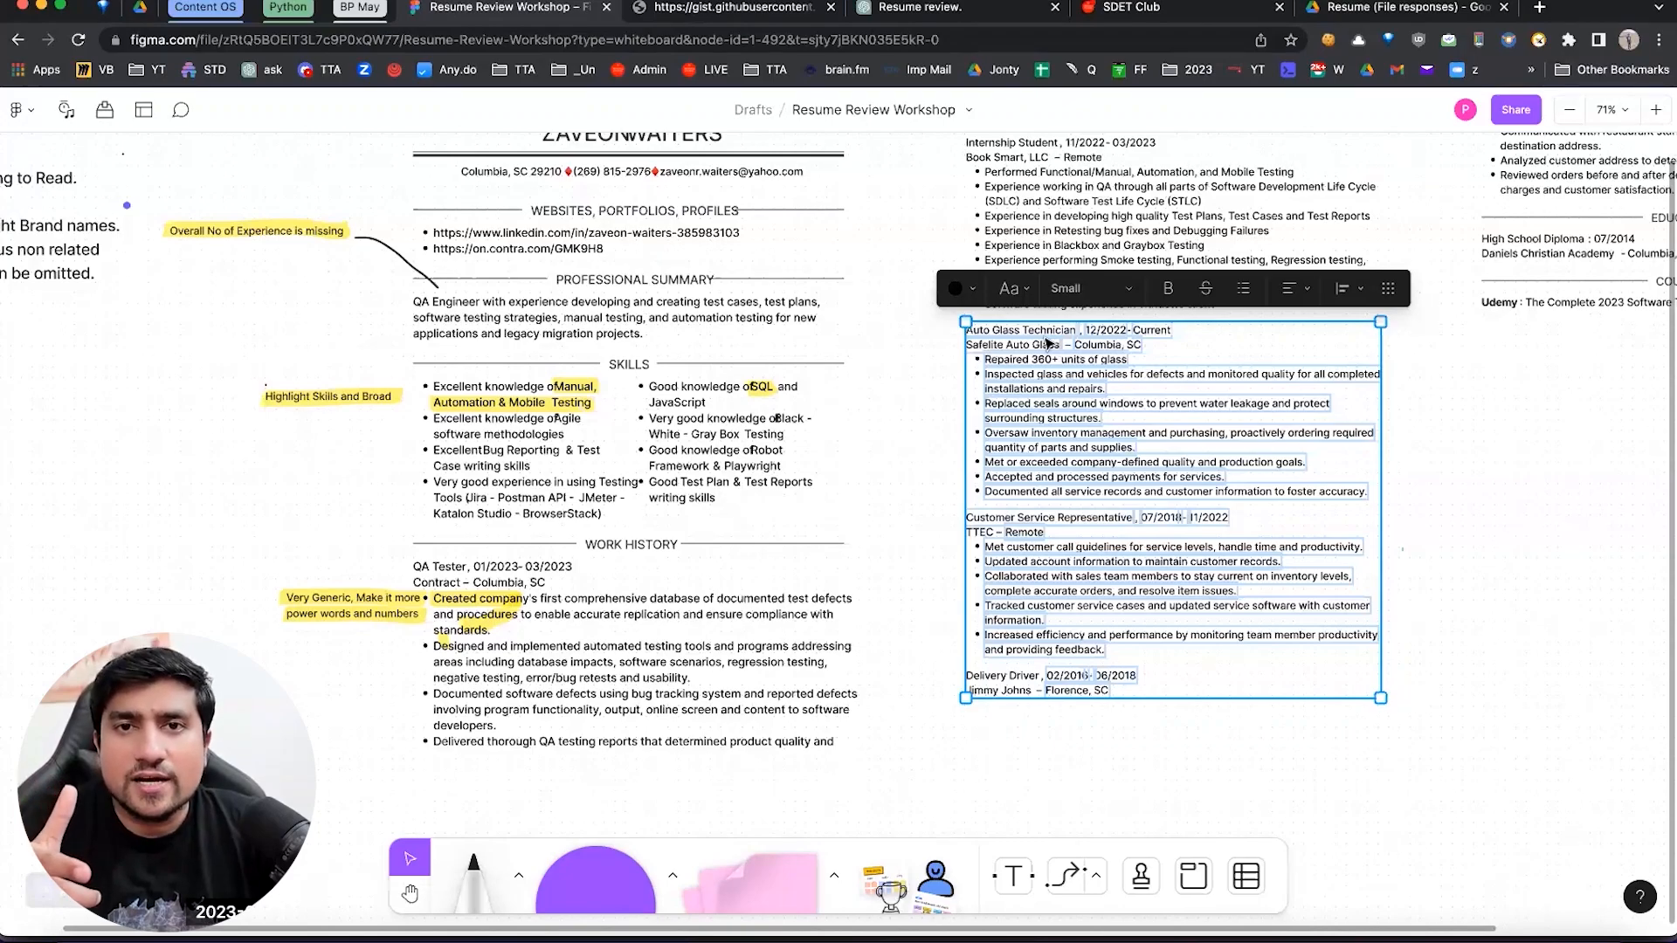
scroll("down", 3)
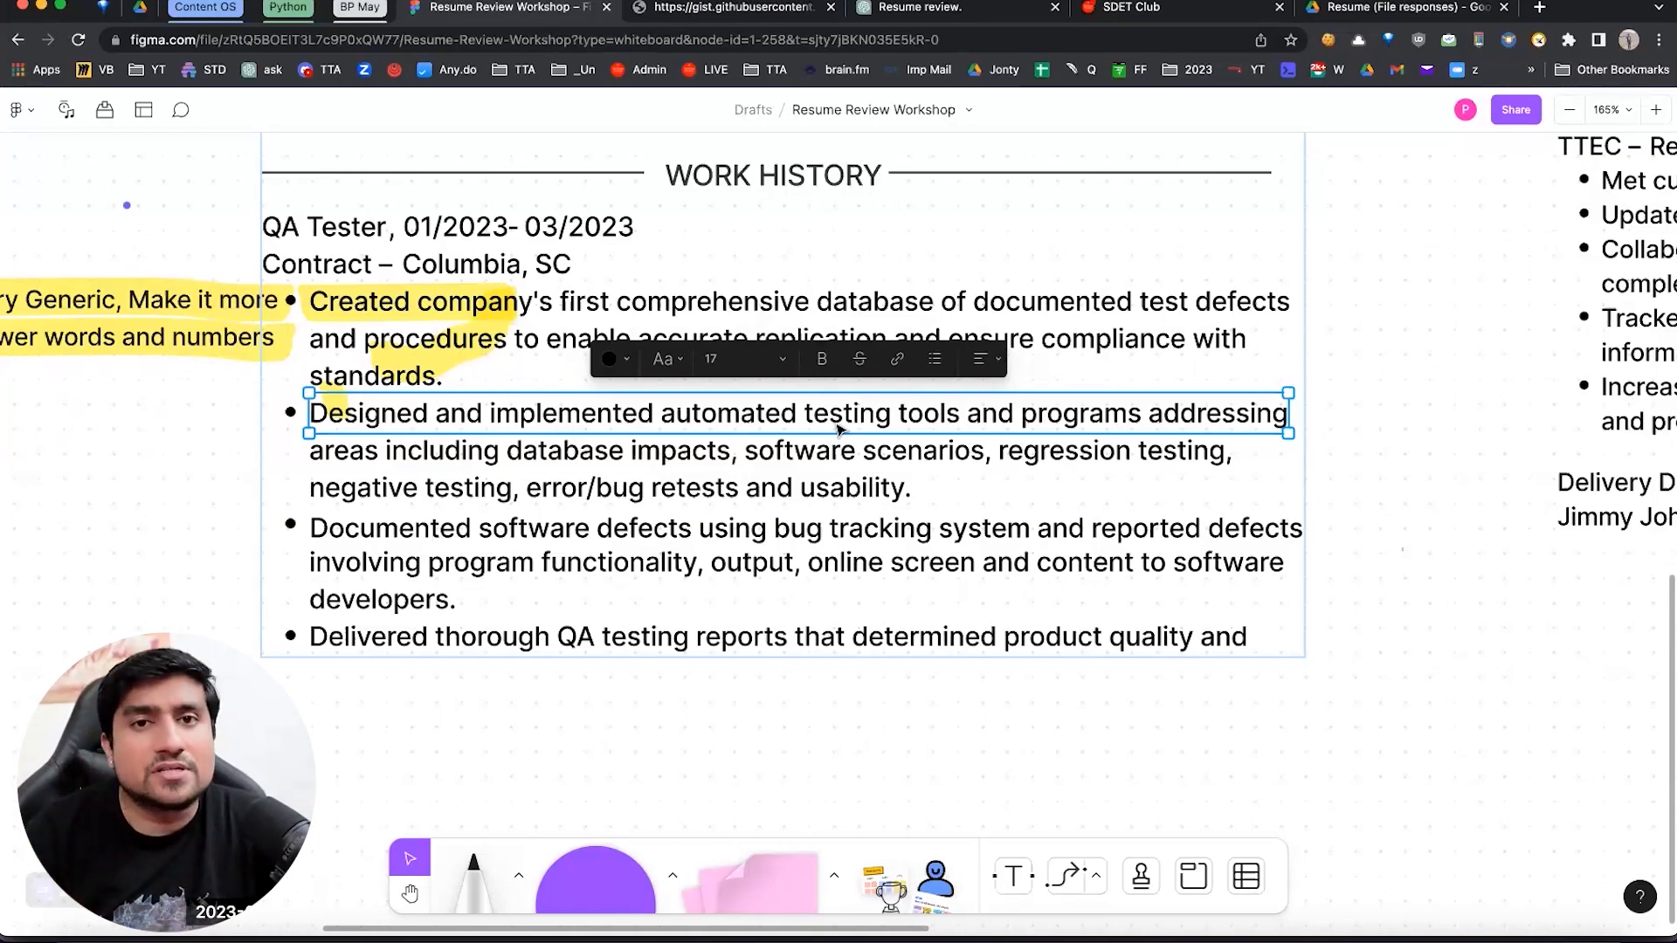
mouse_move(1284, 265)
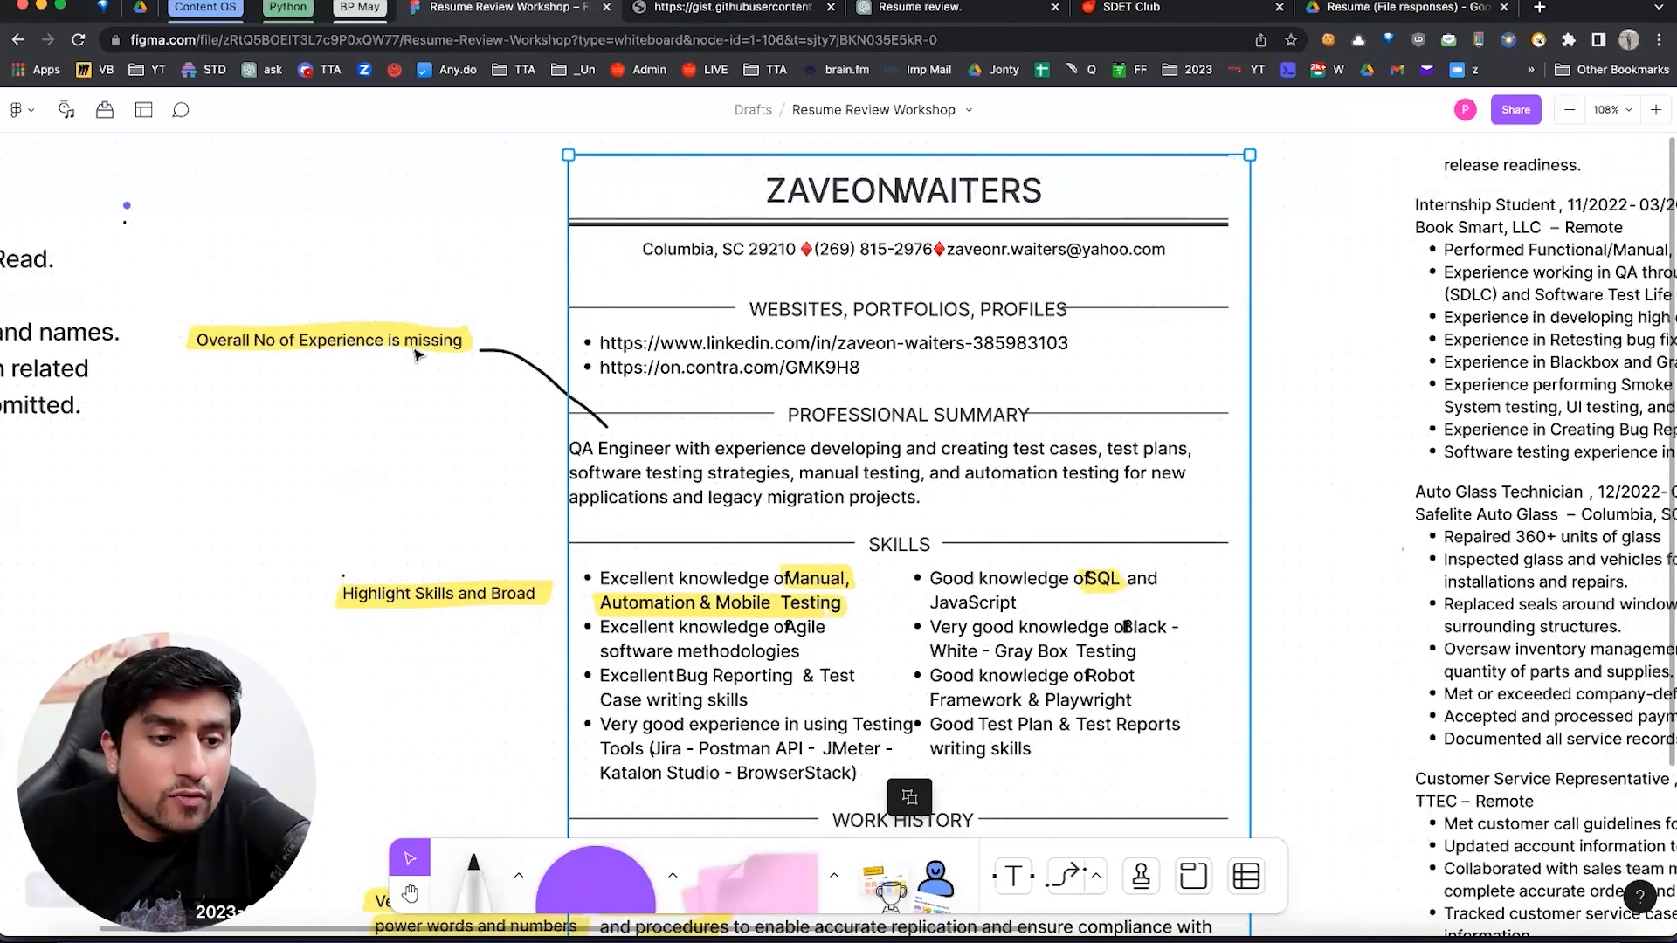
left_click(326, 339)
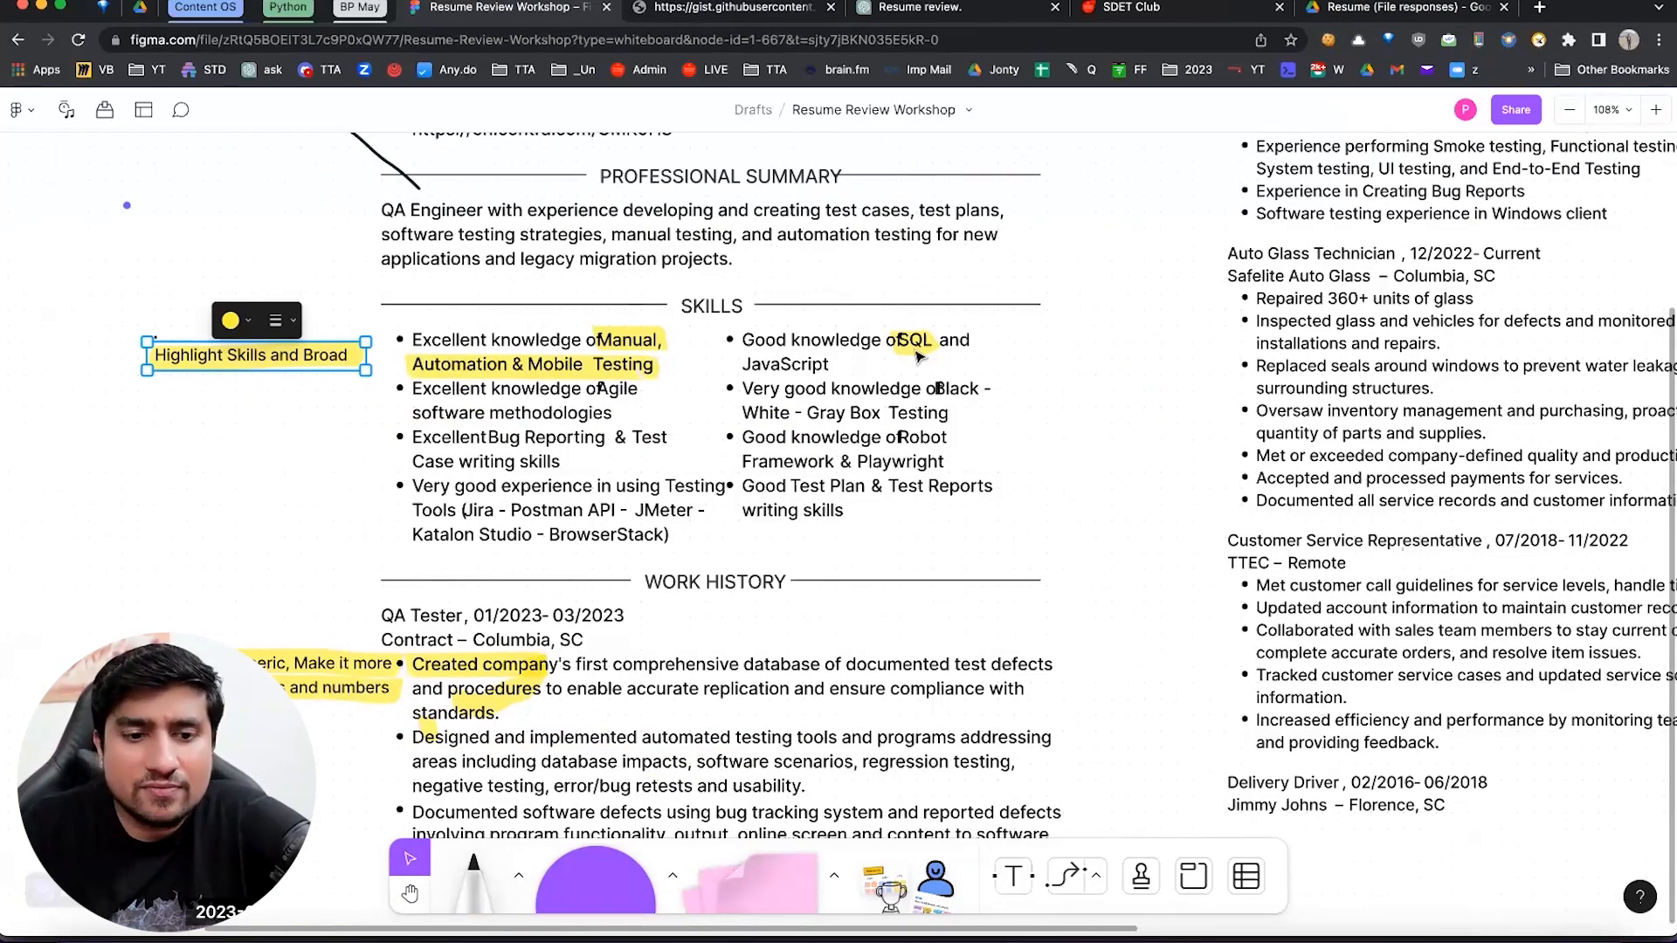
- Scroll through the resume preview, then start a new tab for a web search
scroll("down", 3)
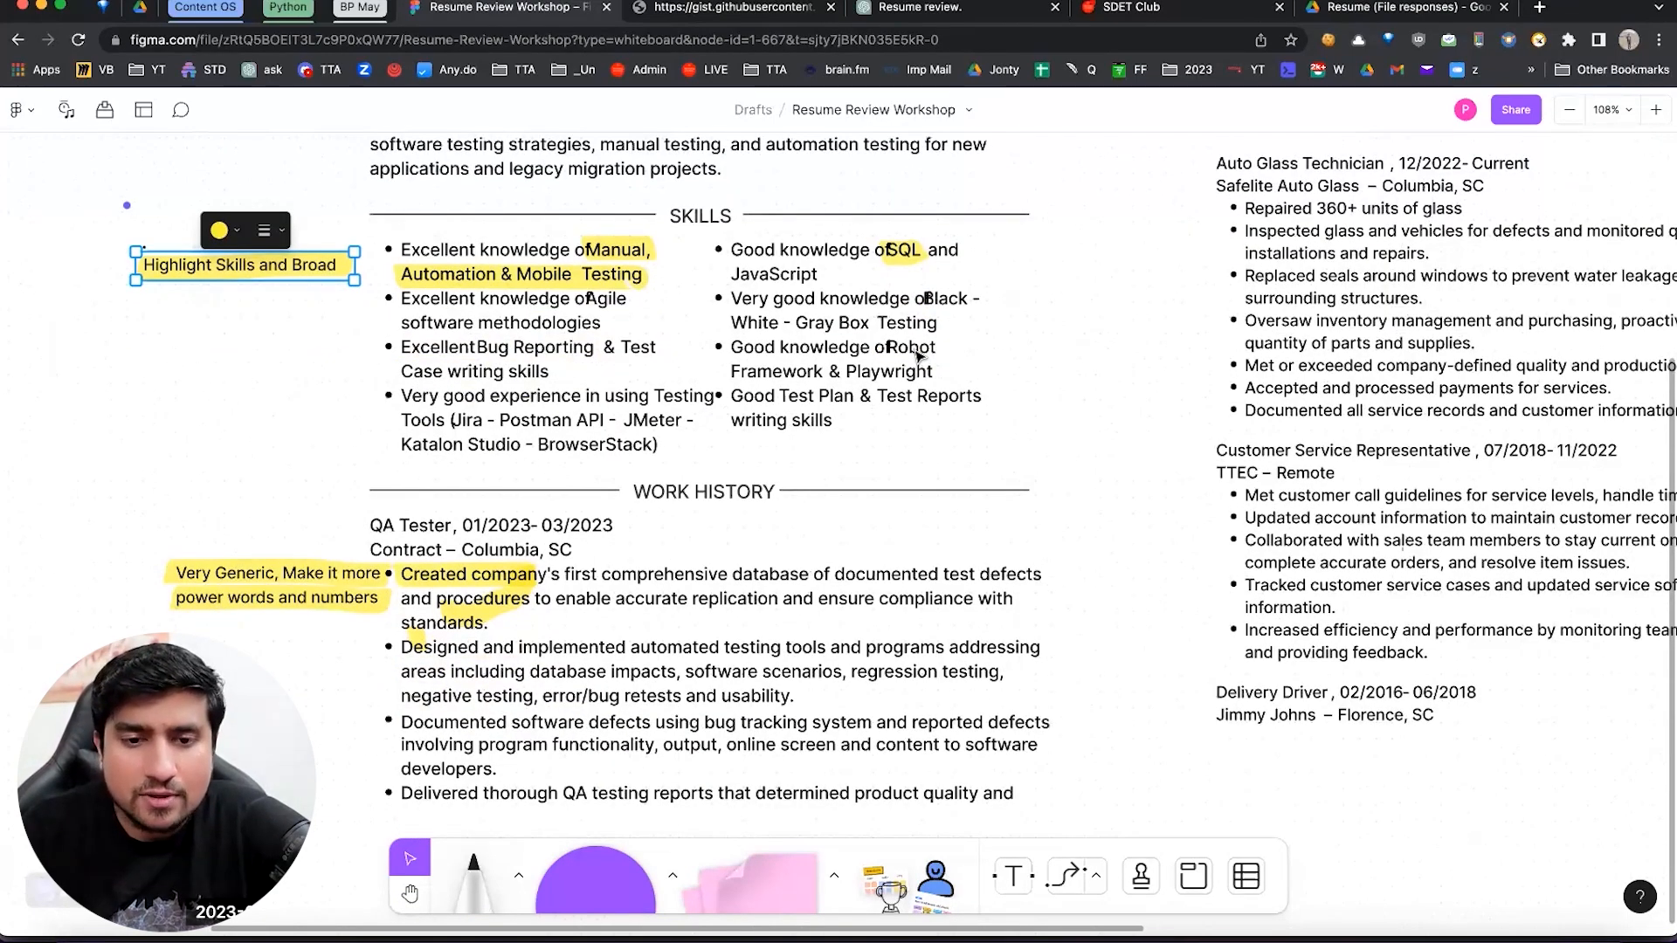
scroll("down", 3)
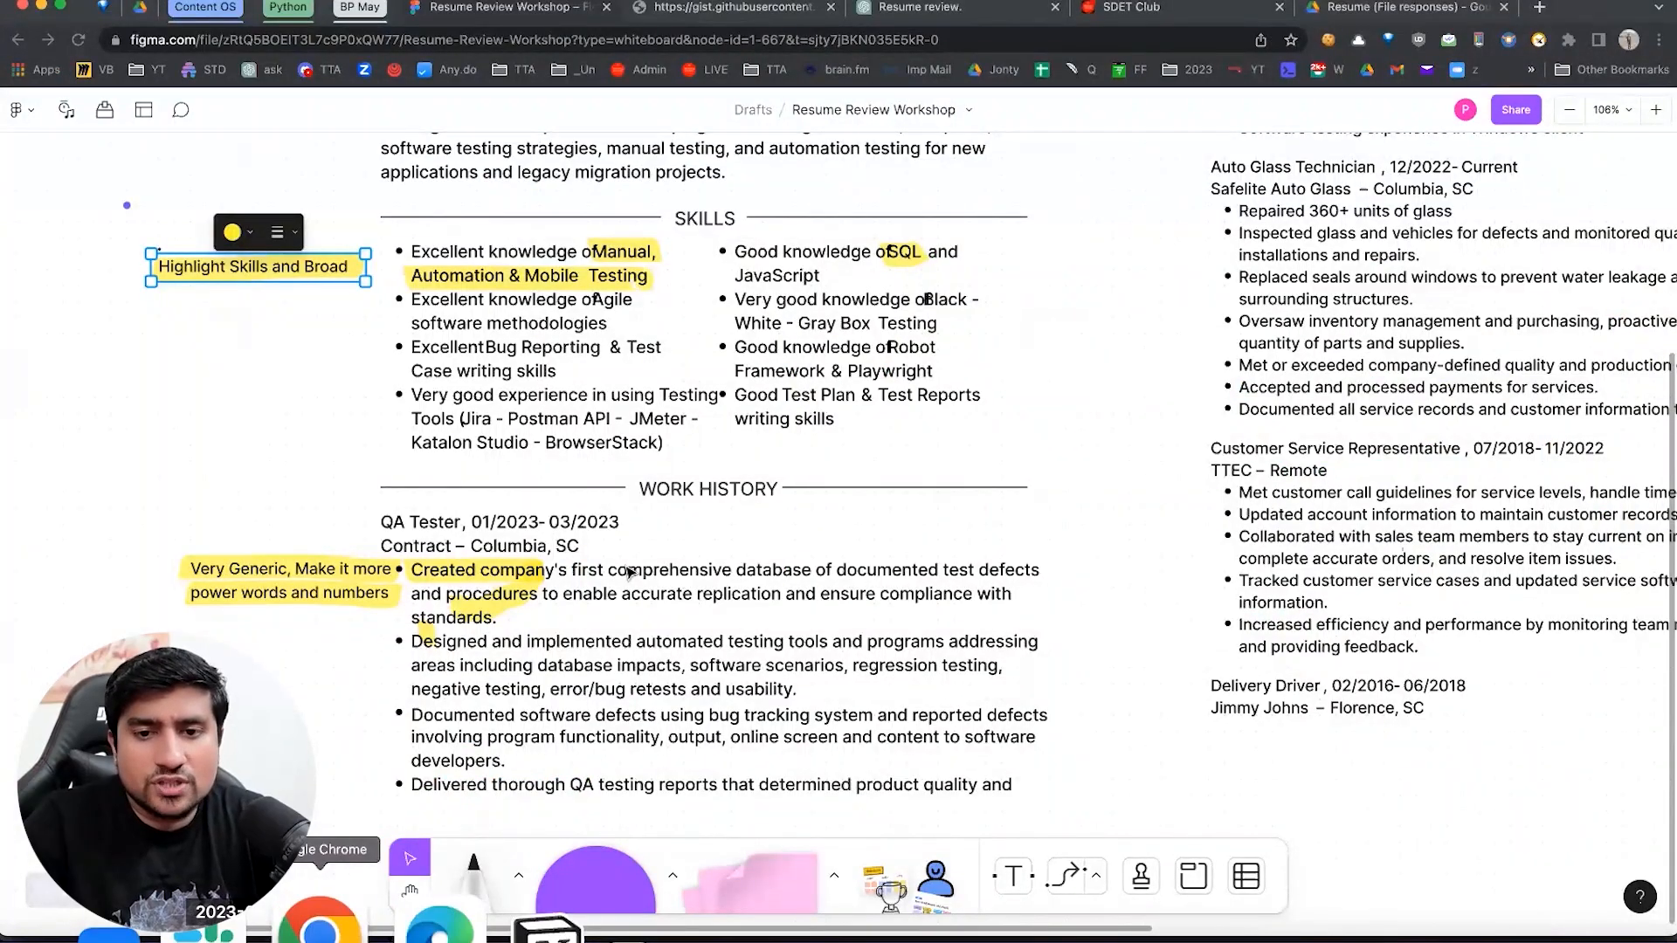
scroll("down", 3)
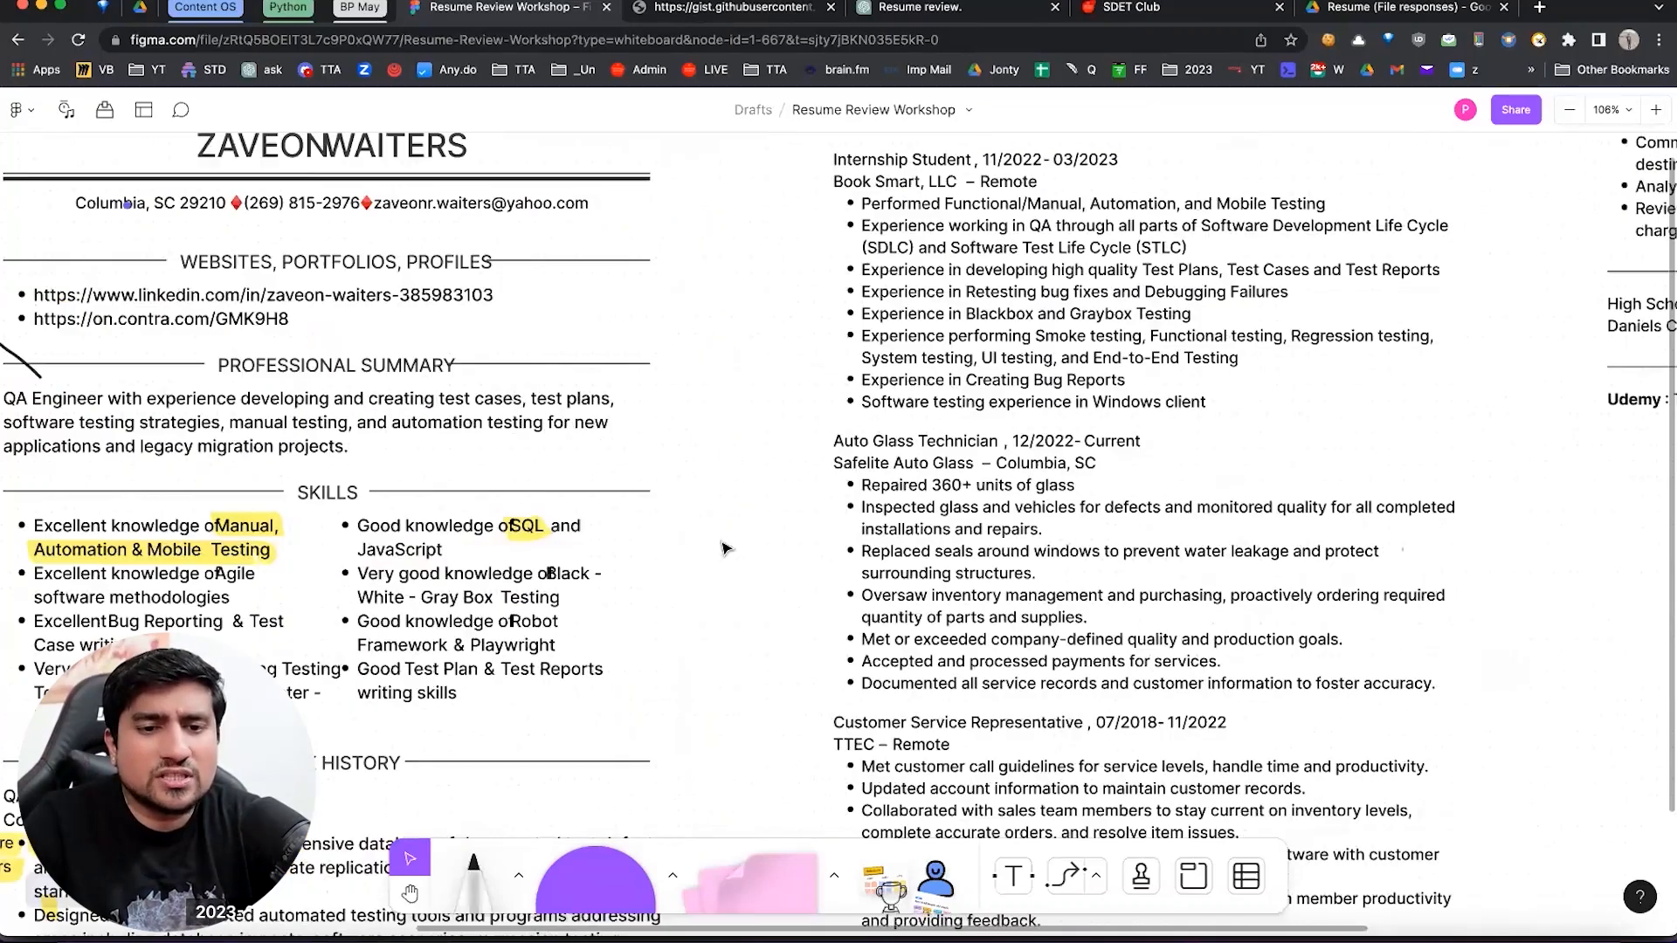
scroll("down", 3)
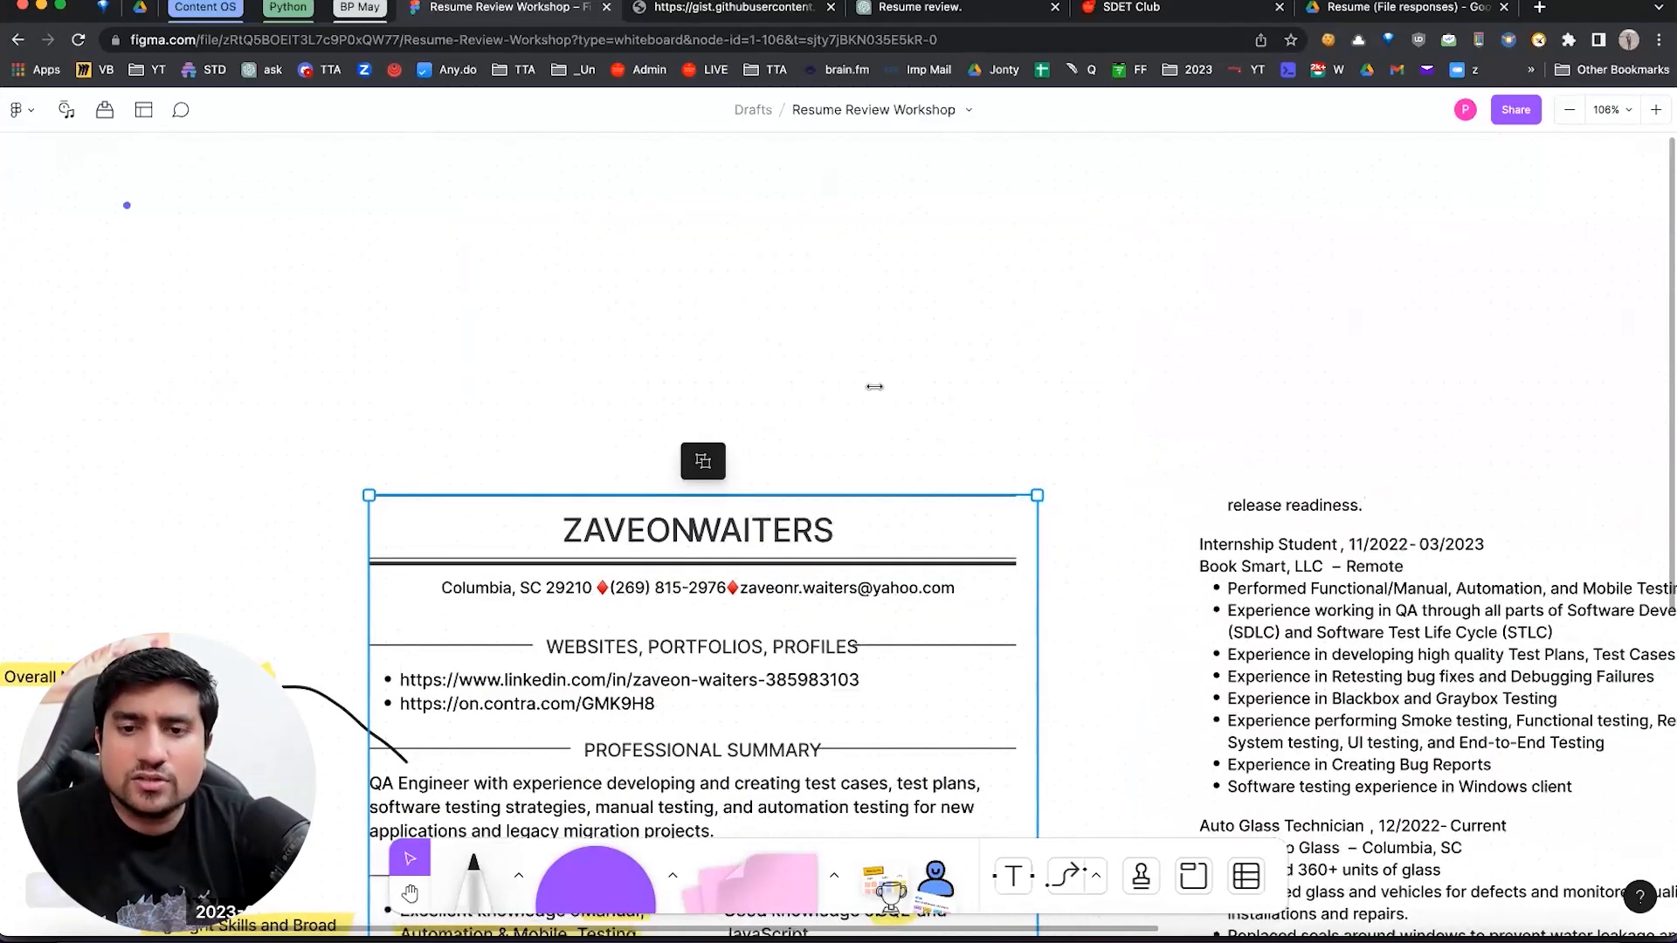
scroll("down", 3)
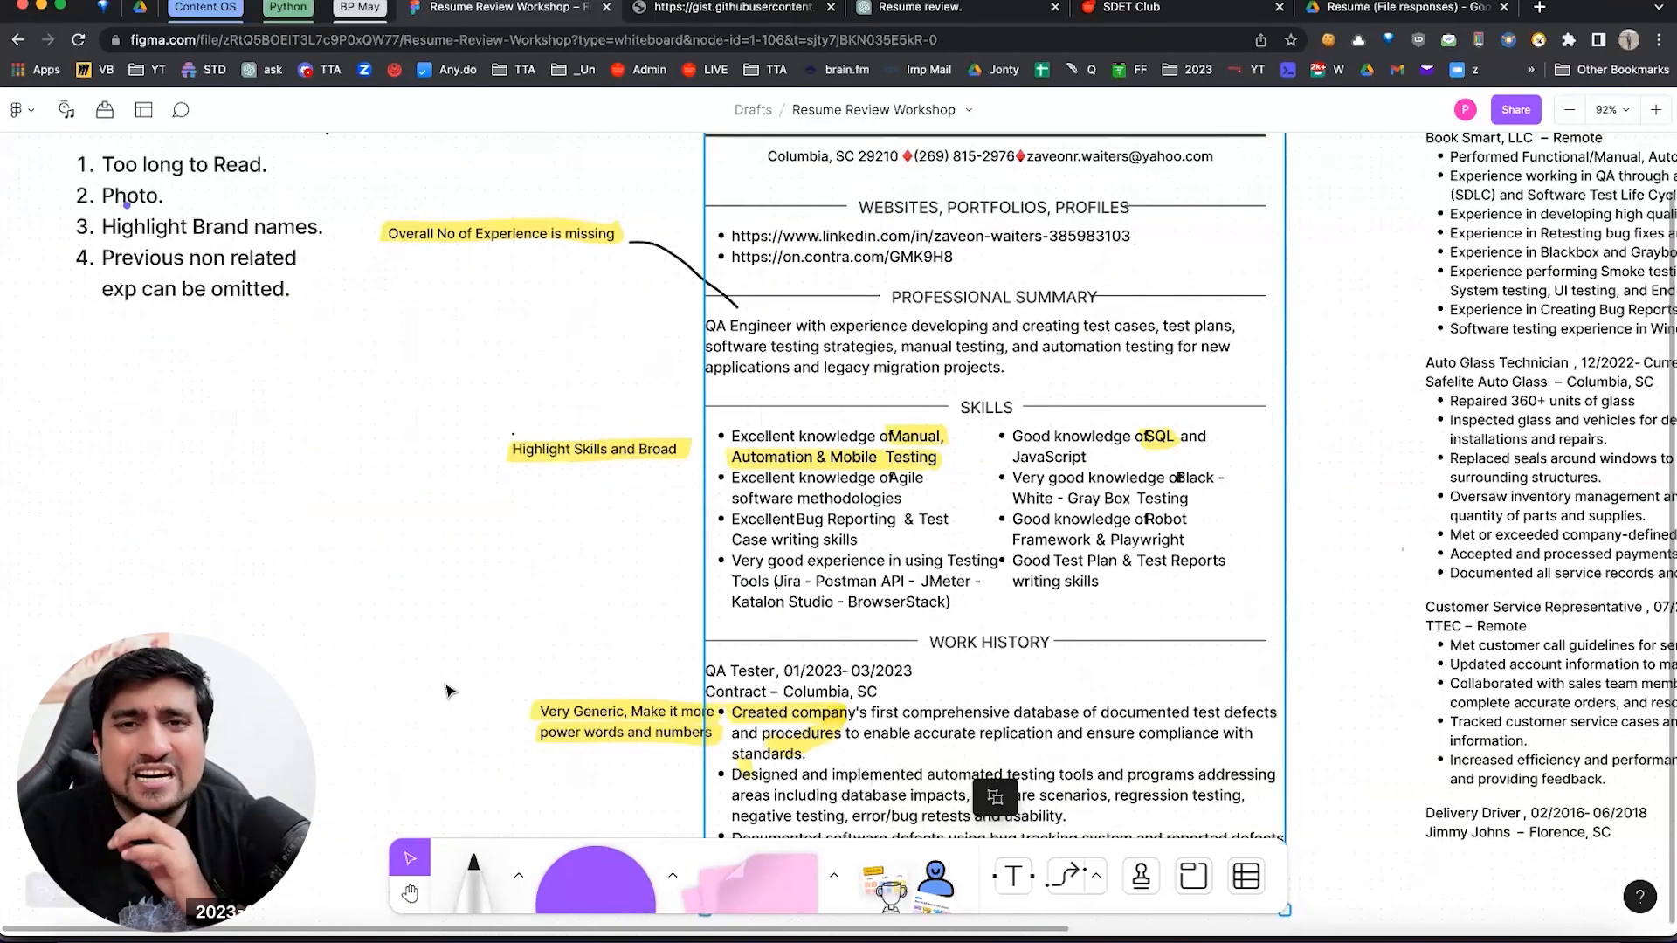
scroll("down", 3)
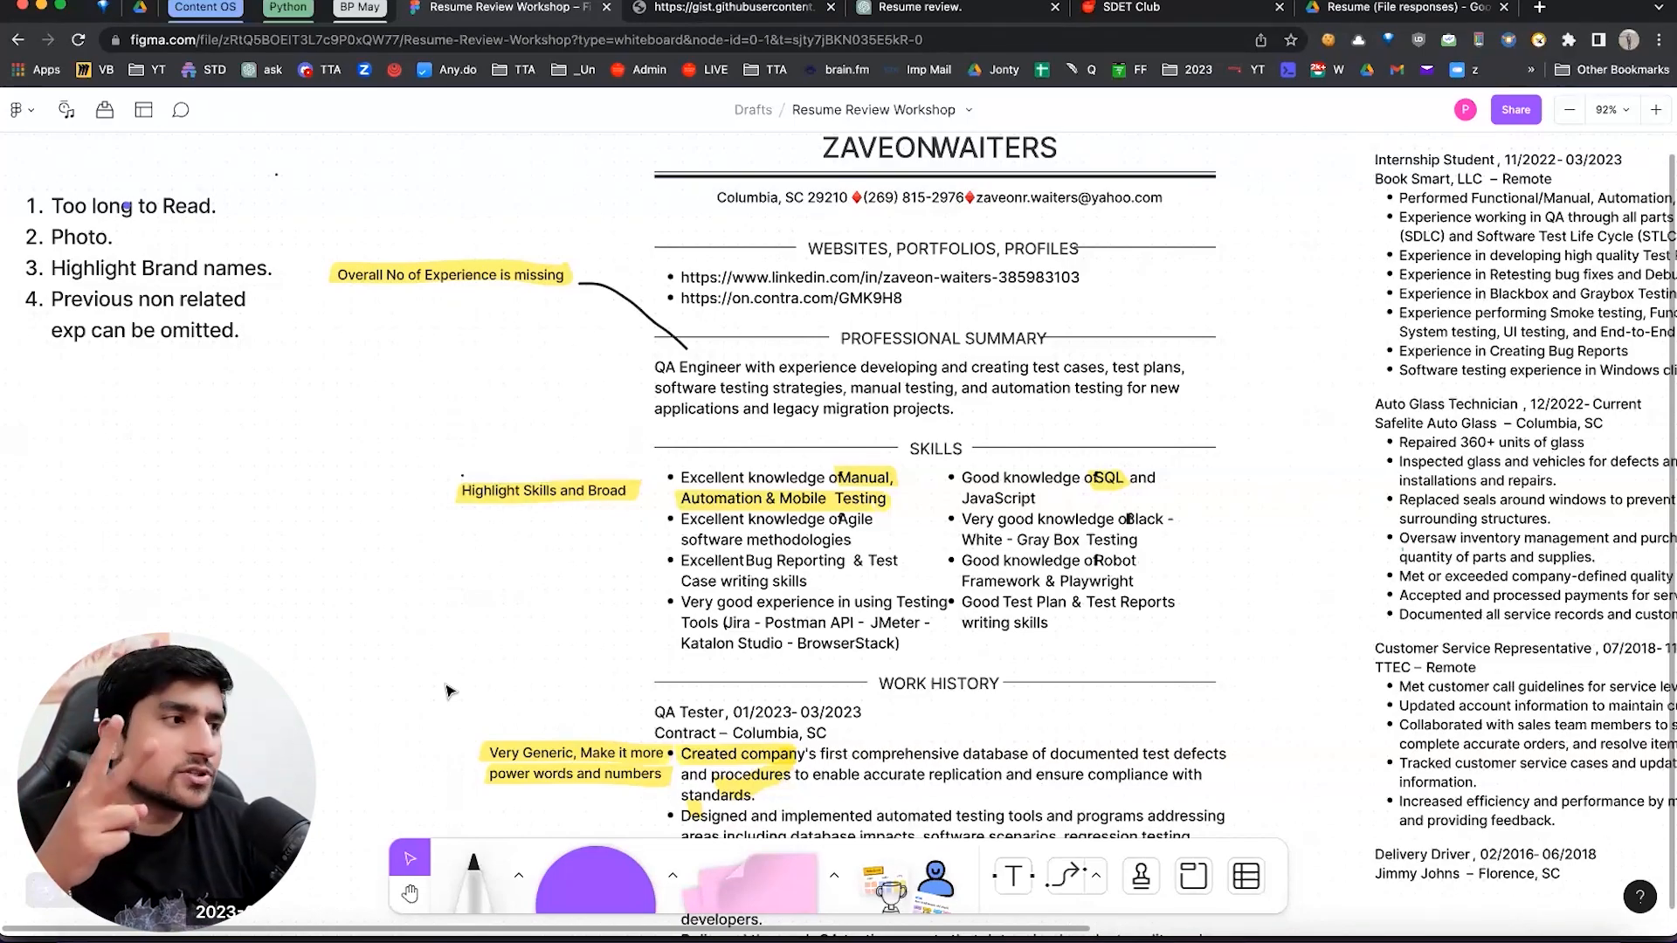
left_click(932, 9)
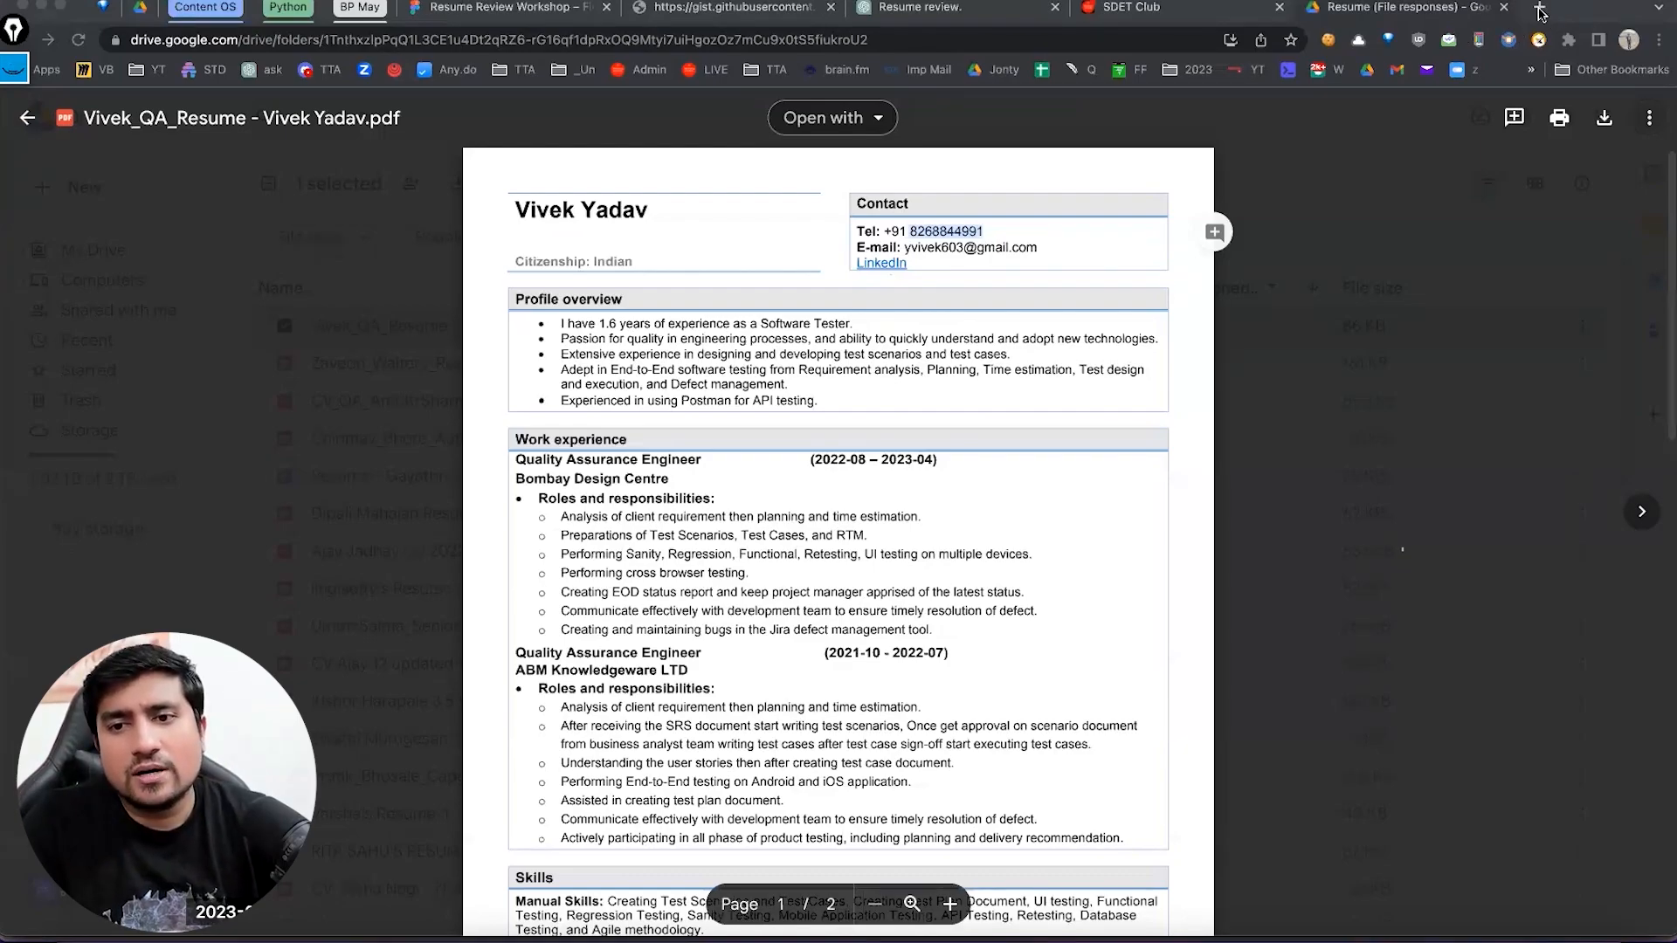
left_click(1539, 13)
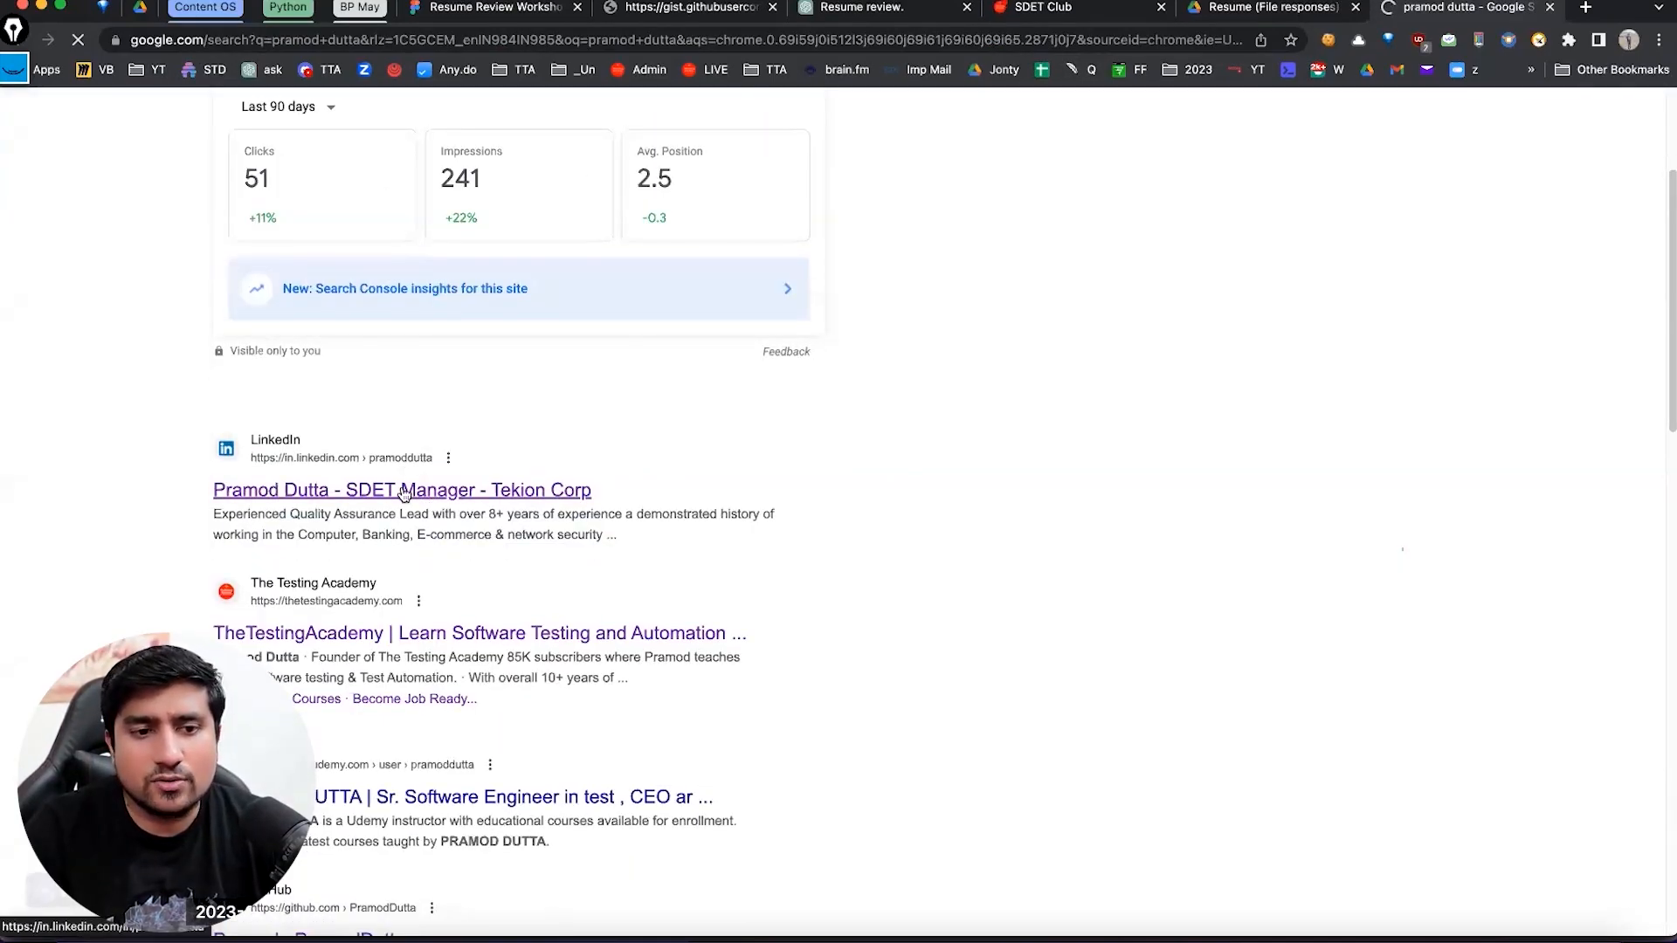
- View the LinkedIn profile result and its public profile URL, then return to the resume's profile overview
left_click(402, 489)
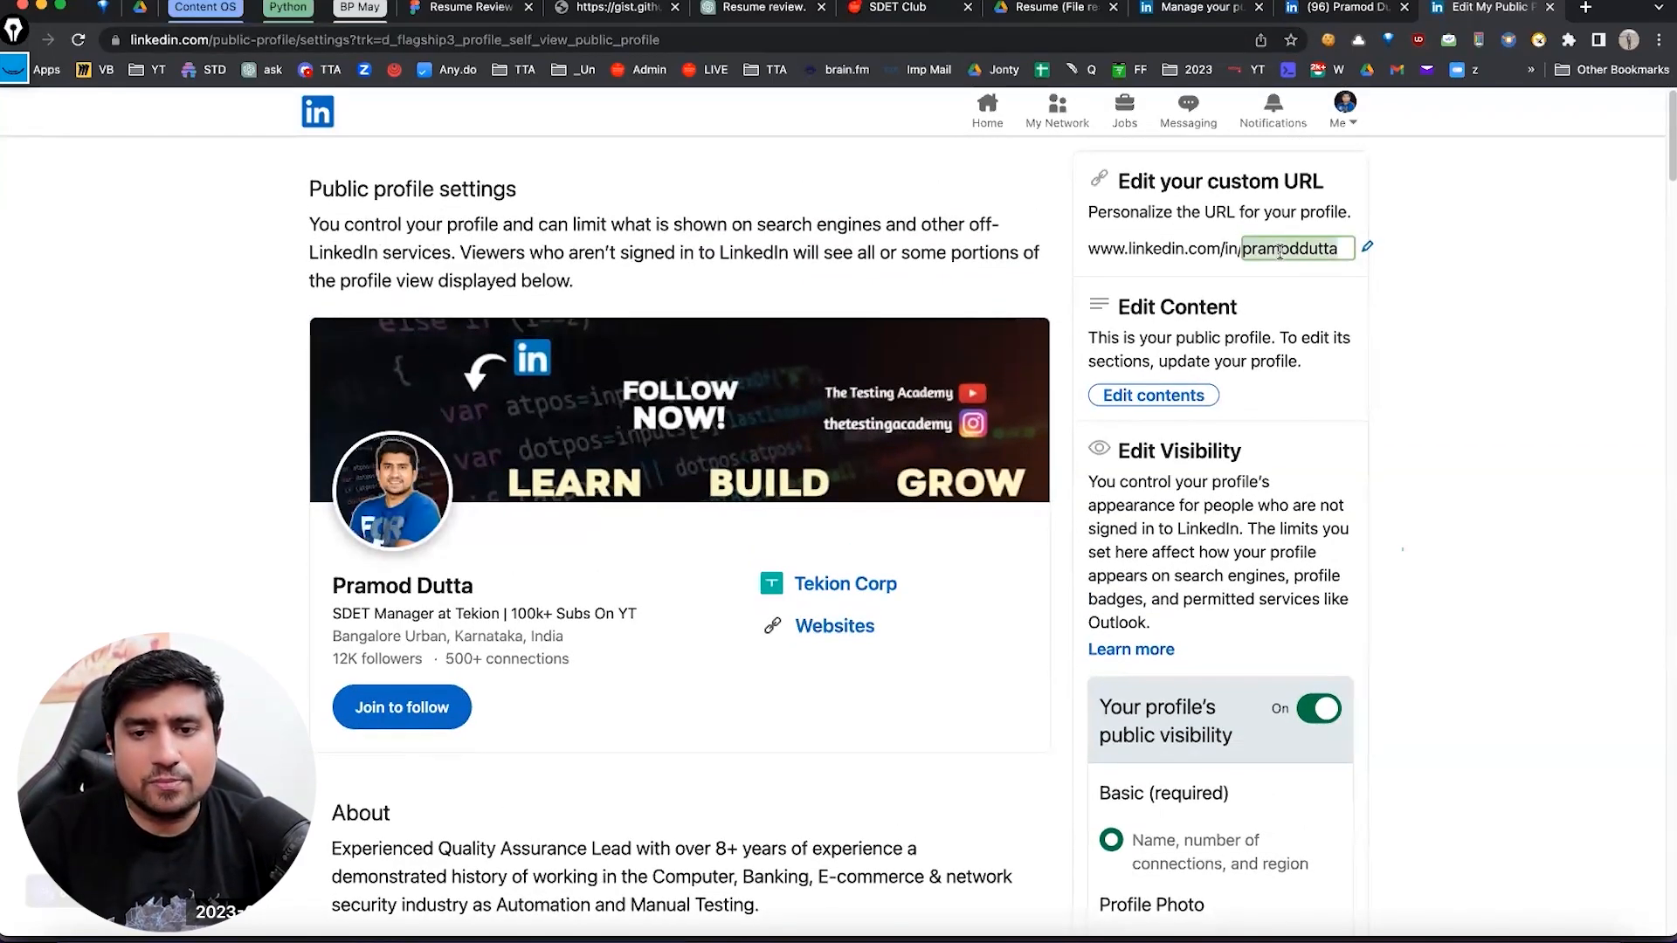
left_click(1017, 7)
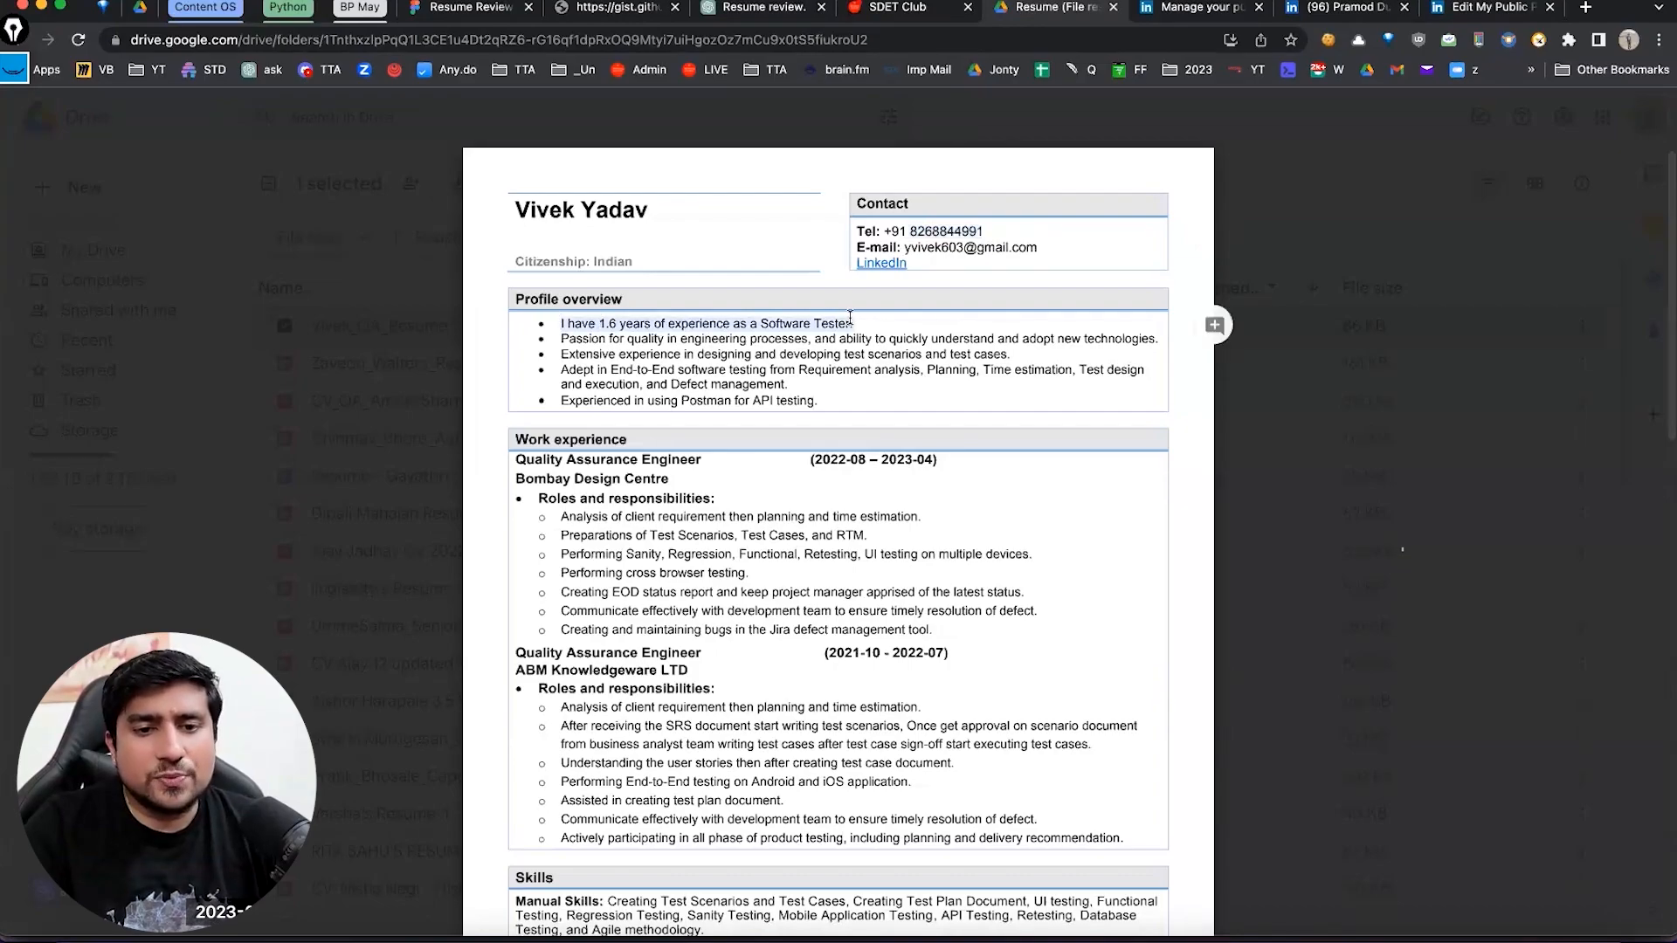
left_click_drag(561, 324, 816, 400)
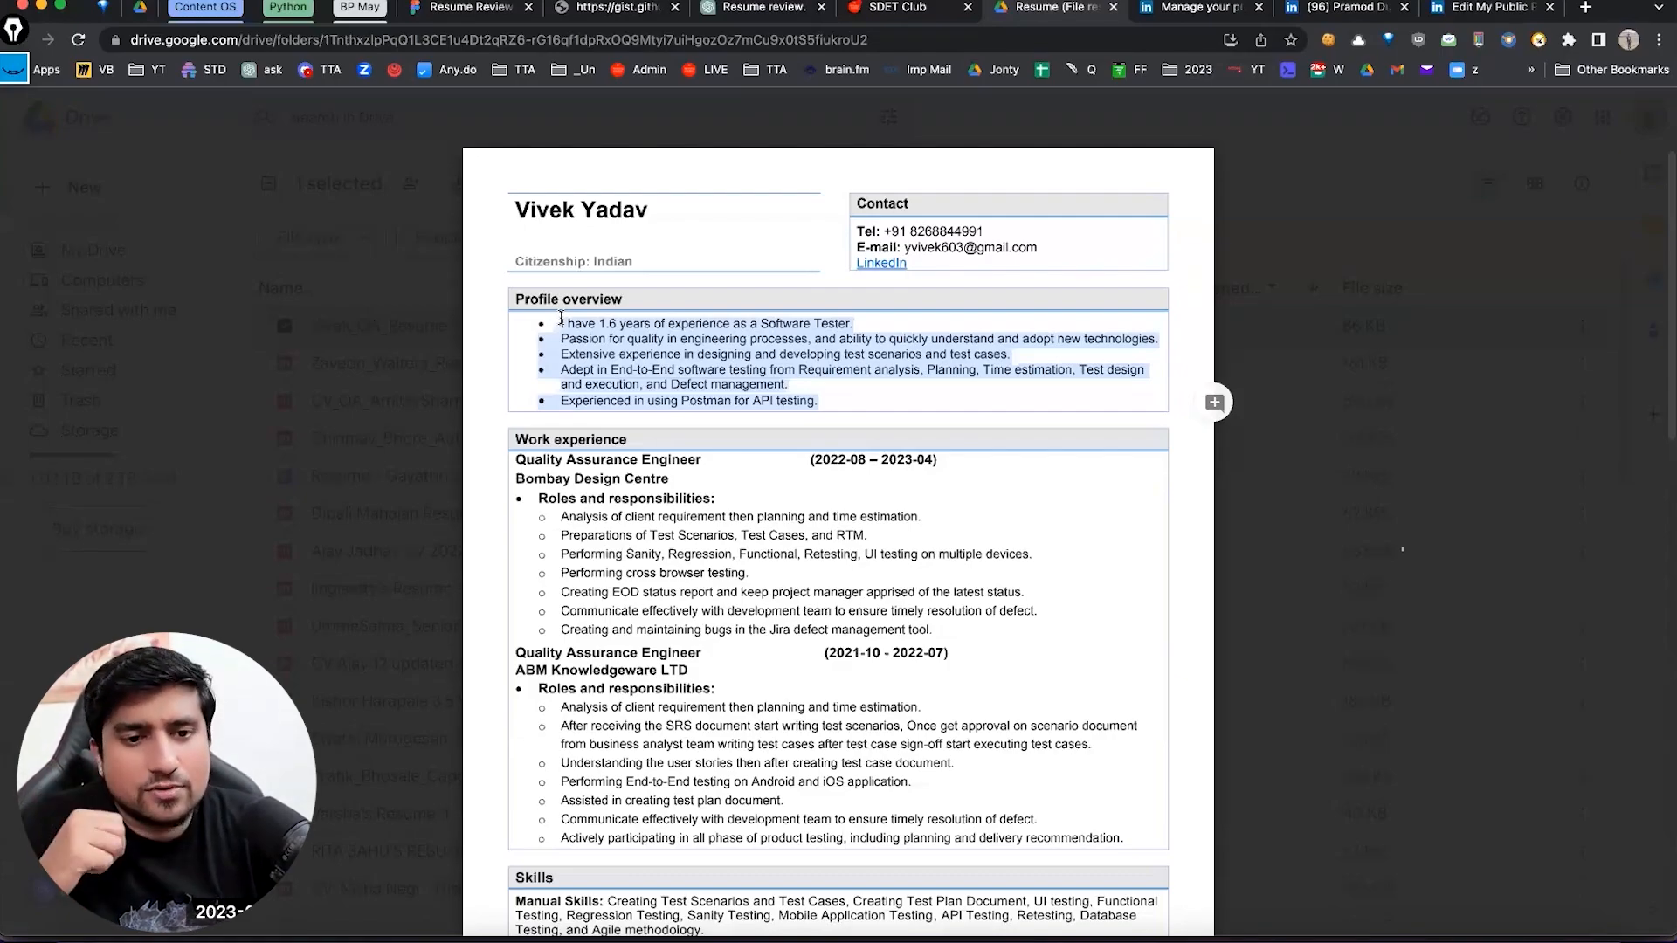
- Scroll to the Skills section and highlight its text in the PDF preview
scroll("down", 3)
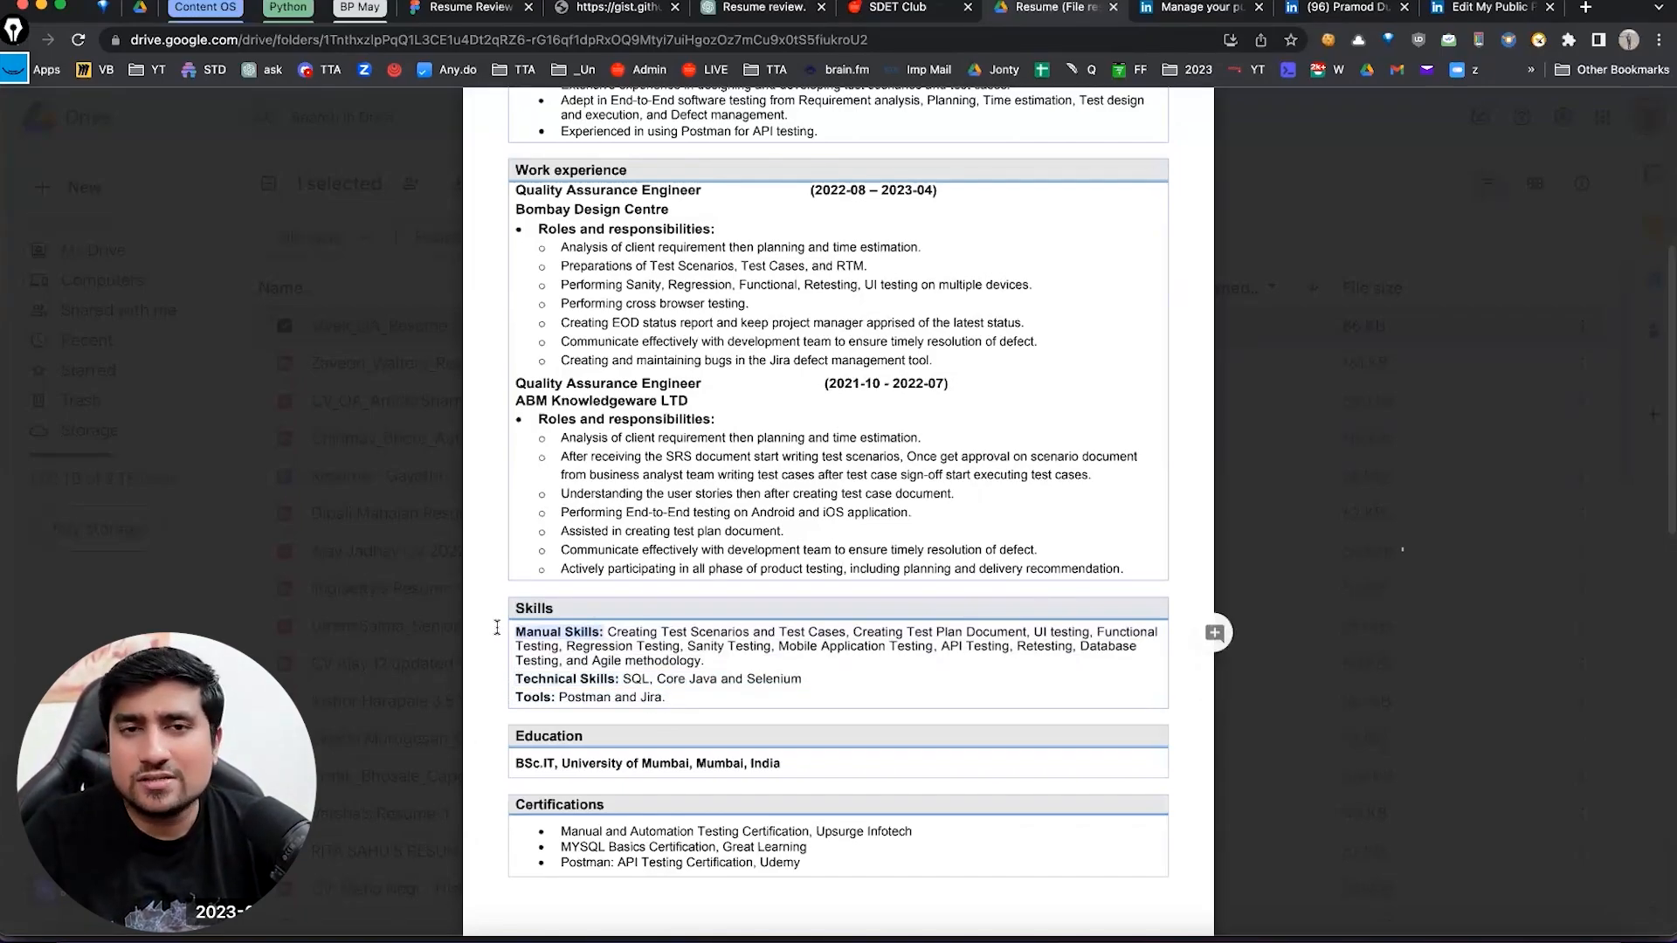
left_click_drag(606, 631, 704, 660)
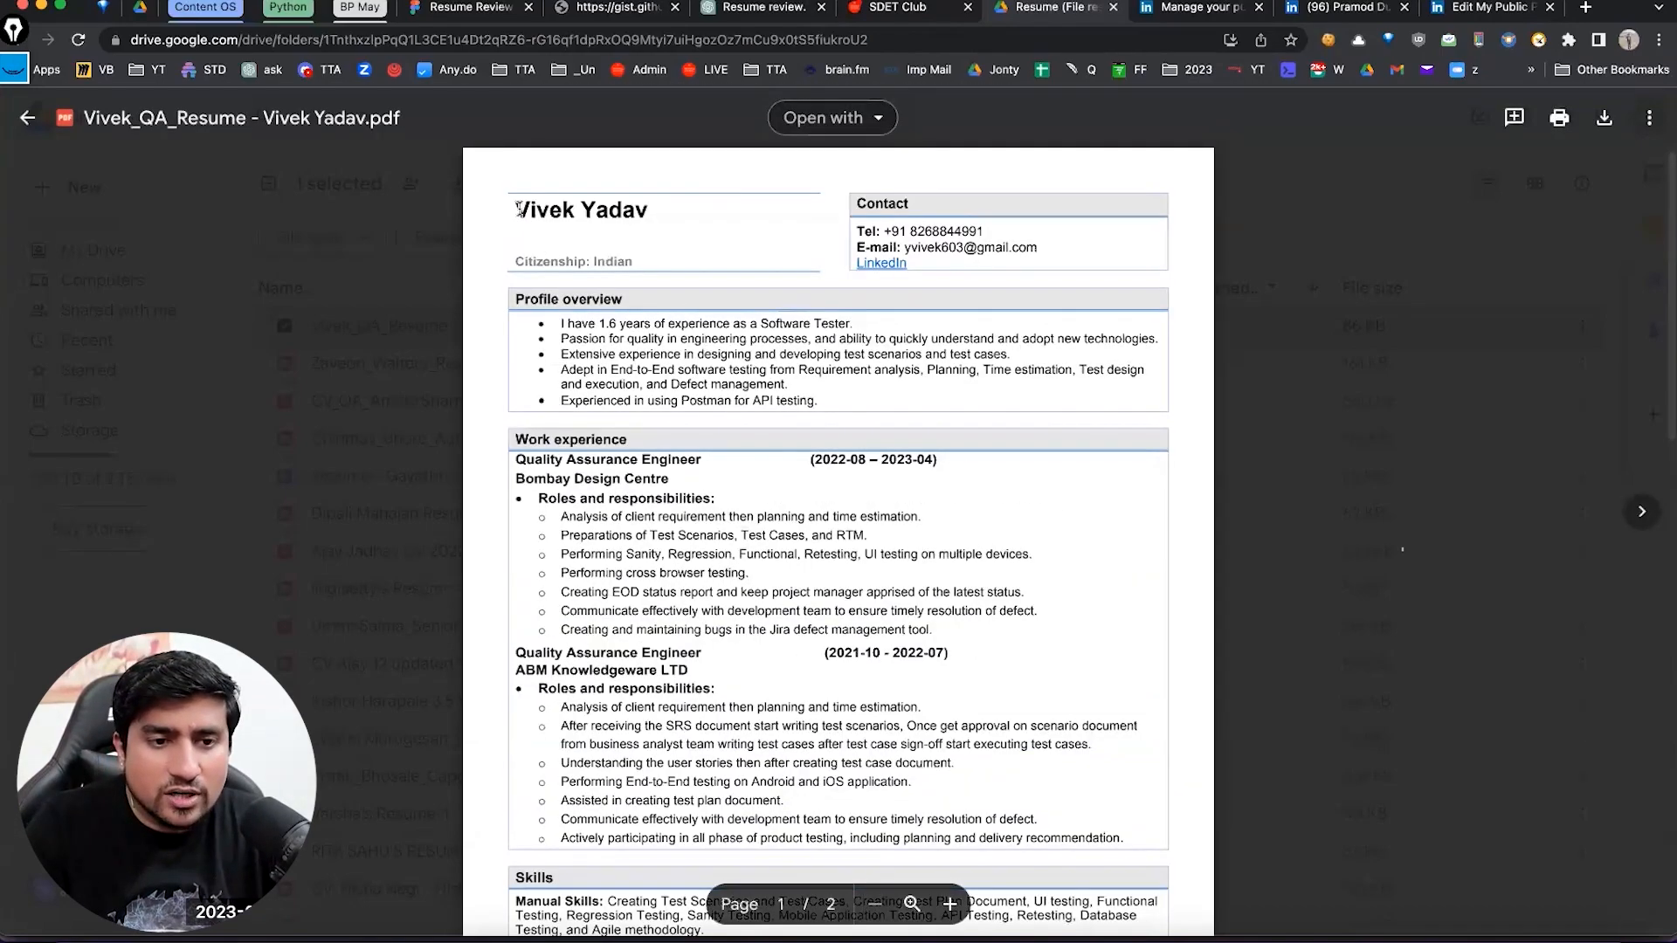
- Reach the resume's last page and switch to the ChatGPT resume review chat
scroll("down", 3)
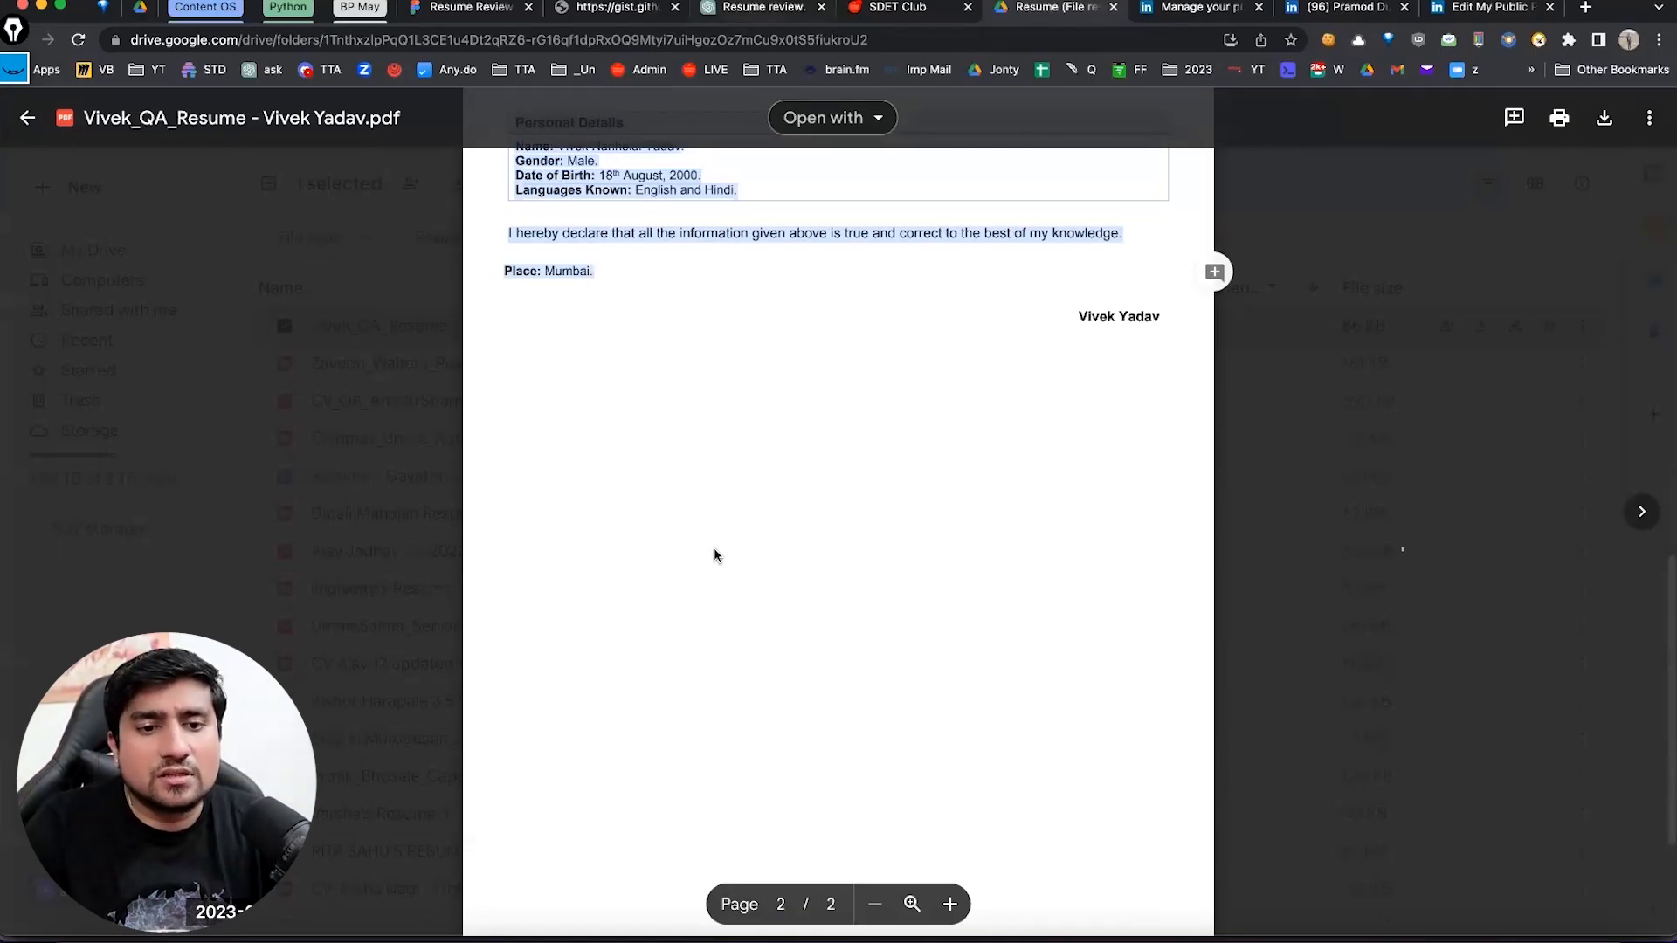
left_click(760, 7)
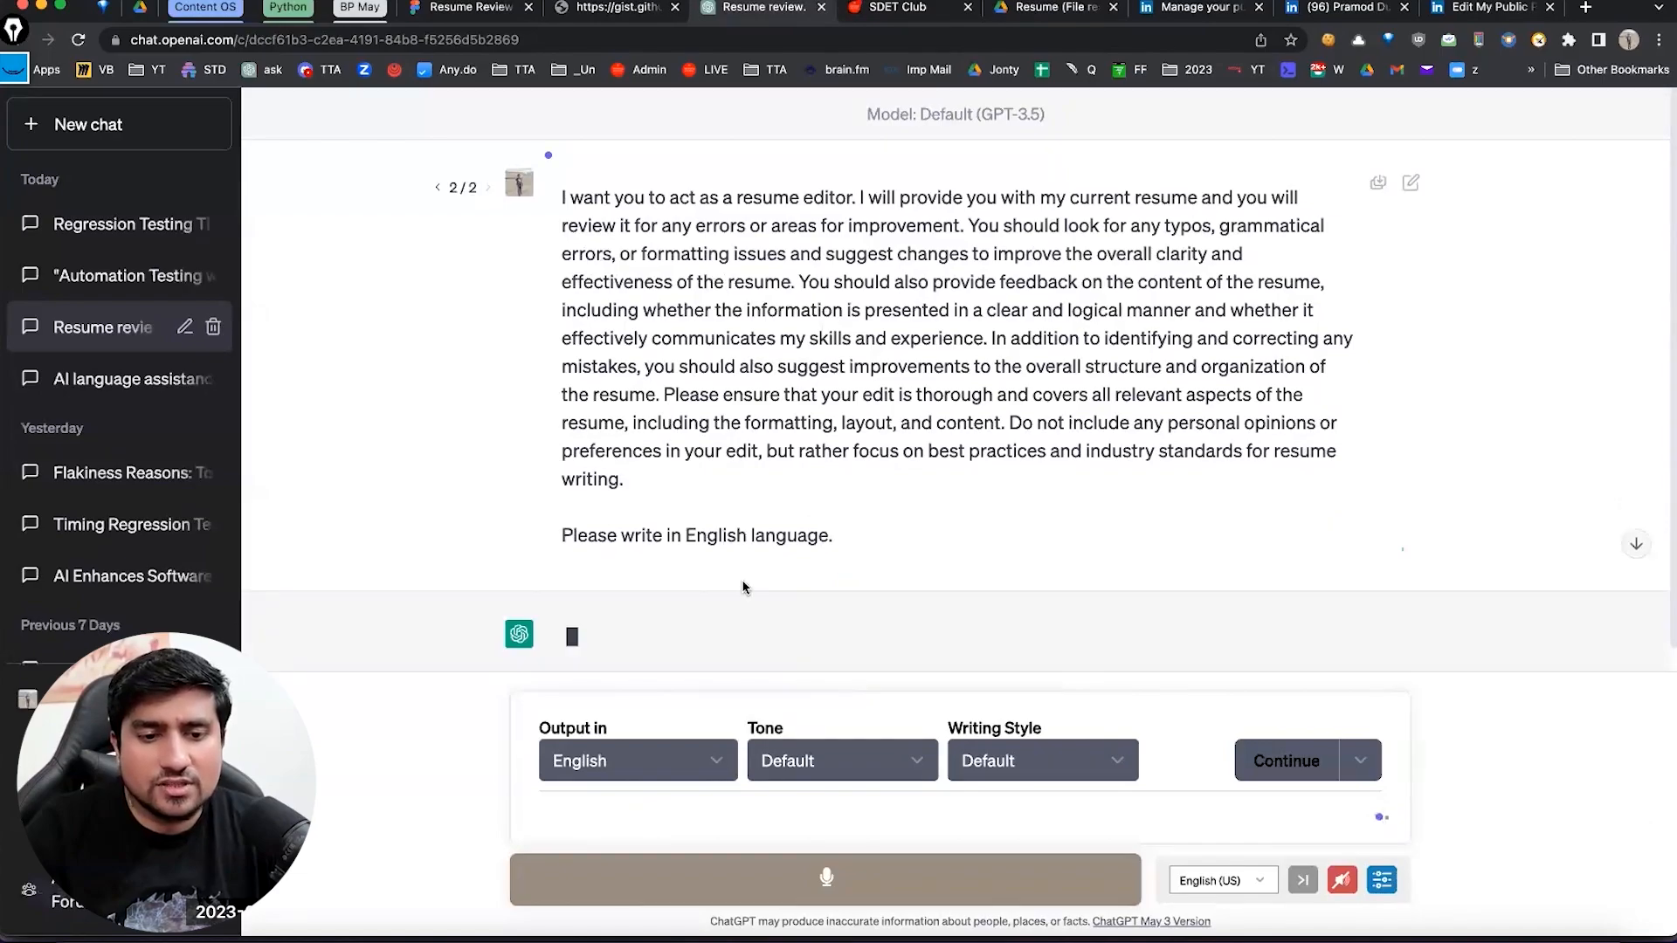
scroll("down", 3)
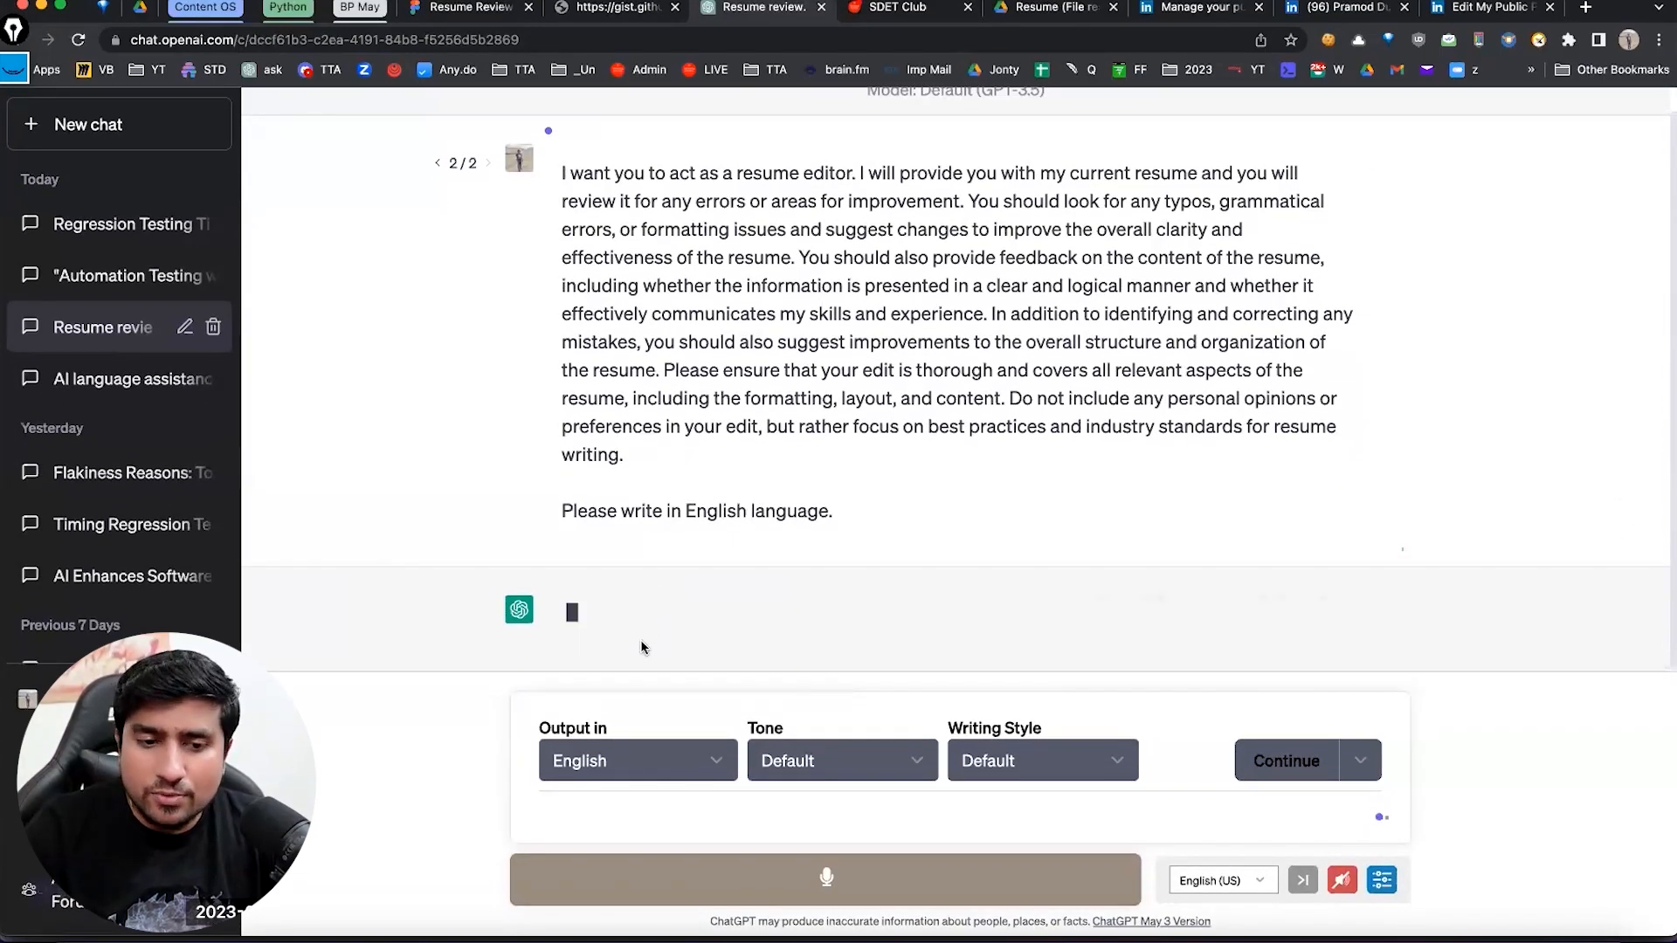
mouse_move(720, 589)
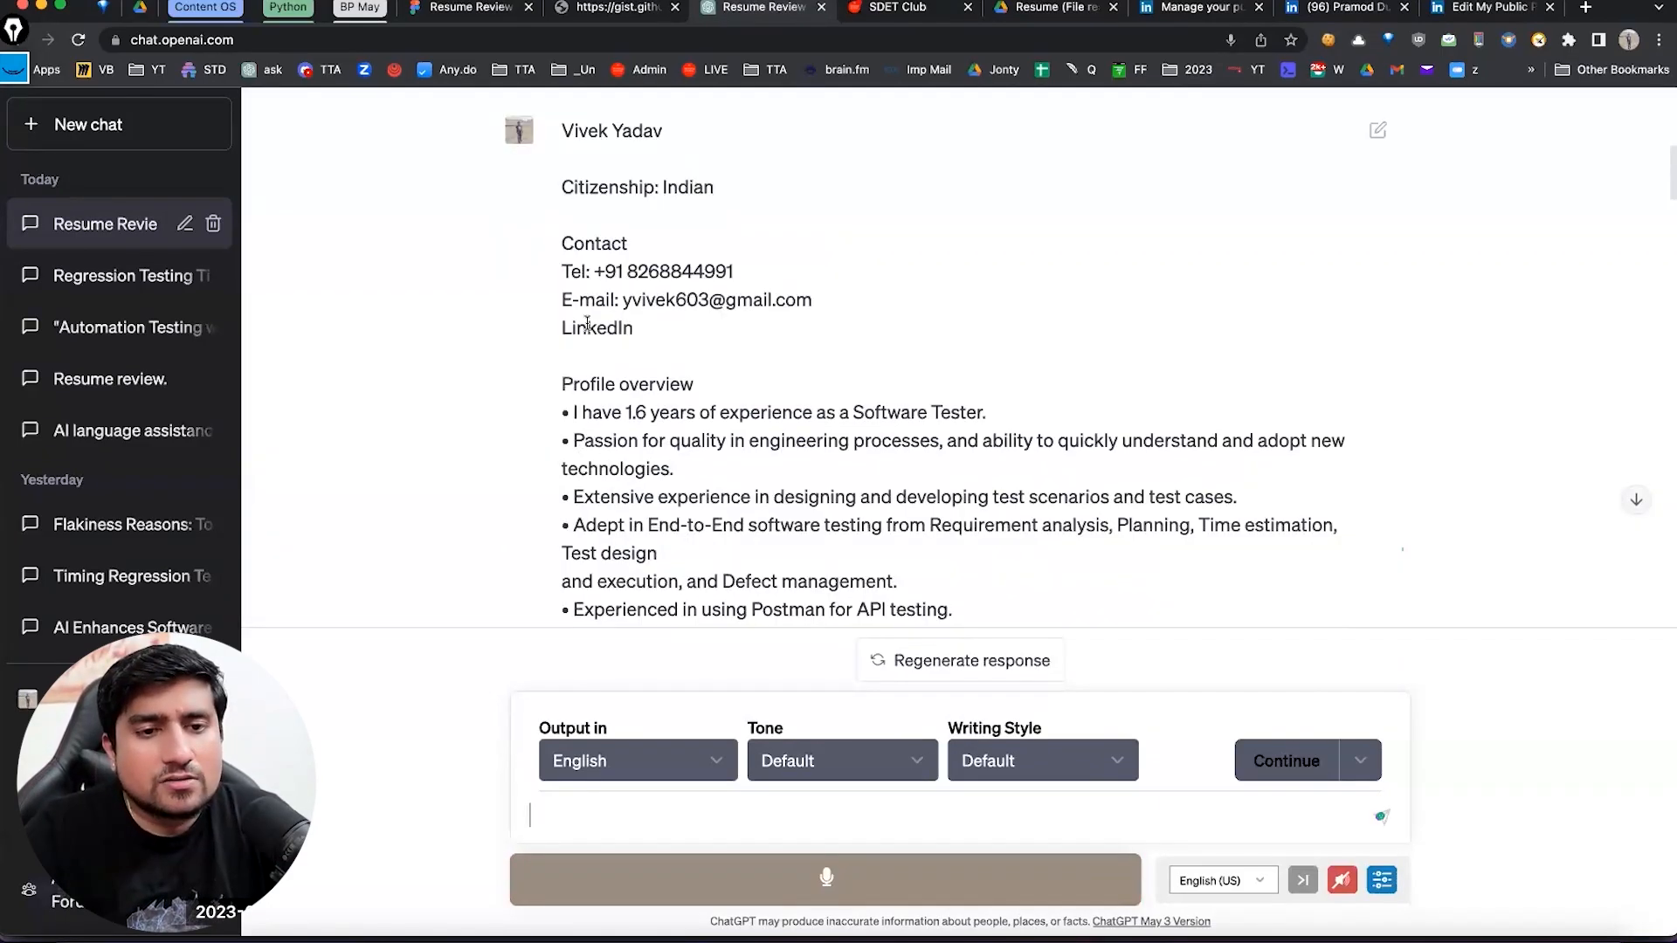
scroll("down", 3)
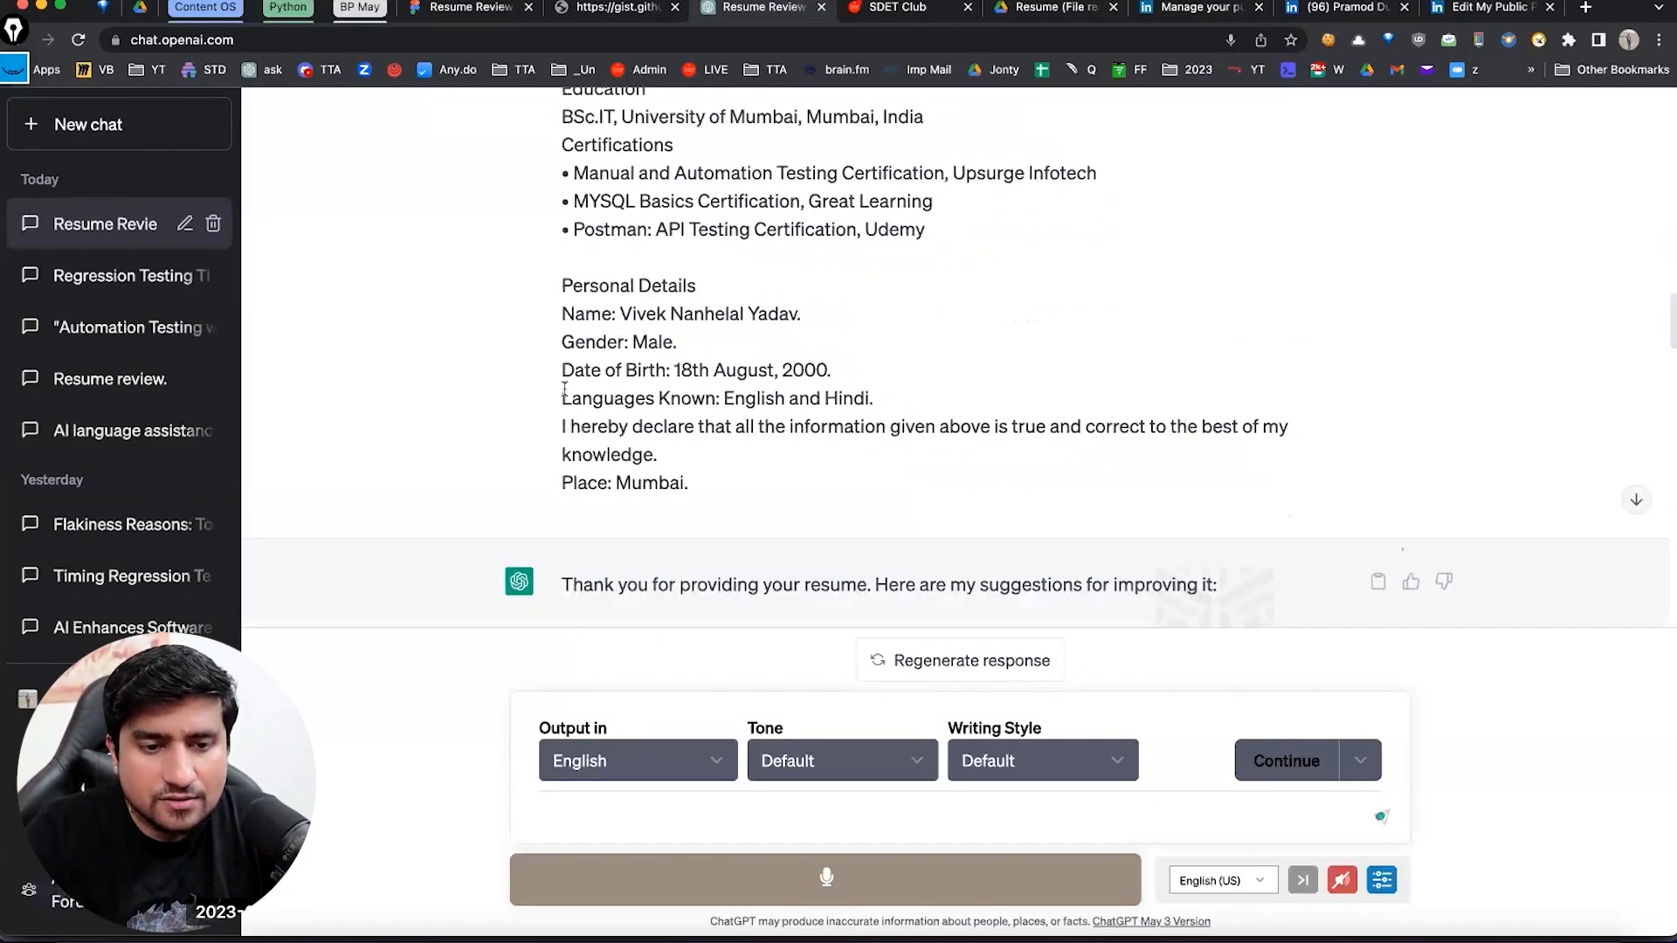
scroll("down", 3)
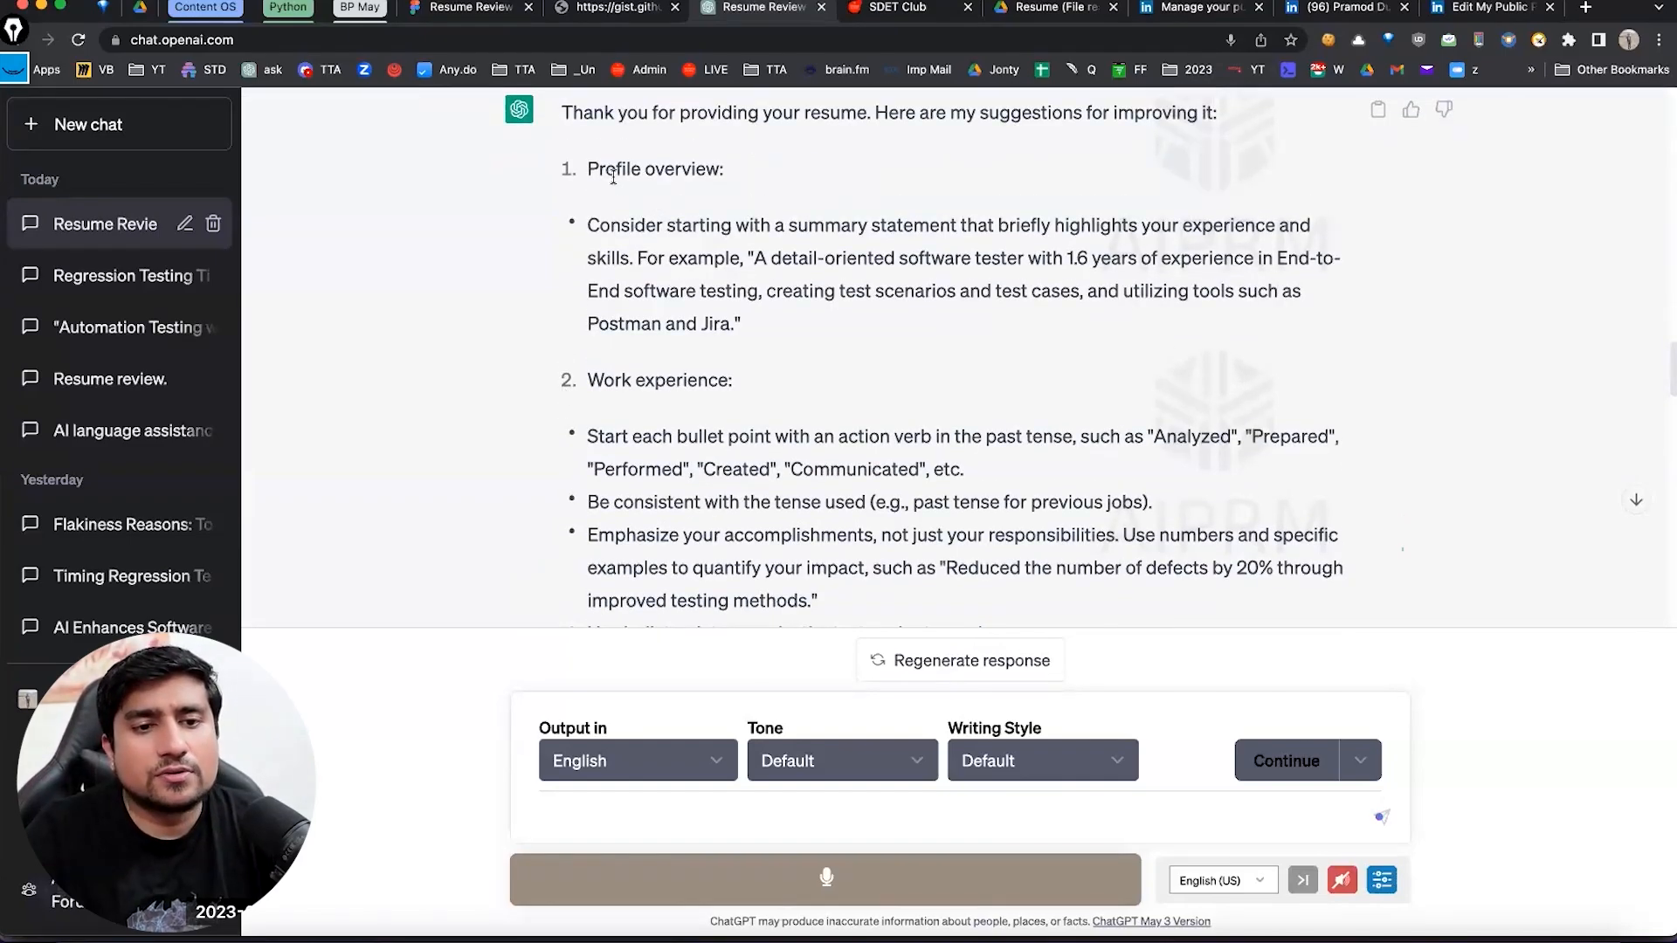
double_click(624, 226)
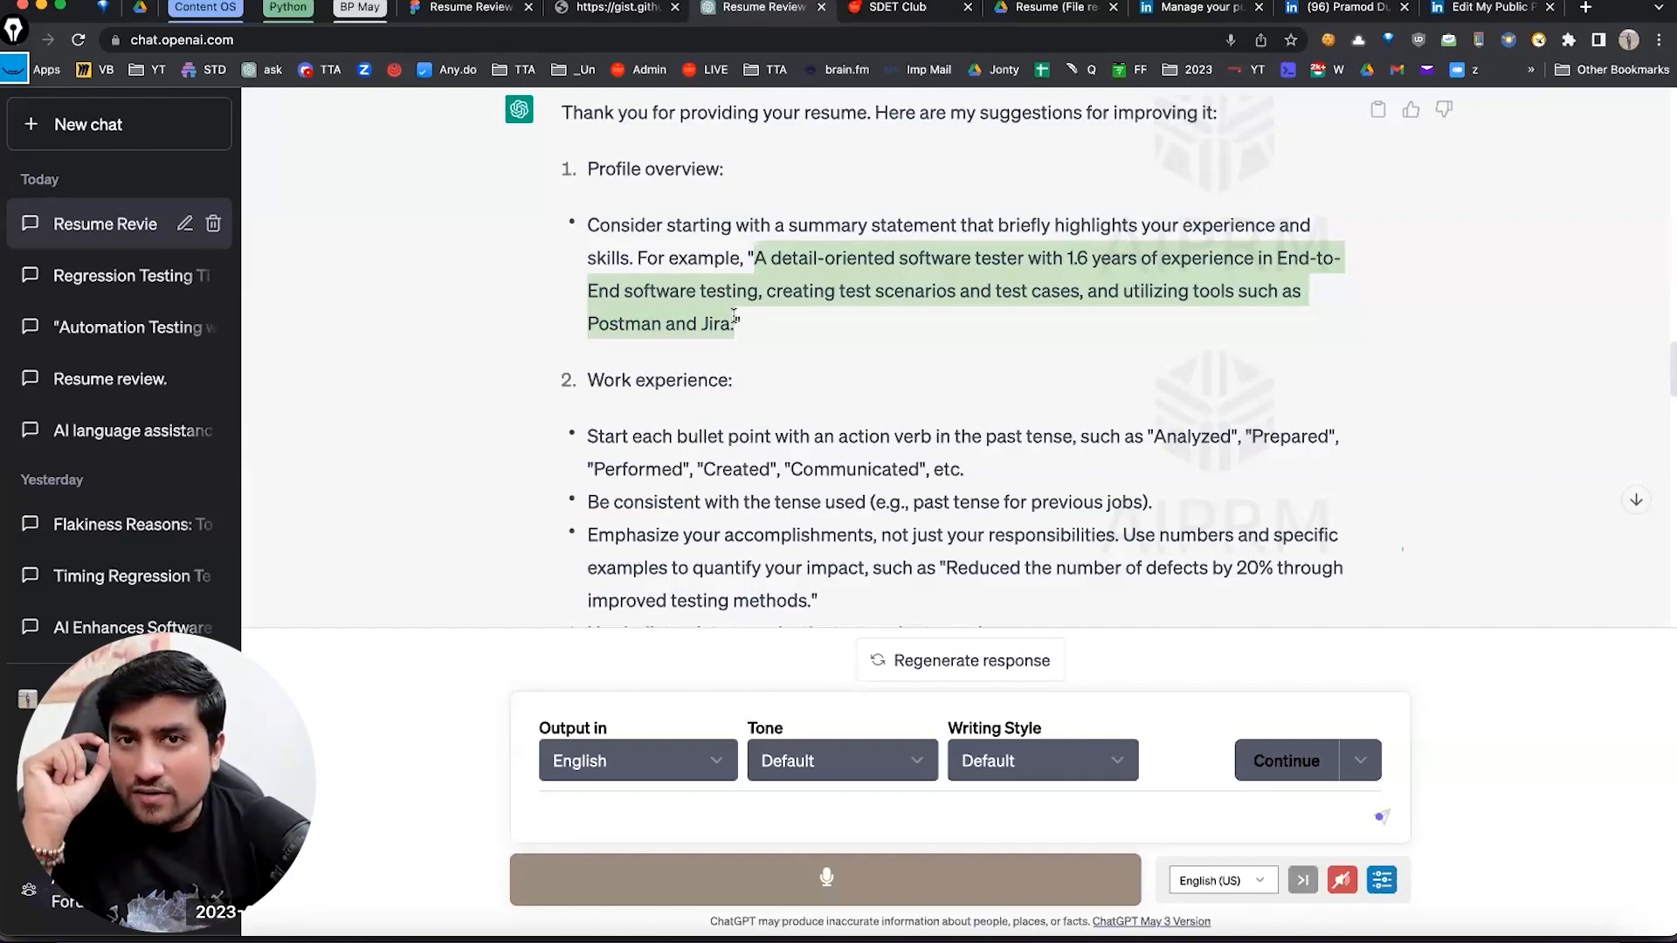
scroll("down", 3)
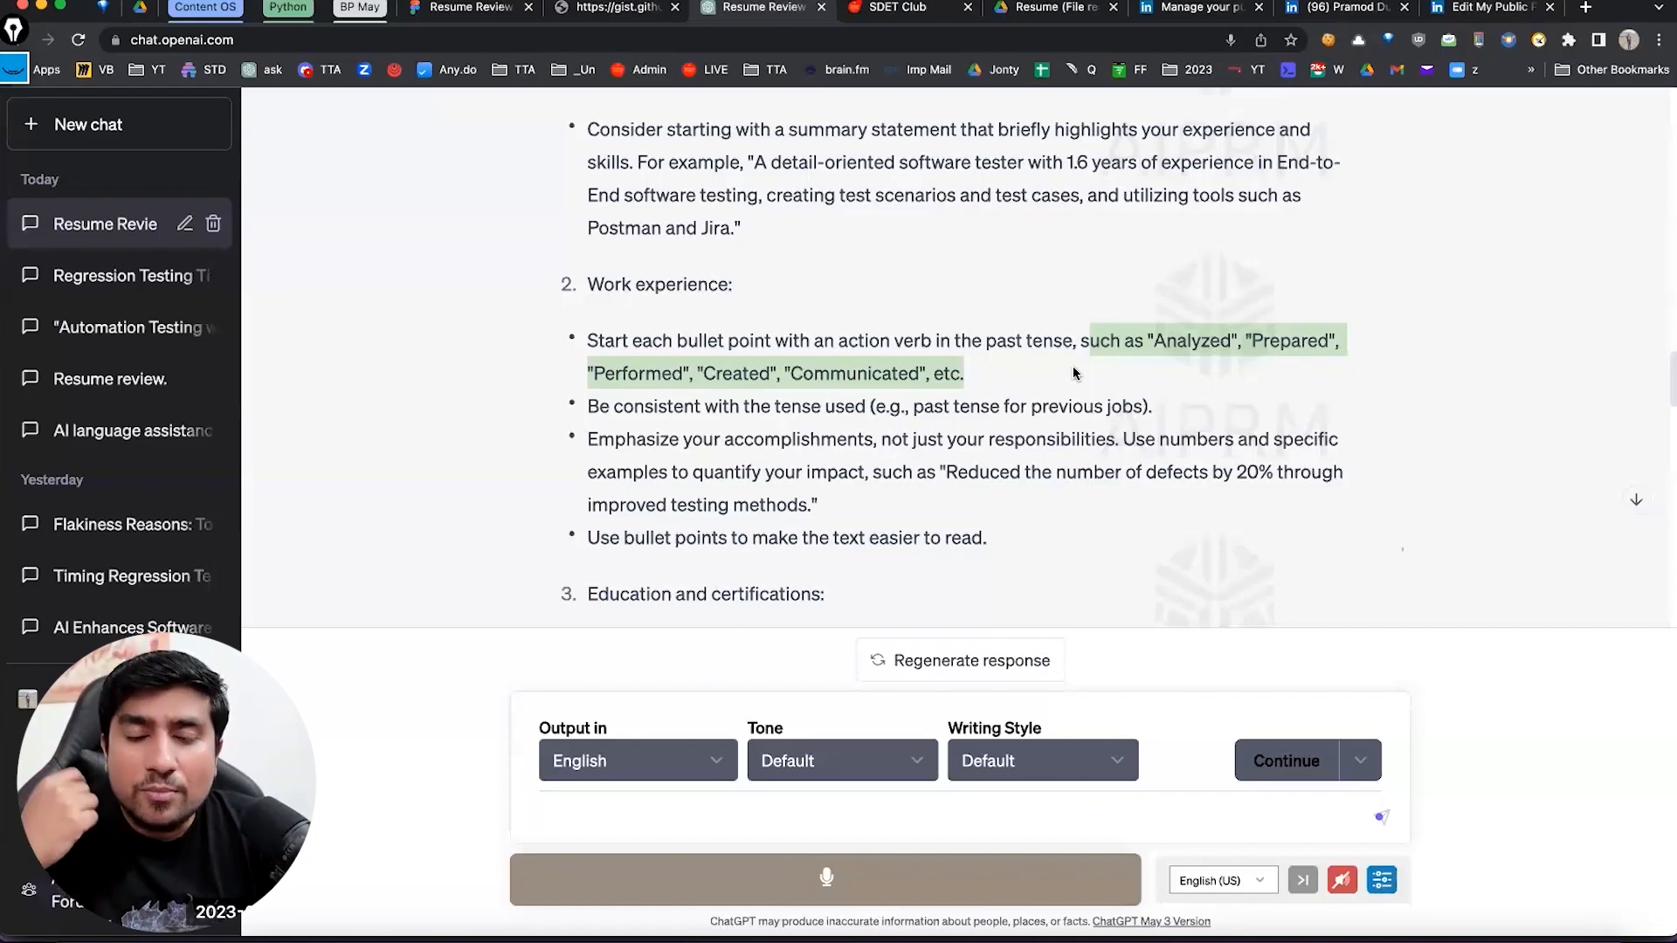
scroll("down", 3)
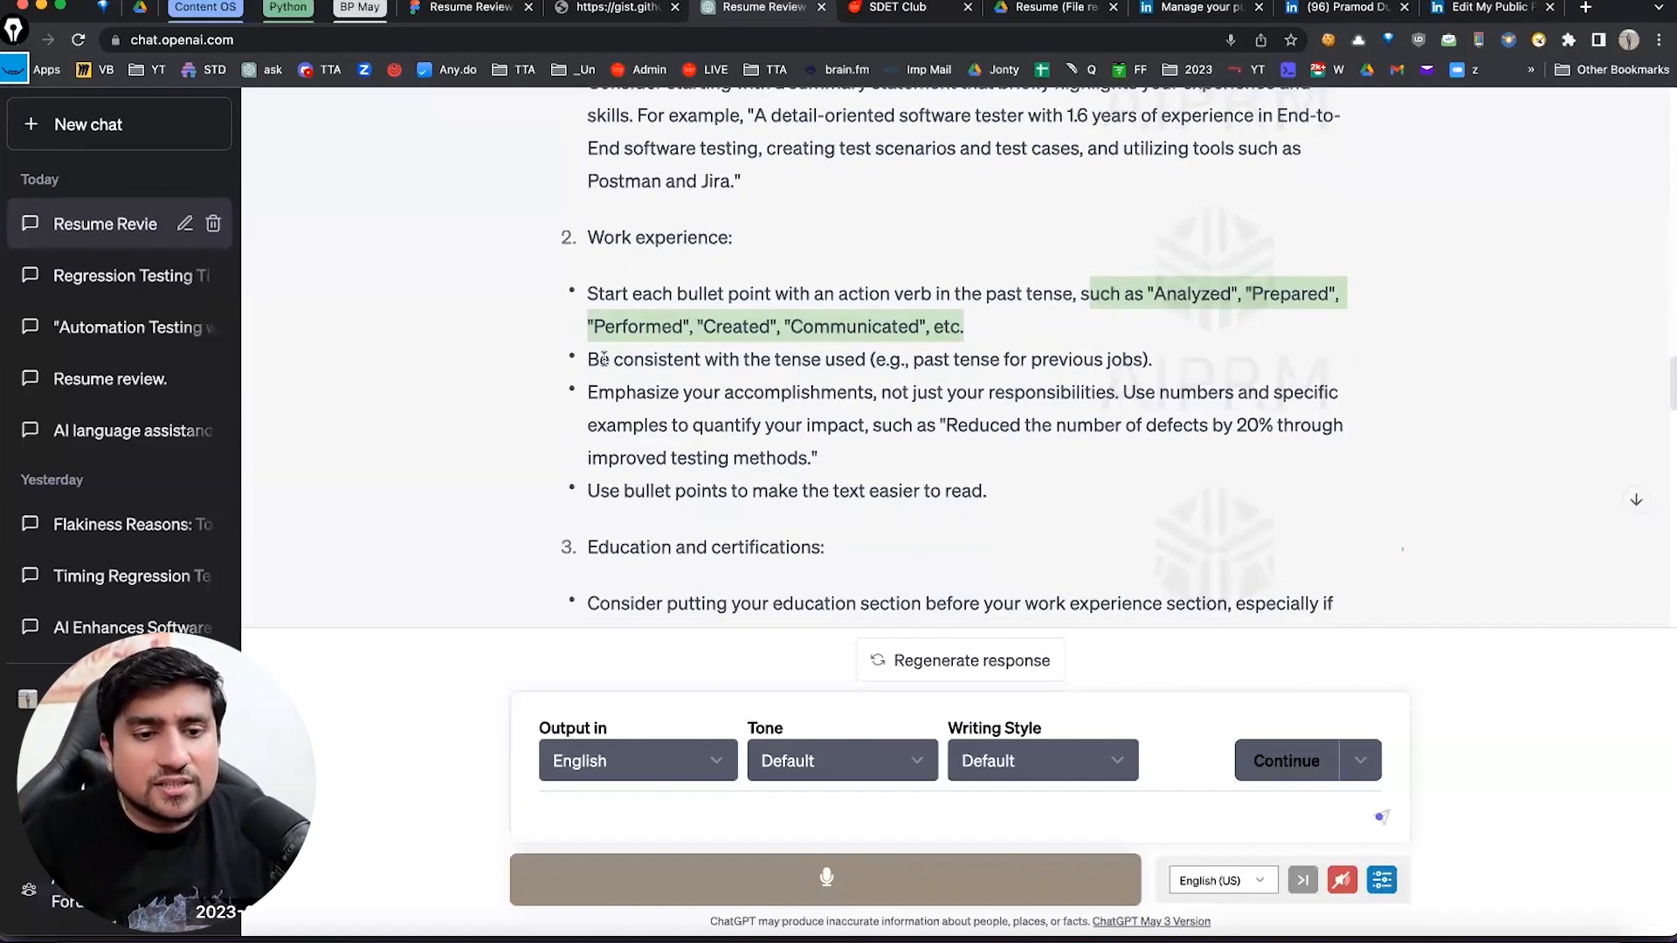
scroll("down", 3)
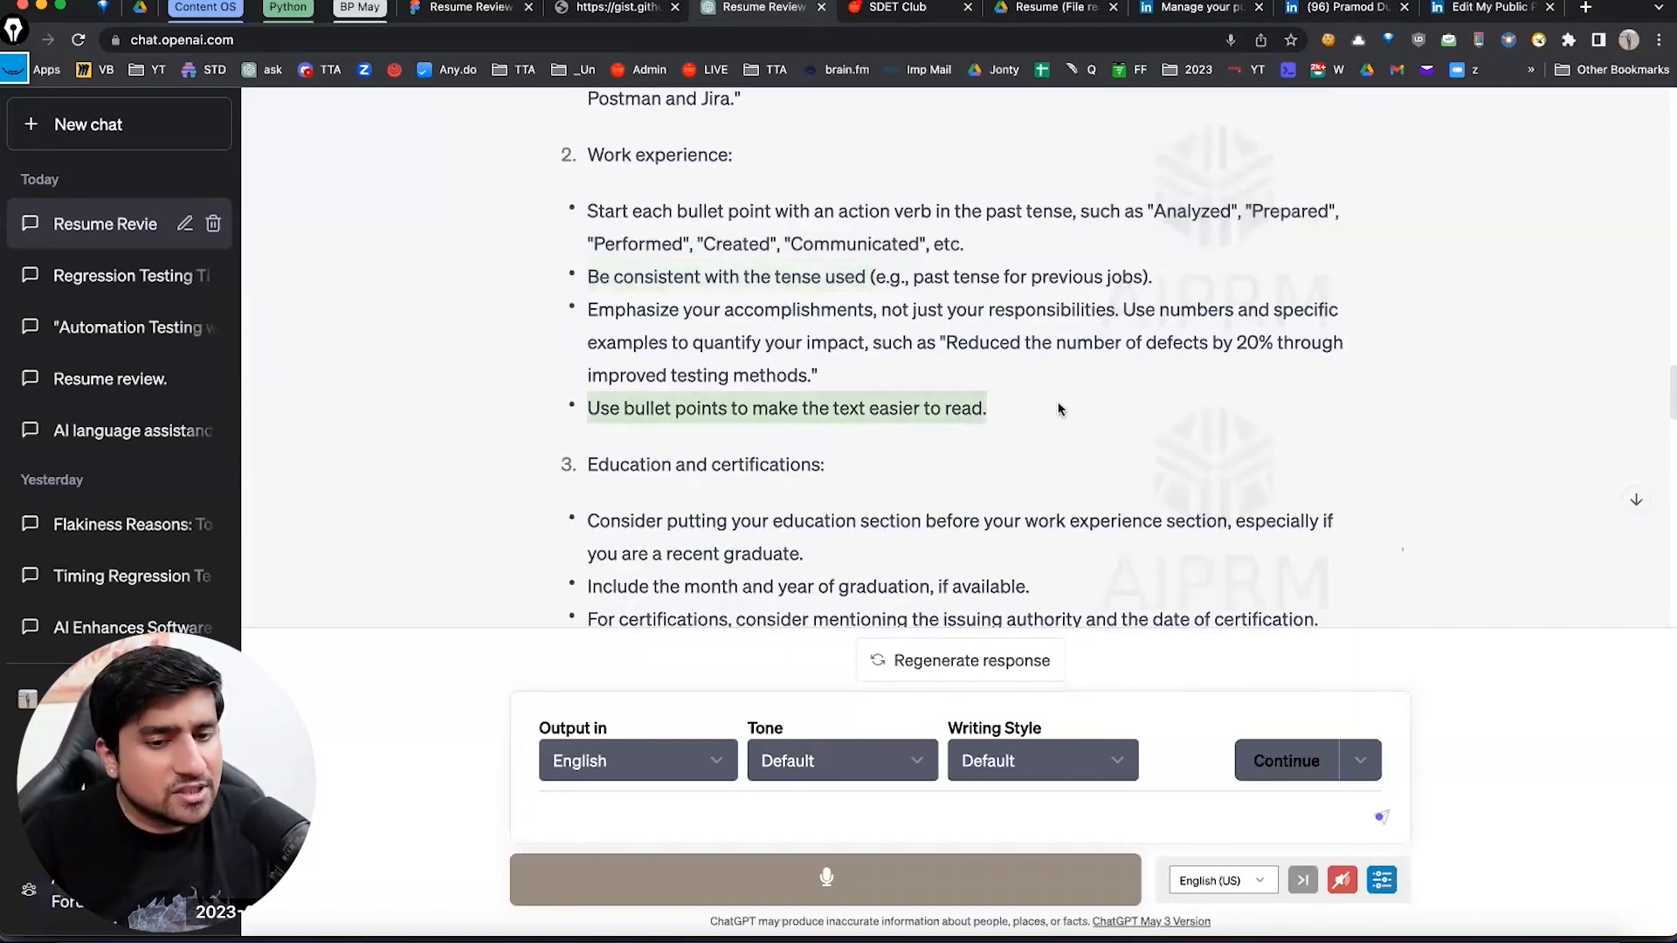
scroll("down", 3)
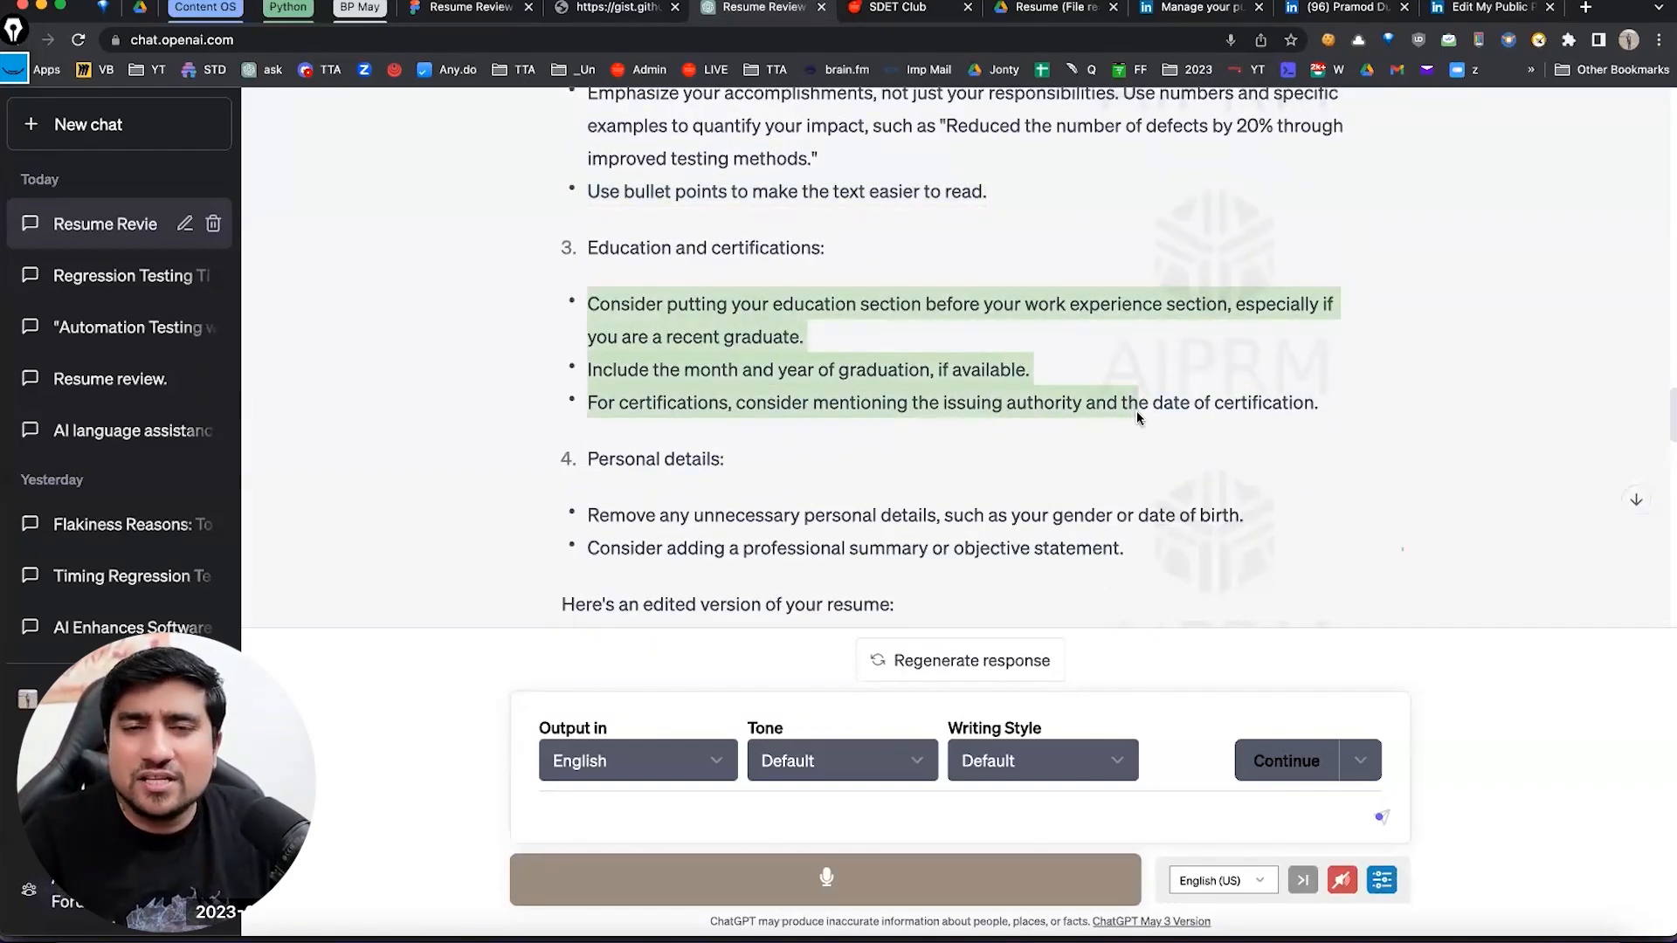
scroll("down", 3)
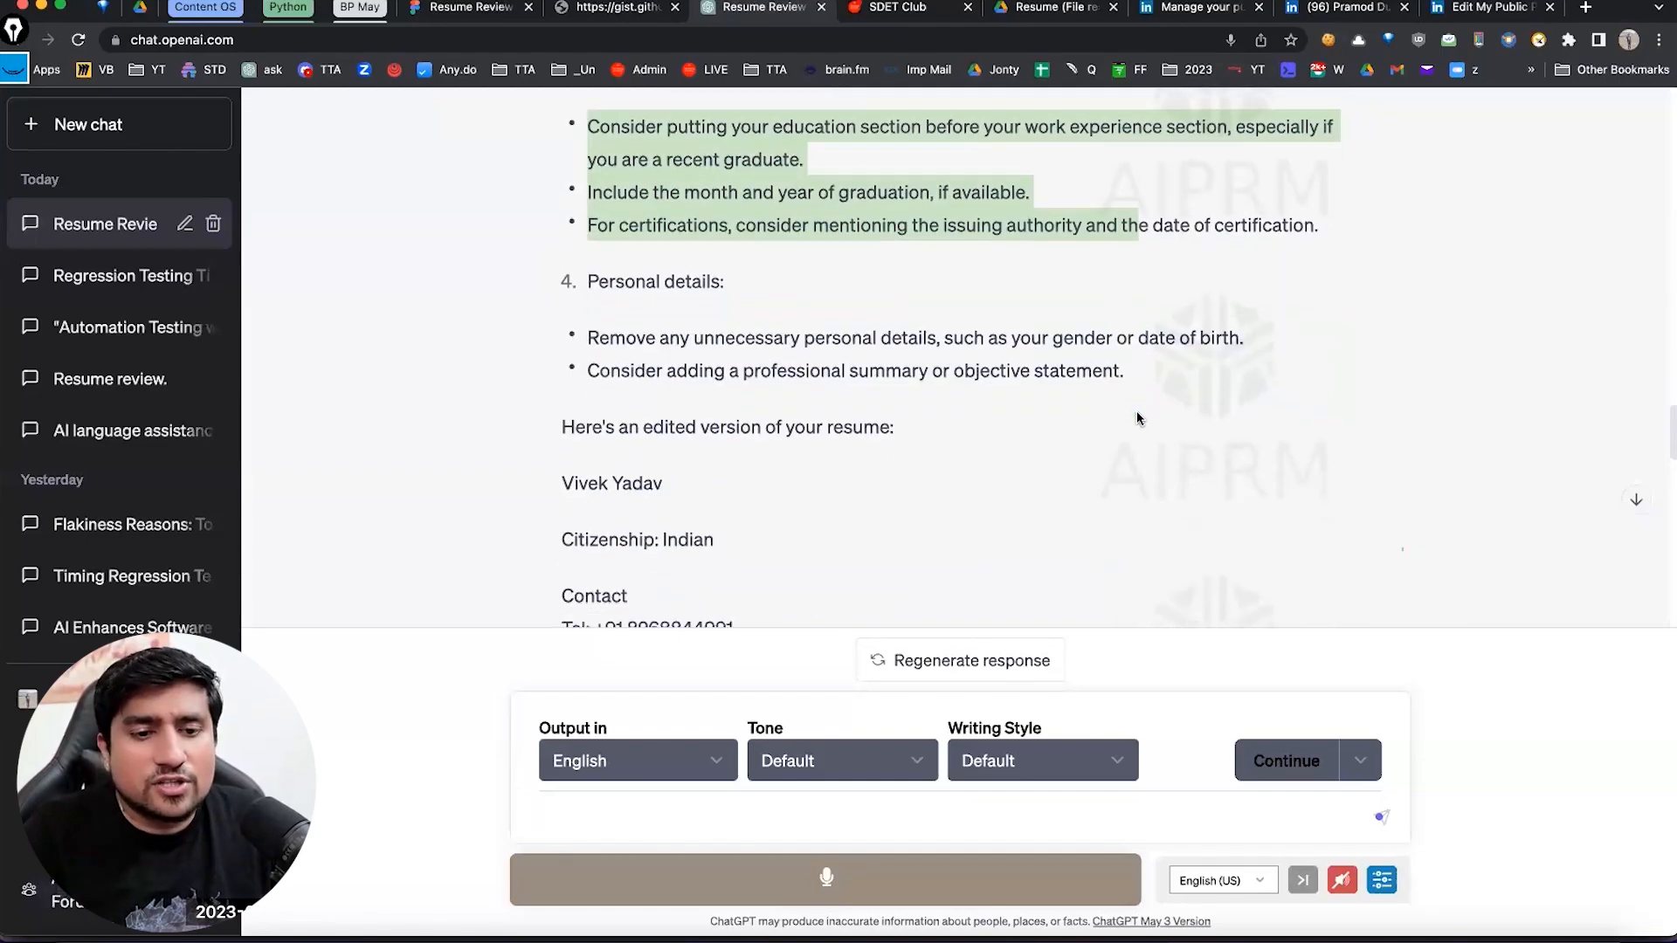
scroll("down", 3)
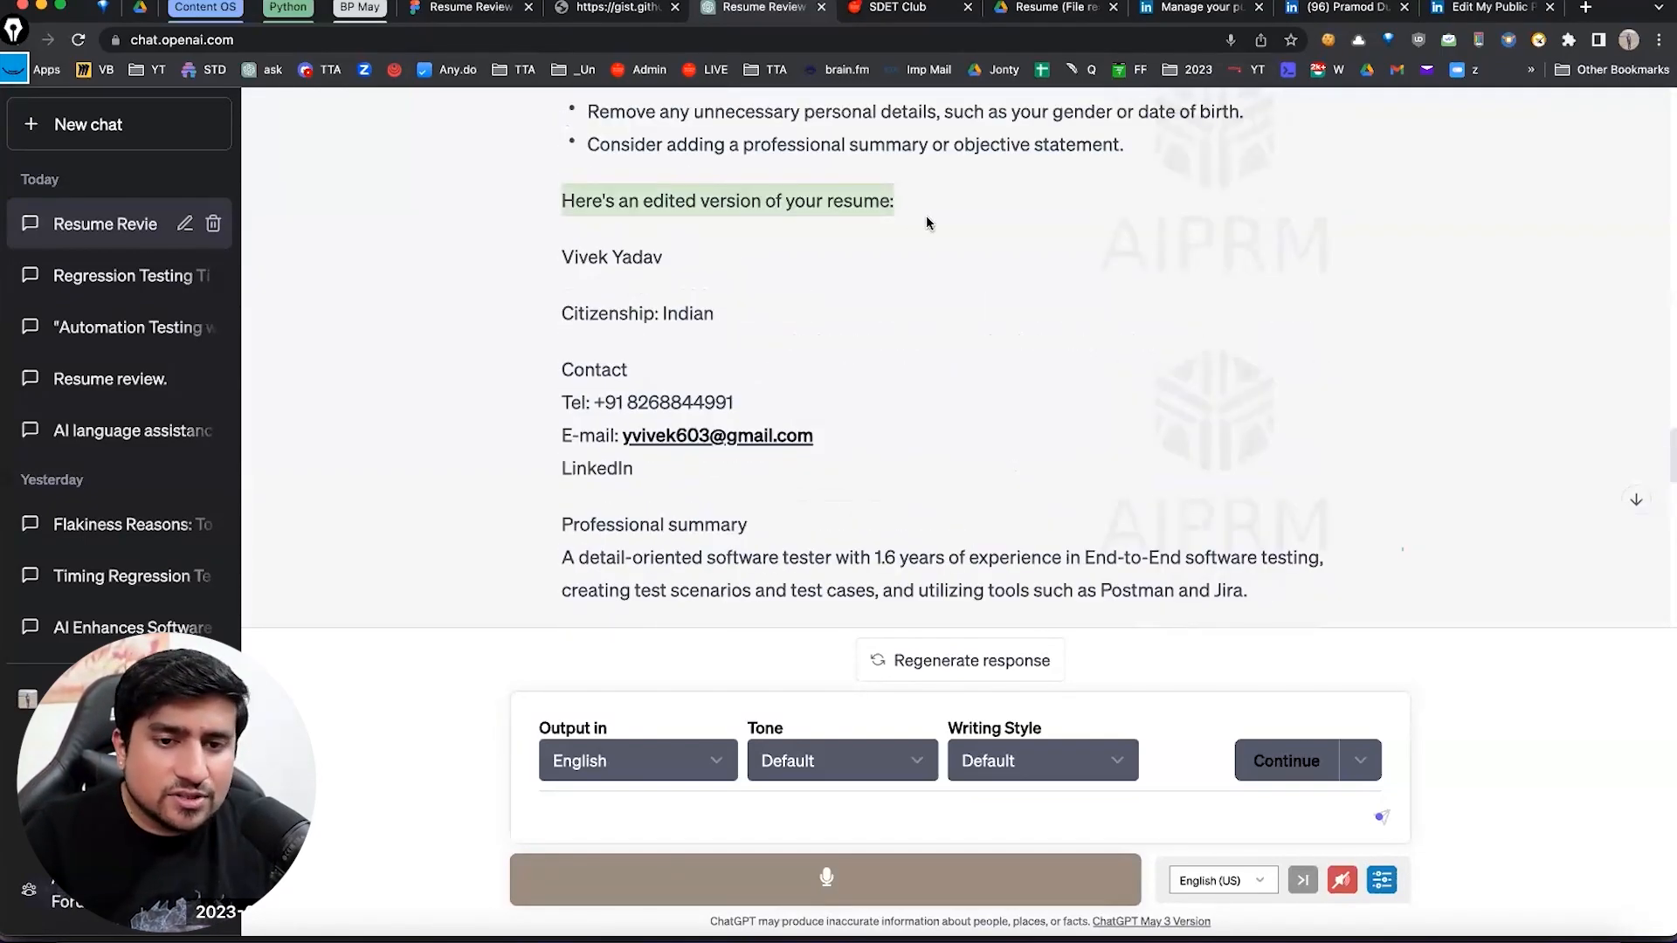
scroll("down", 3)
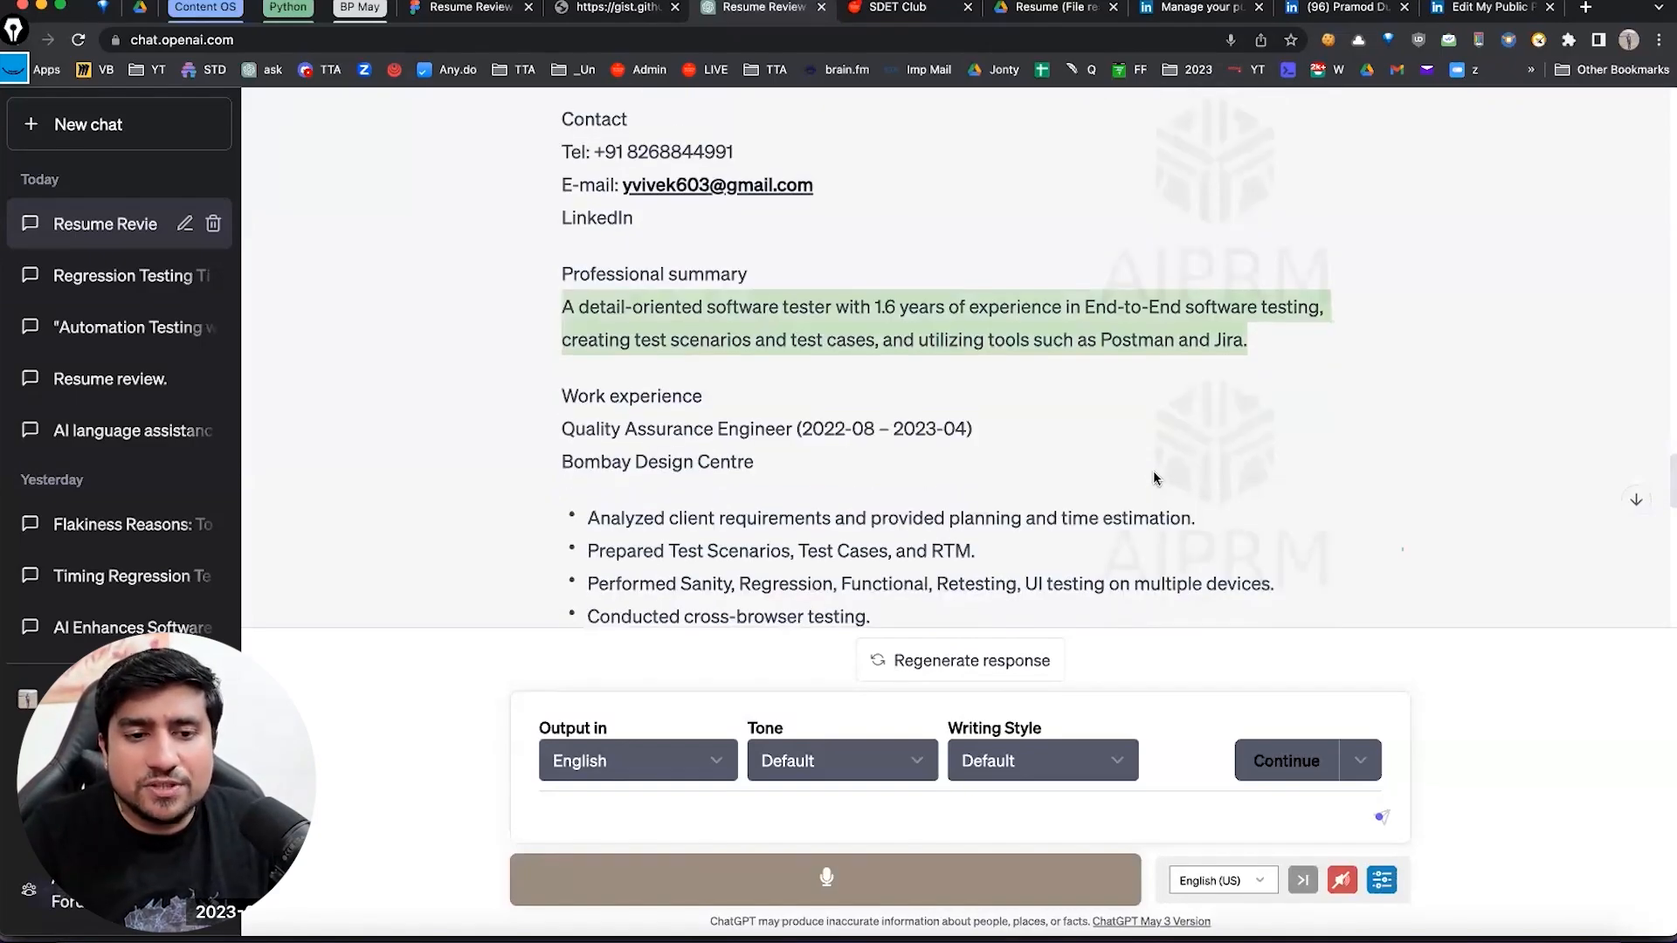
scroll("down", 3)
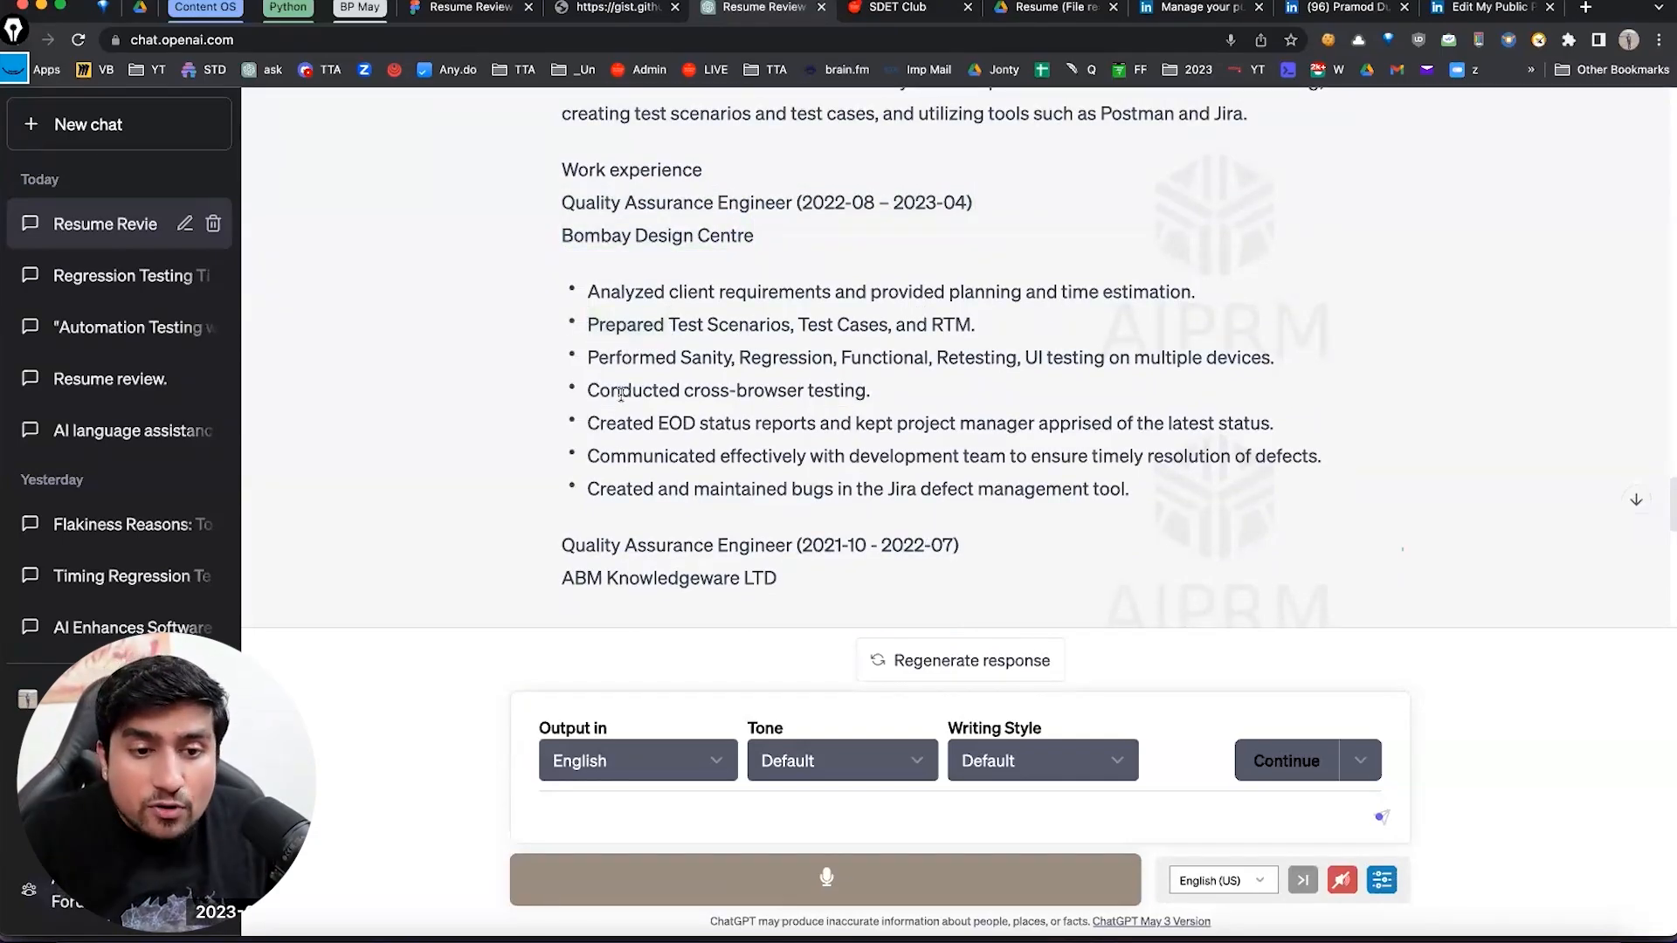
mouse_move(794, 489)
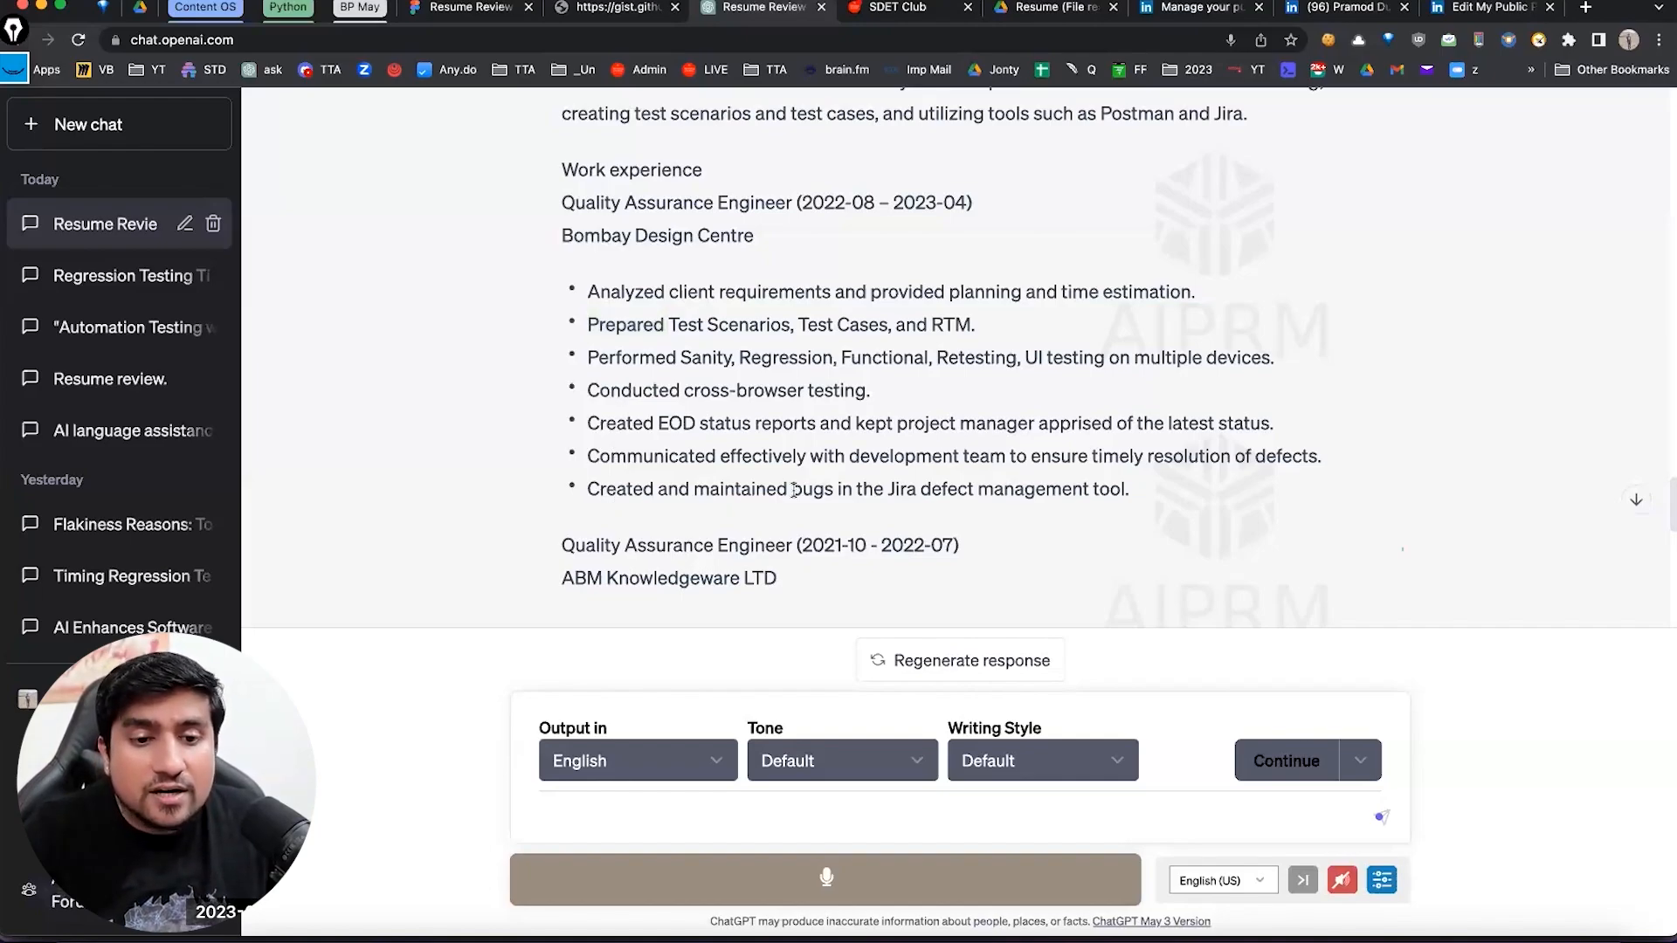
left_click_drag(823, 423, 1129, 489)
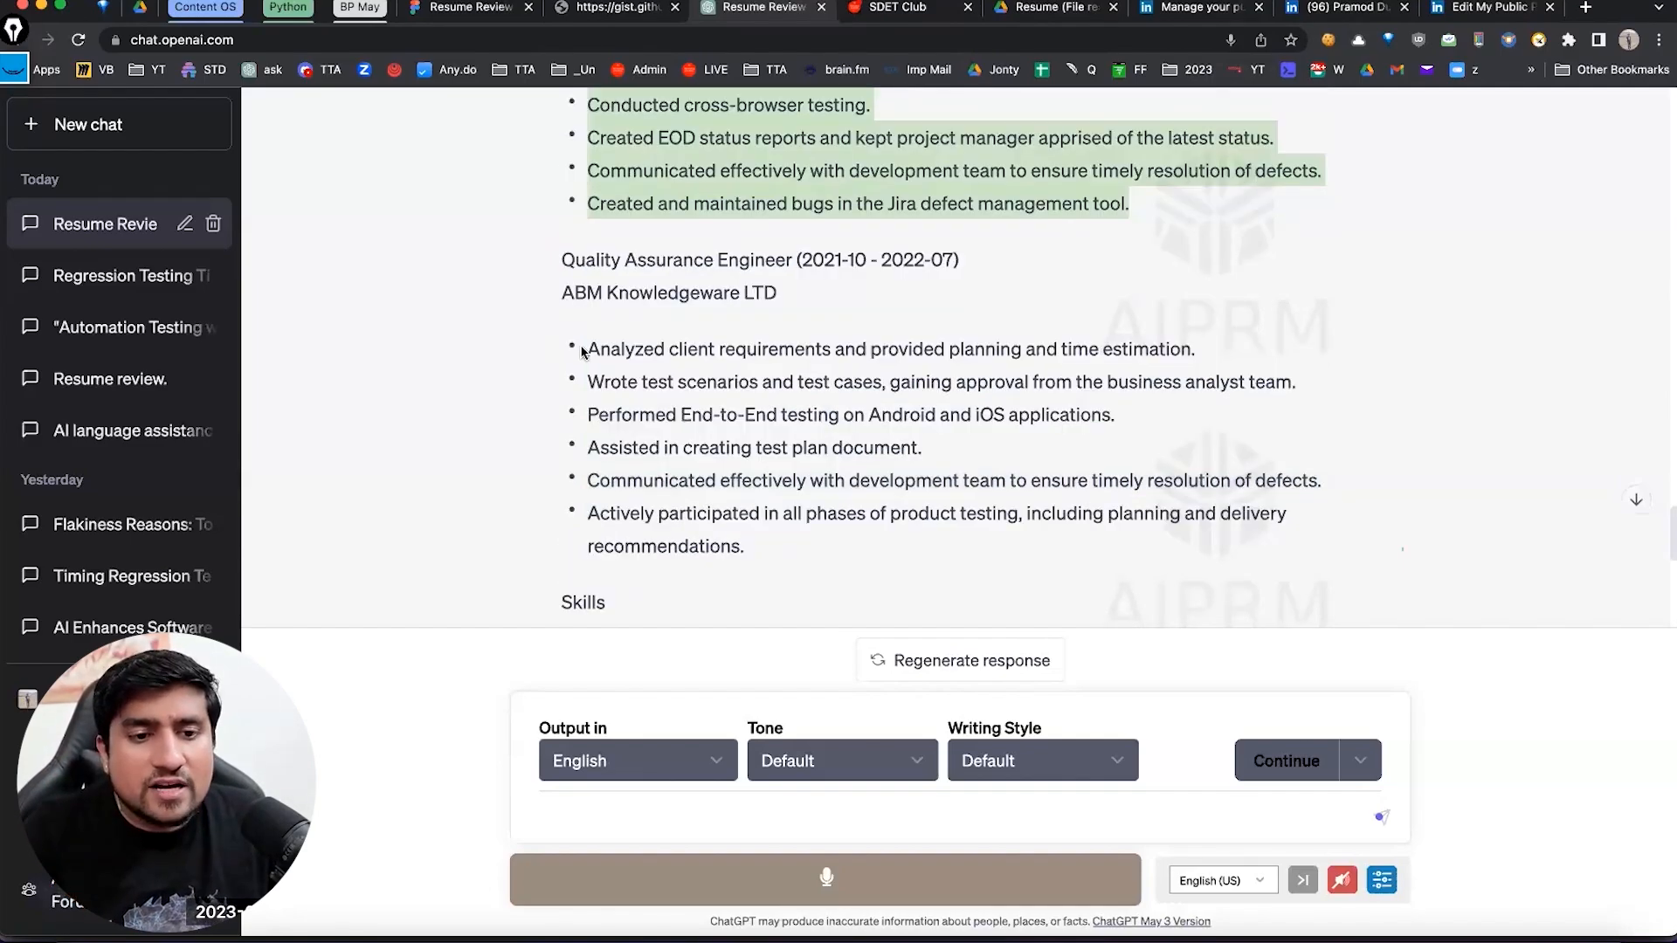
scroll("down", 3)
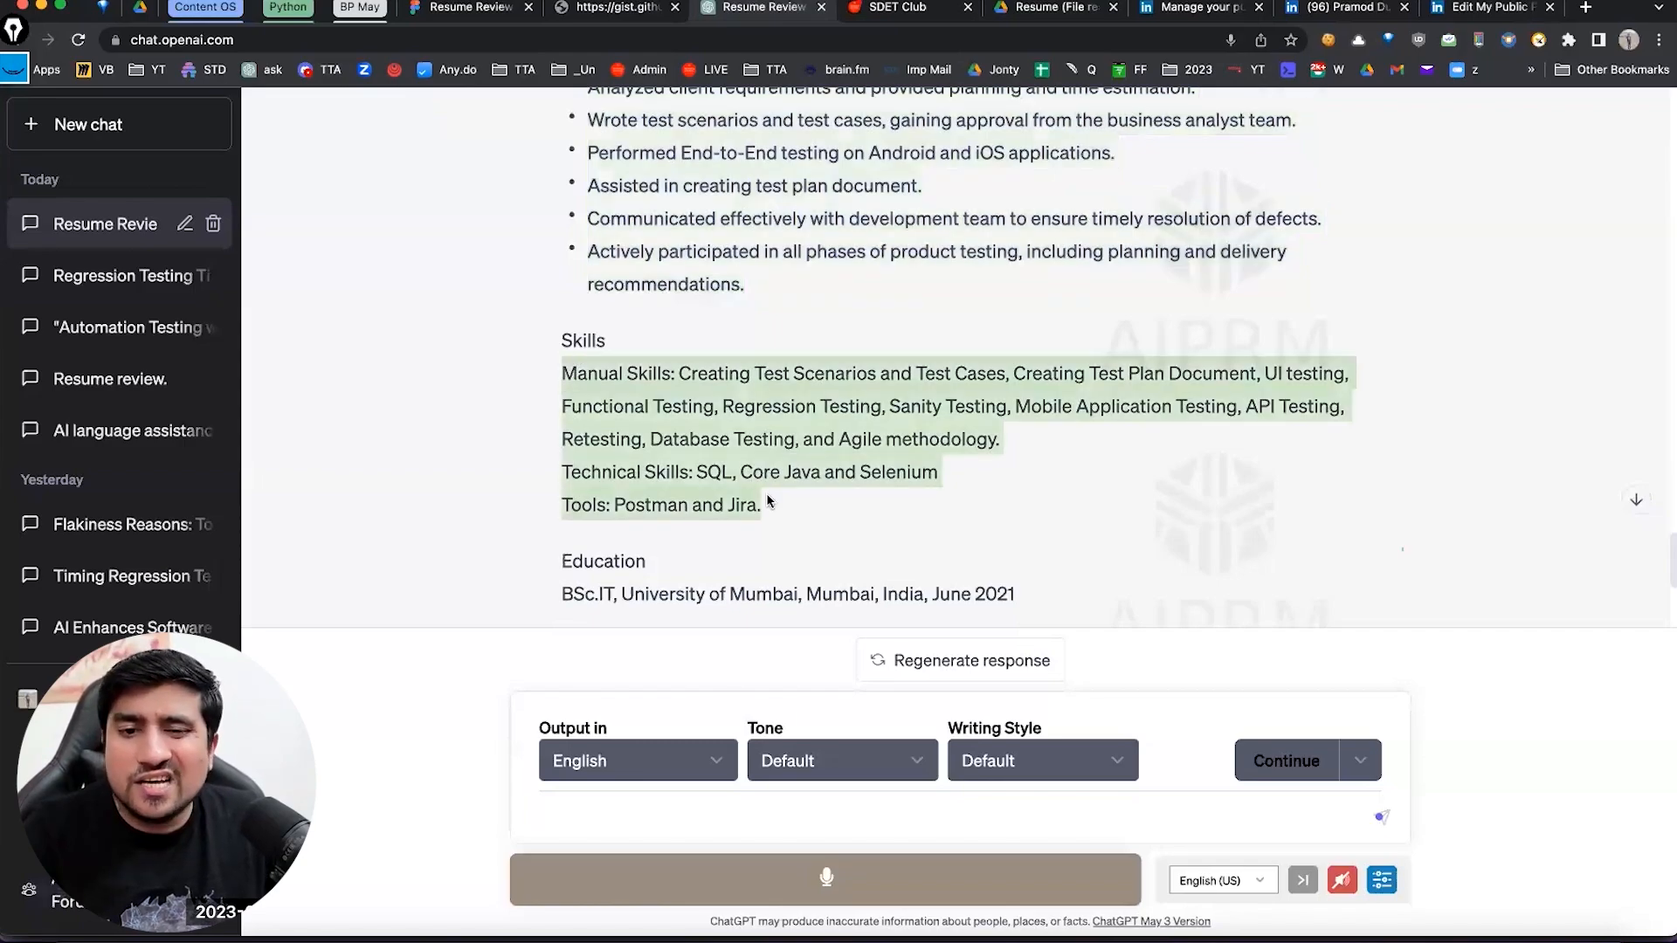
scroll("down", 3)
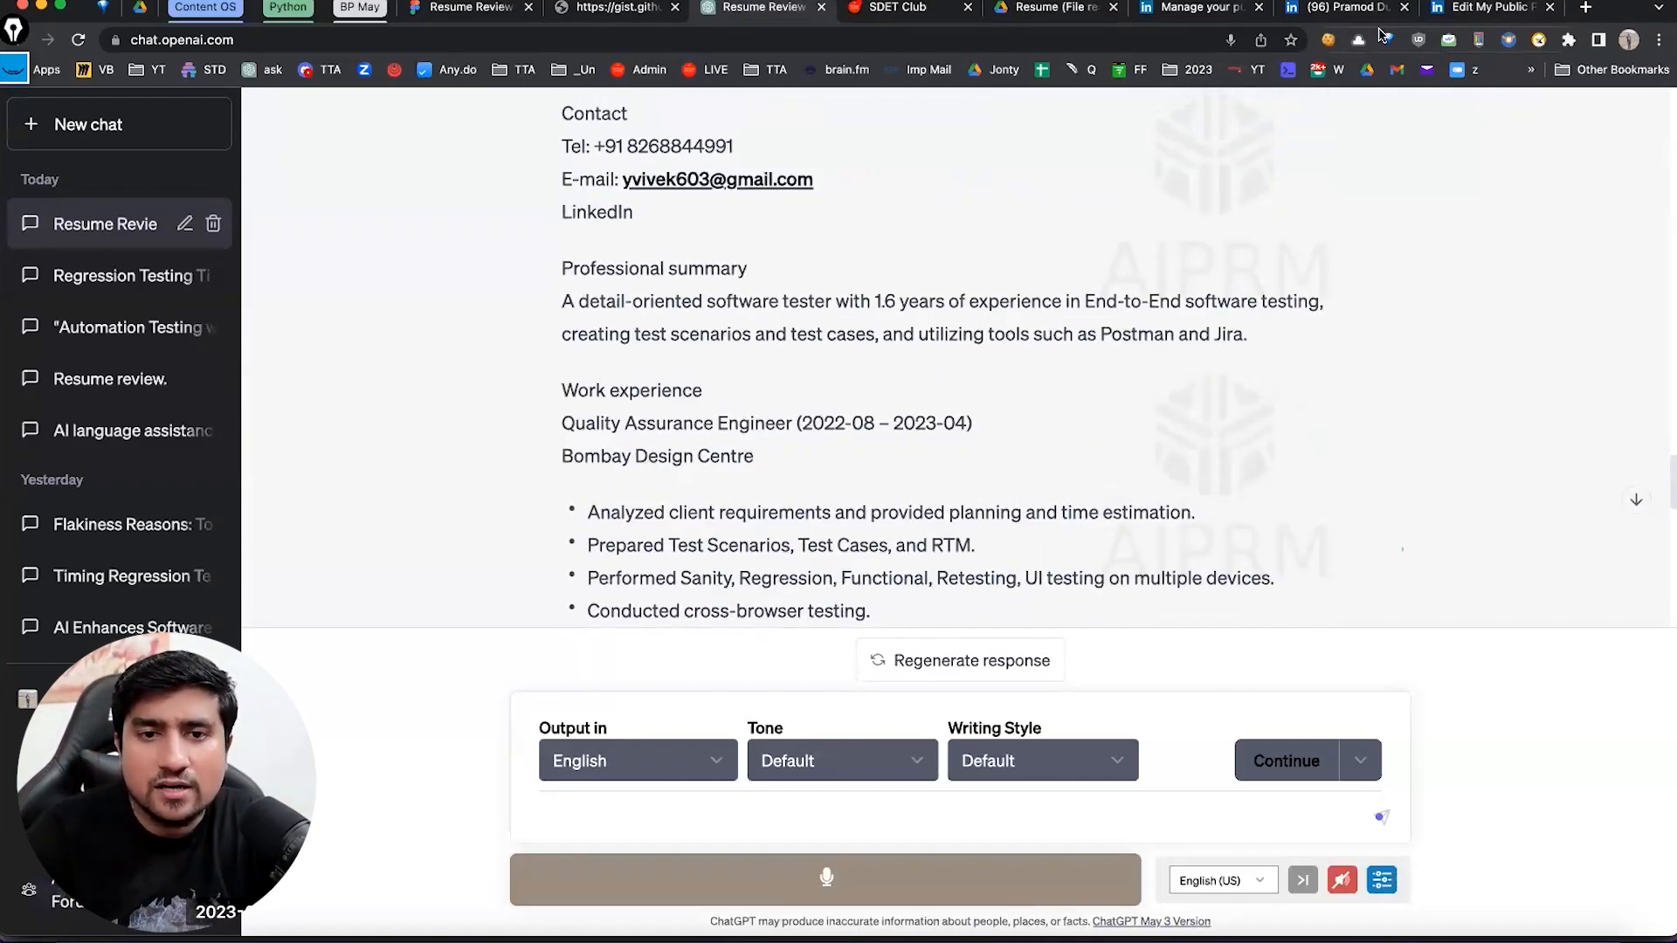
left_click(1053, 7)
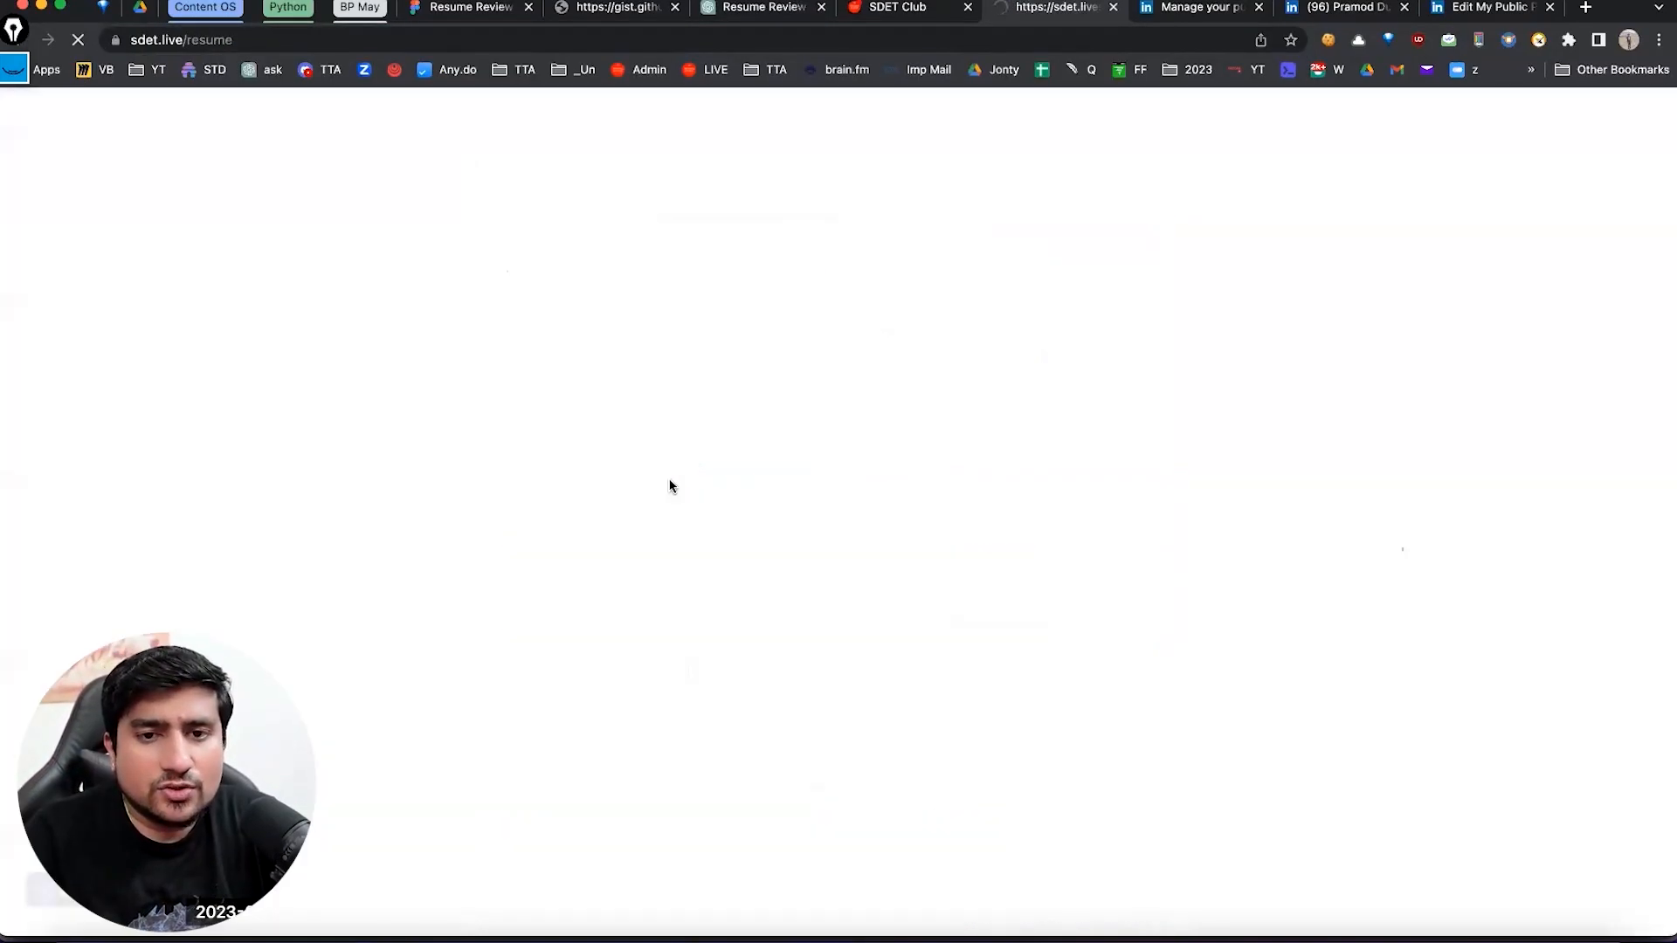
left_click(1054, 7)
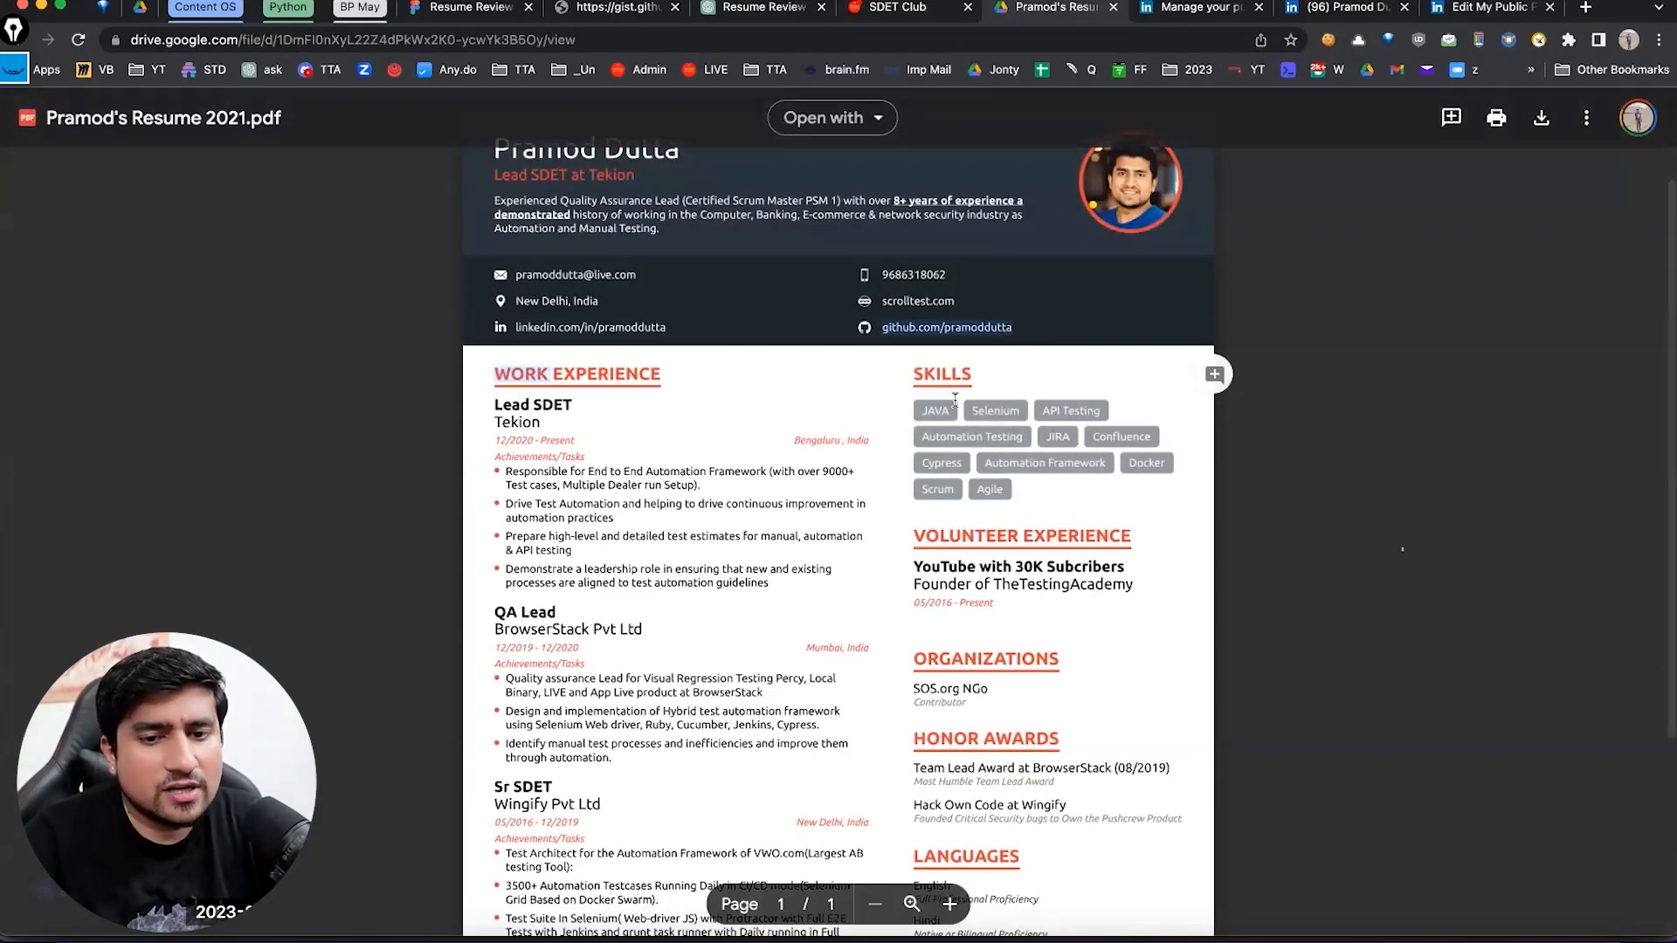
scroll("down", 3)
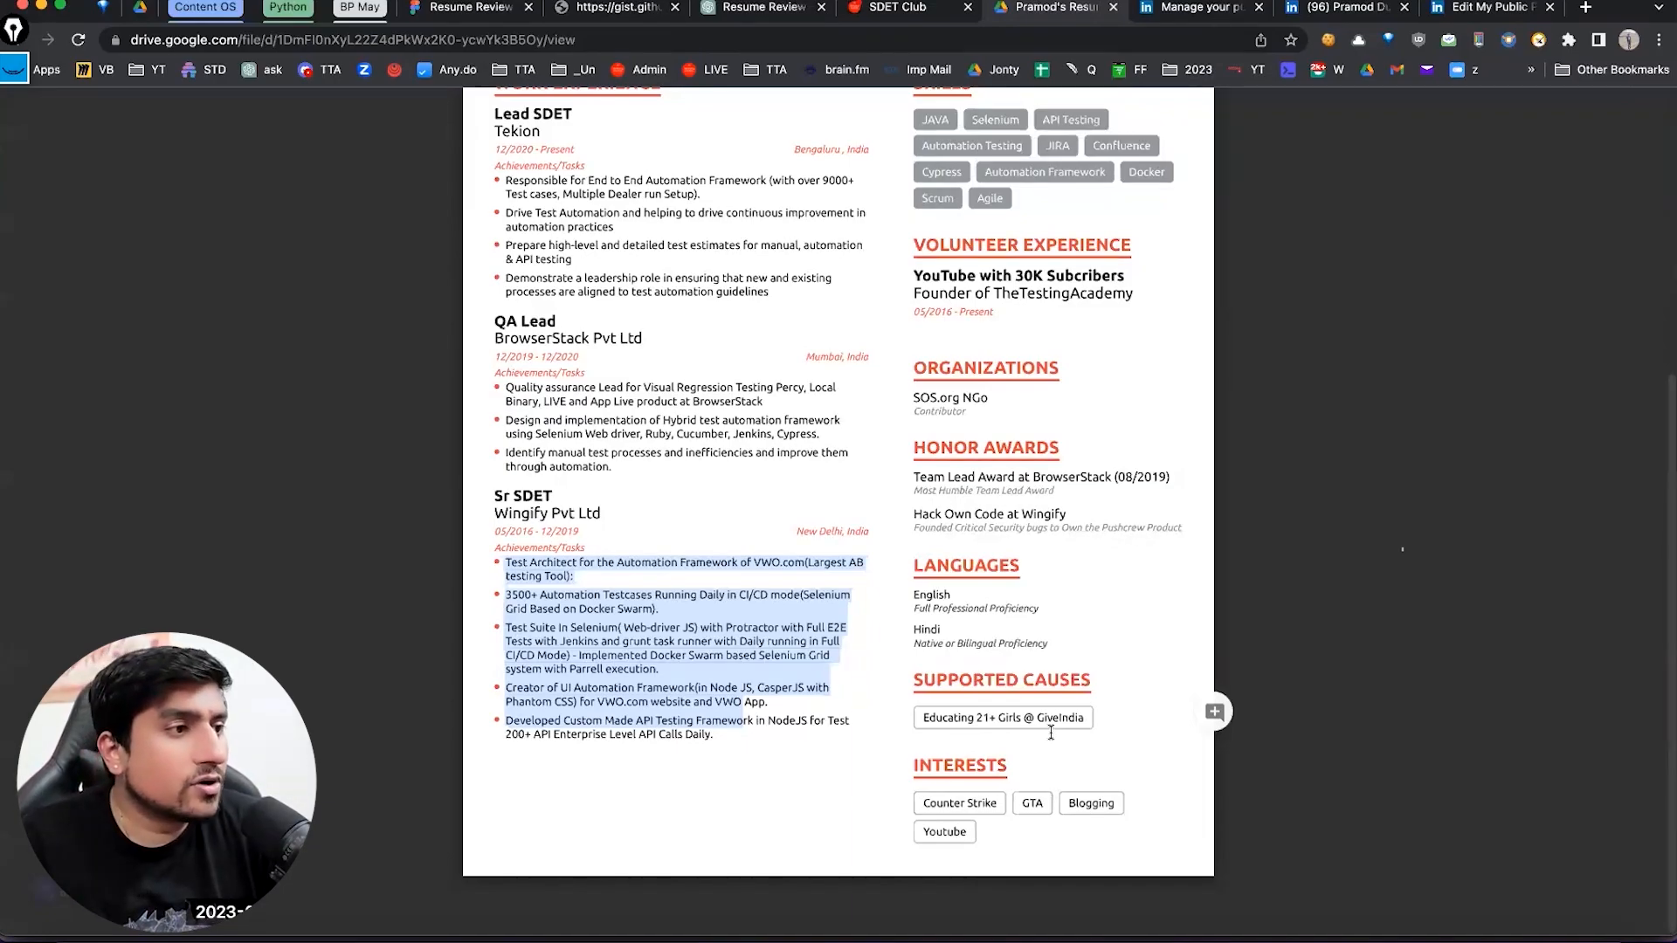
mouse_move(900, 40)
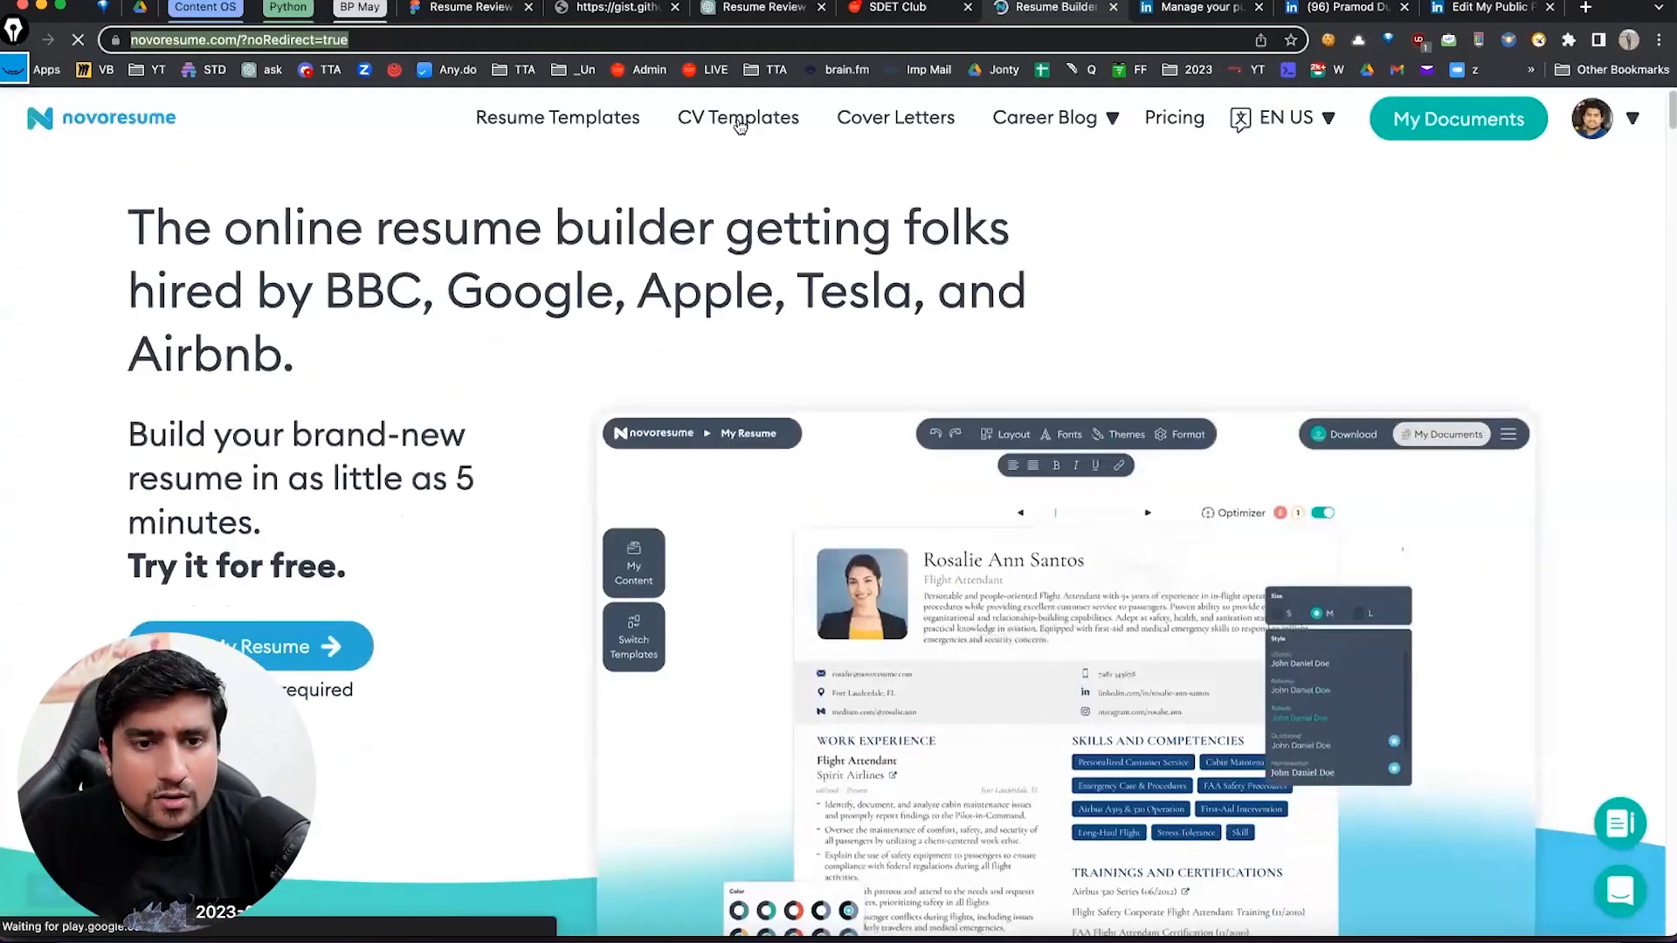
left_click(557, 117)
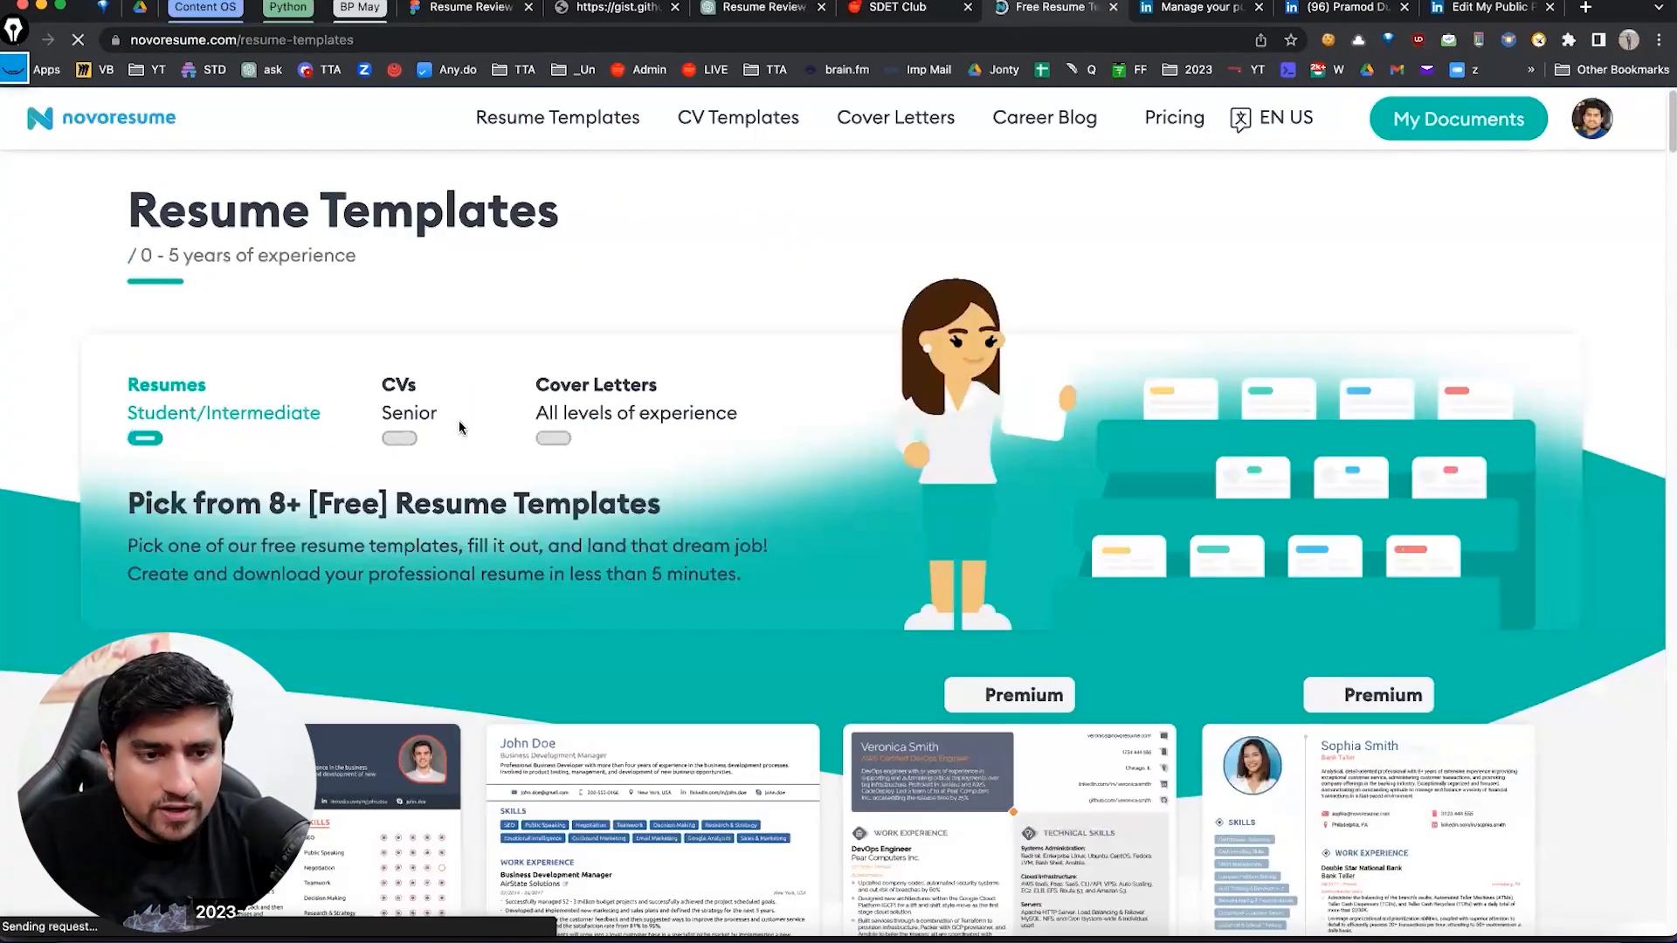
scroll("down", 3)
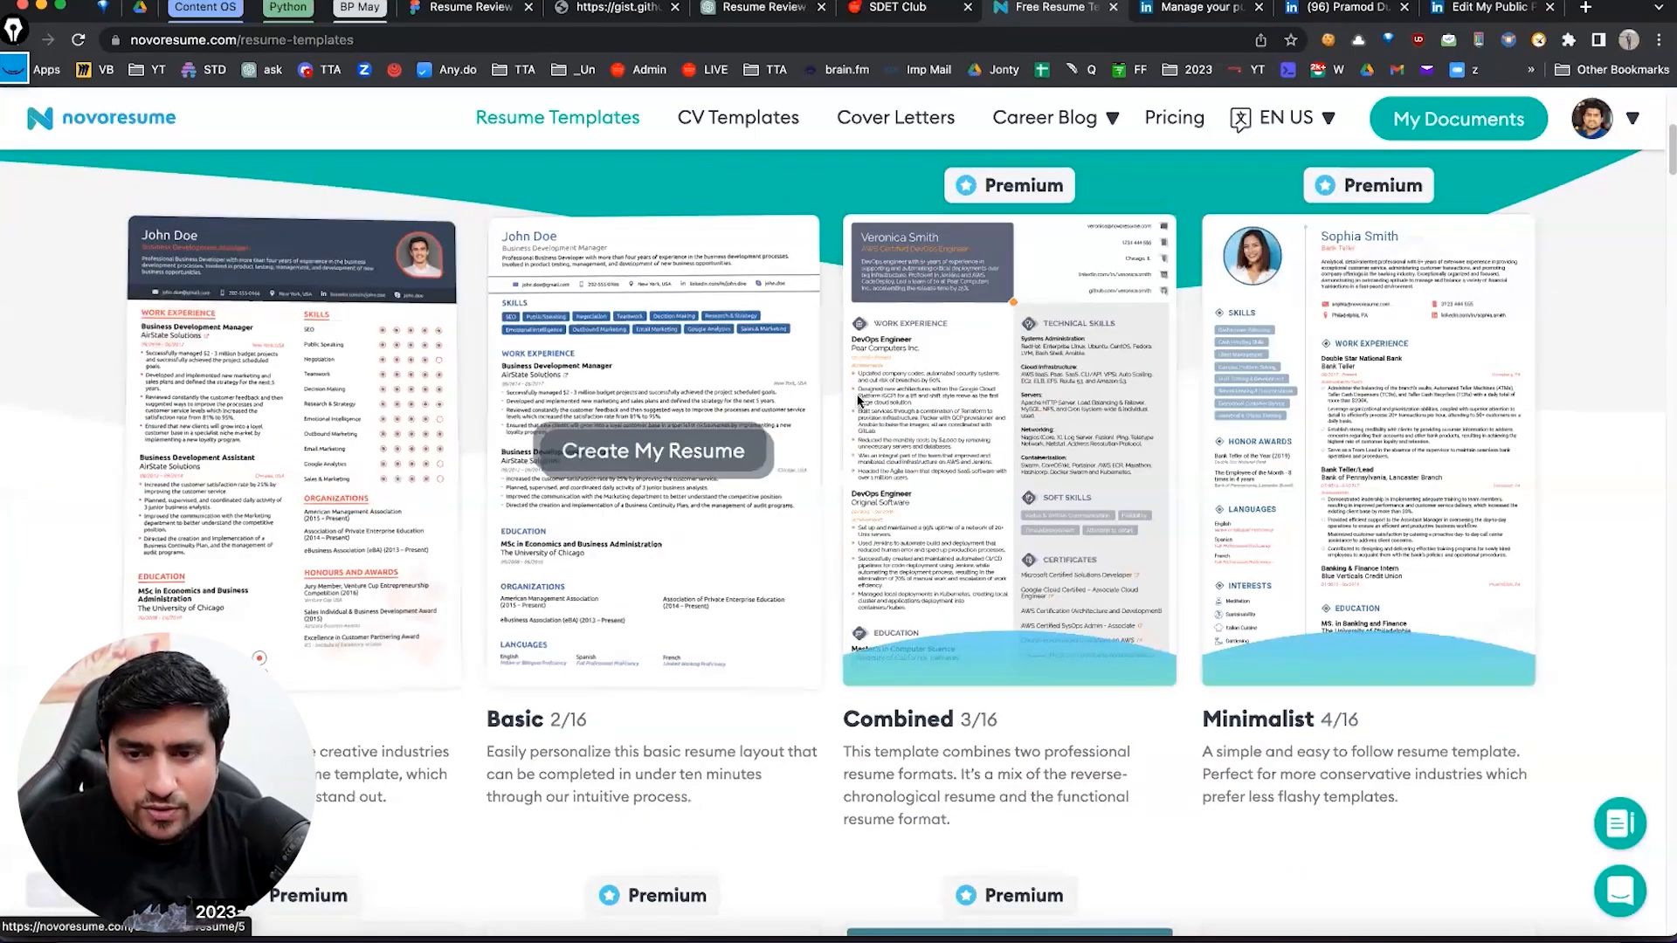
left_click(654, 449)
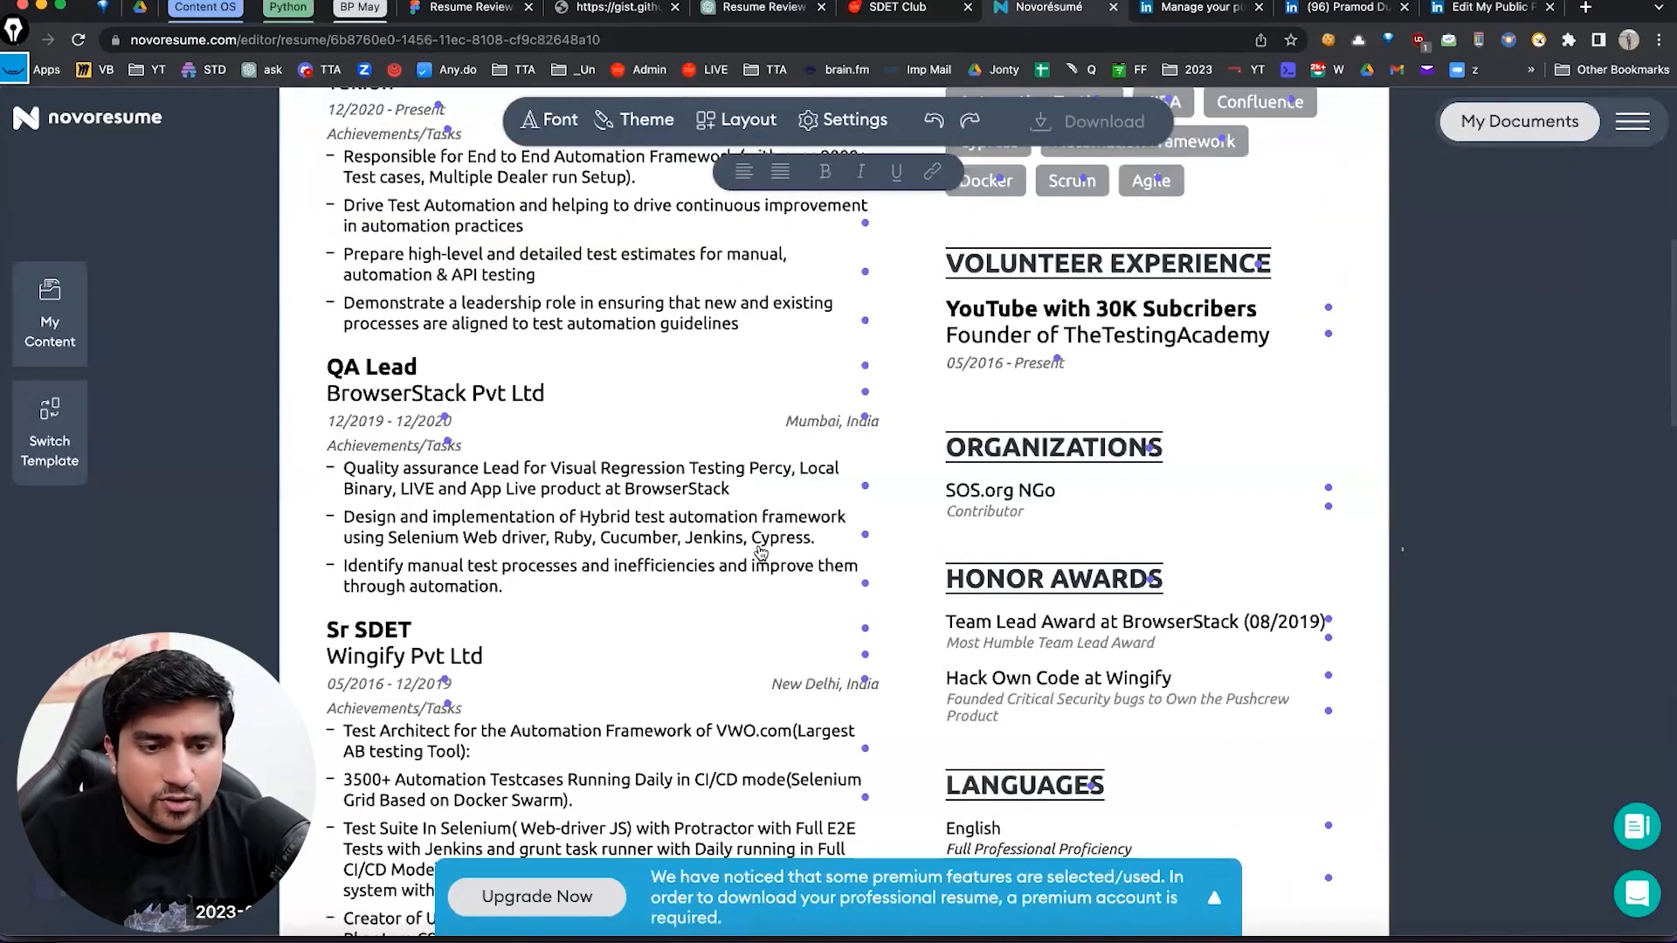
scroll("down", 3)
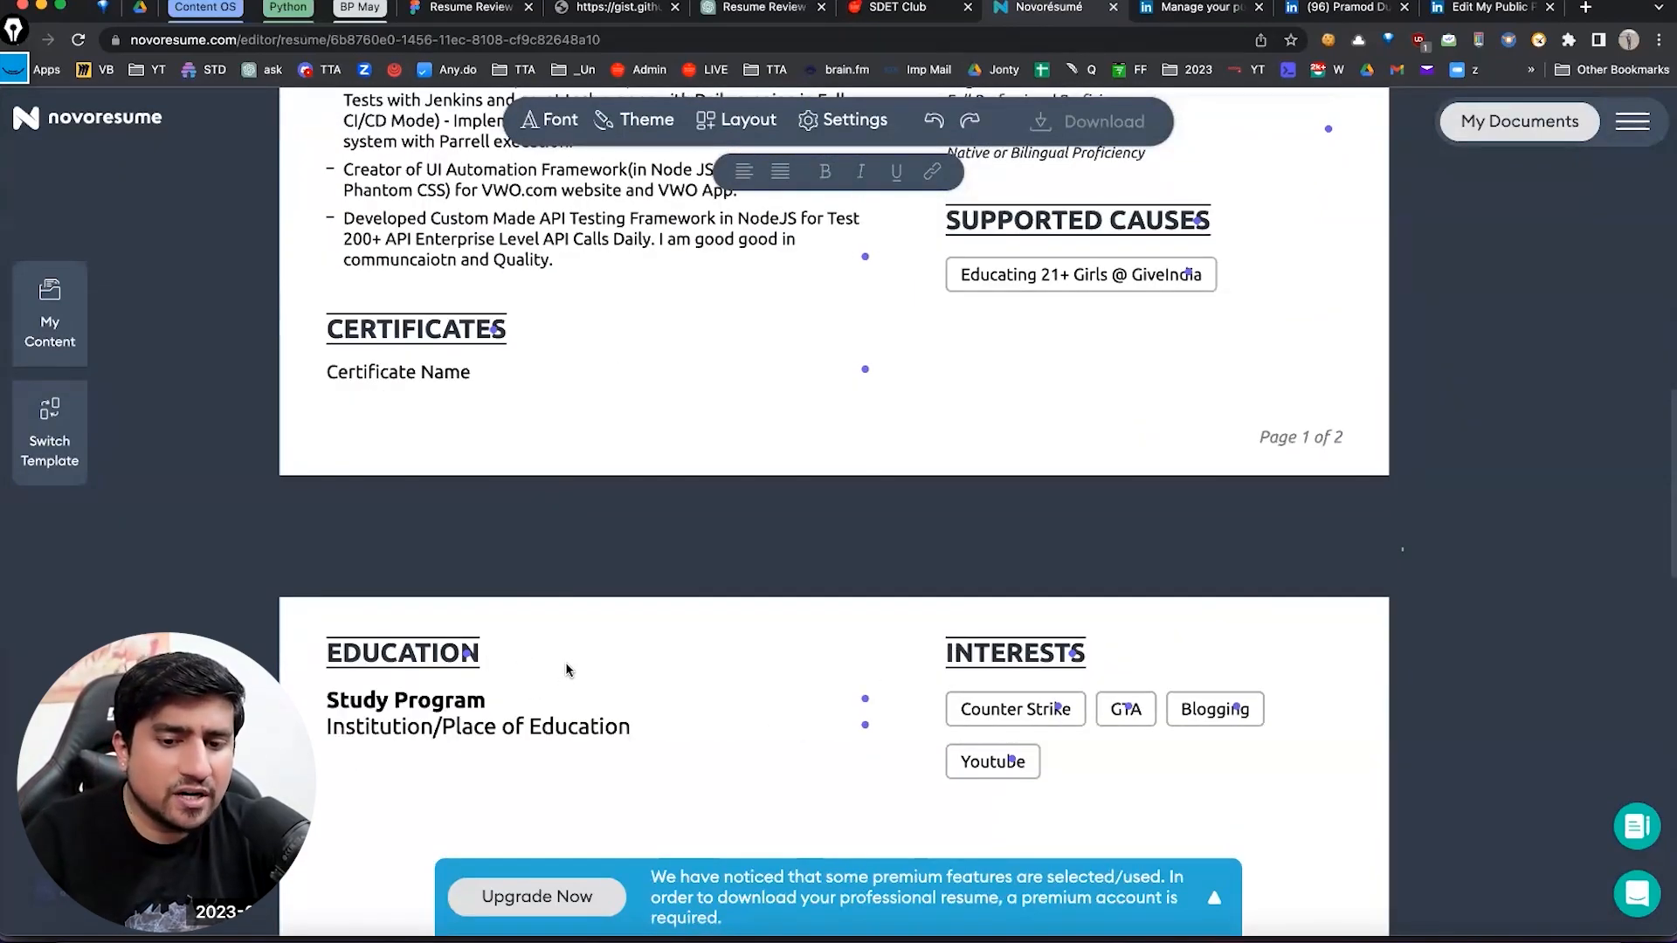